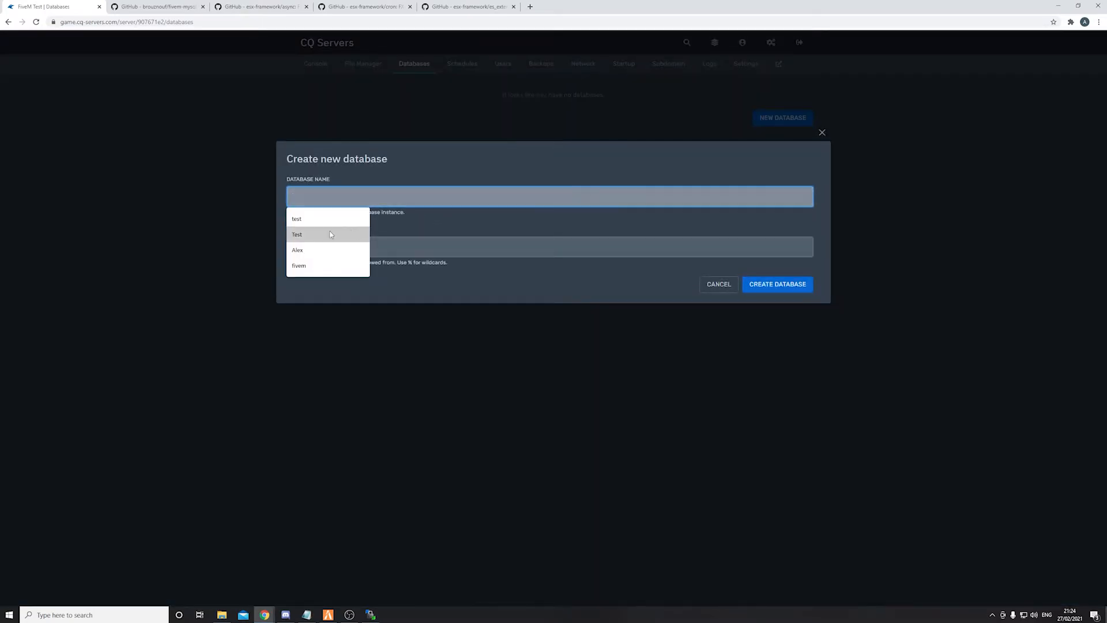
# - Enter fivem as the database name and create it
pyautogui.click(298, 265)
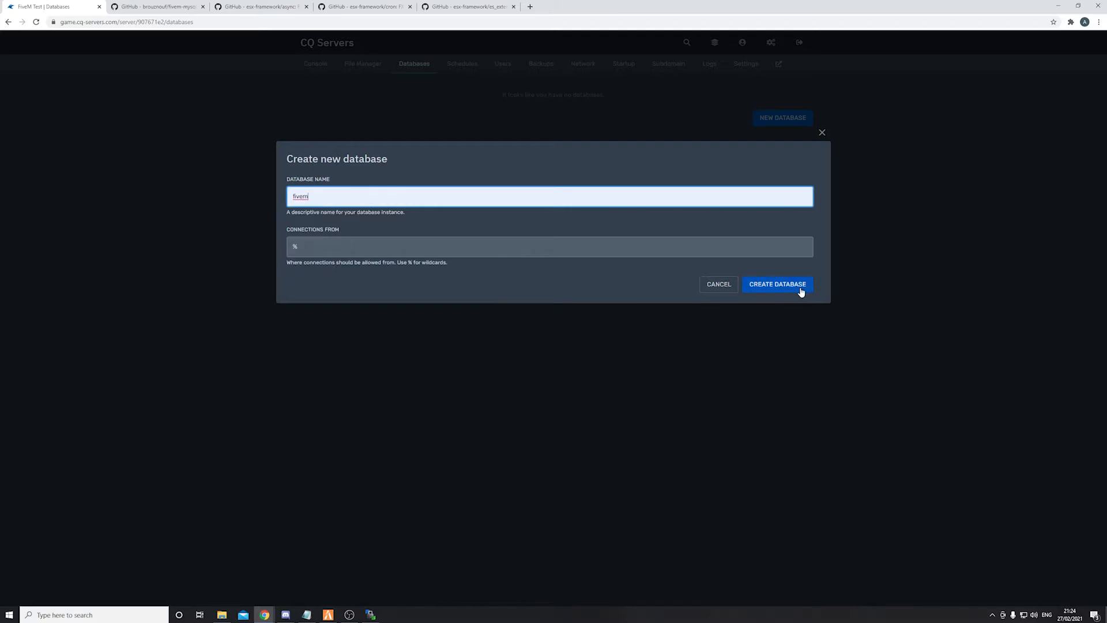
pyautogui.click(777, 284)
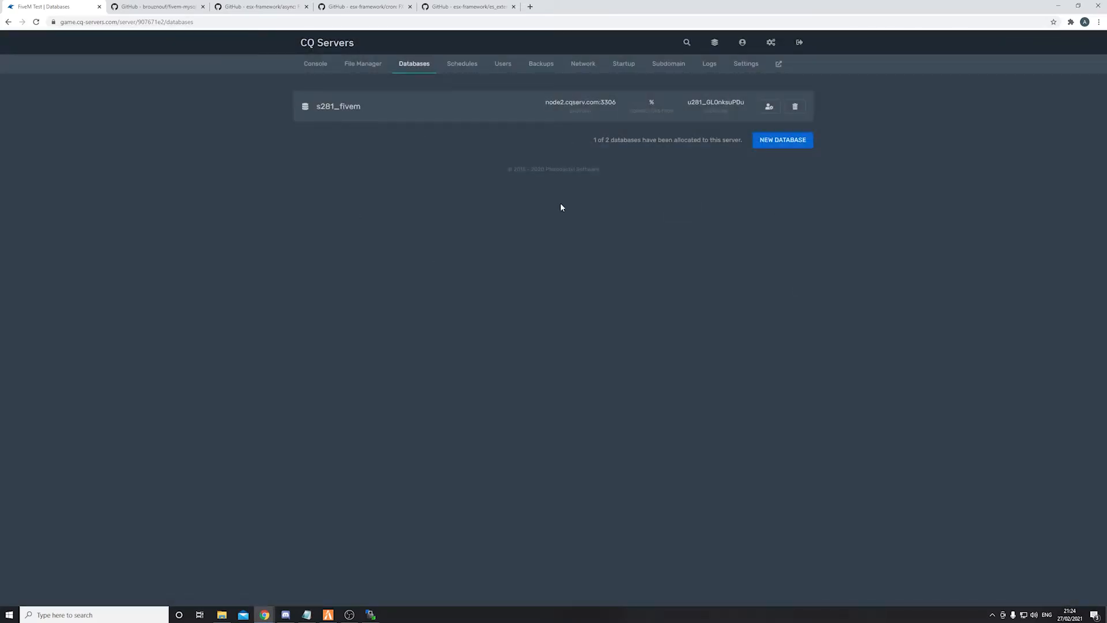
pyautogui.moveTo(242, 72)
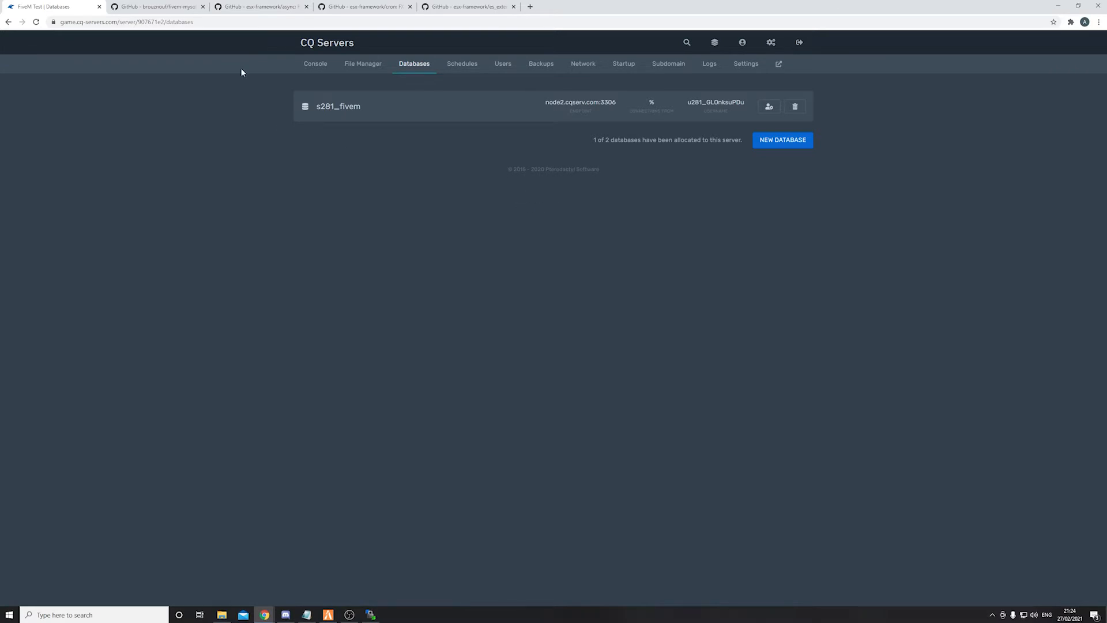
# - Download ZIP archives of fivem-mysql-async, async, cron and es_extended from their GitHub pages
pyautogui.click(156, 6)
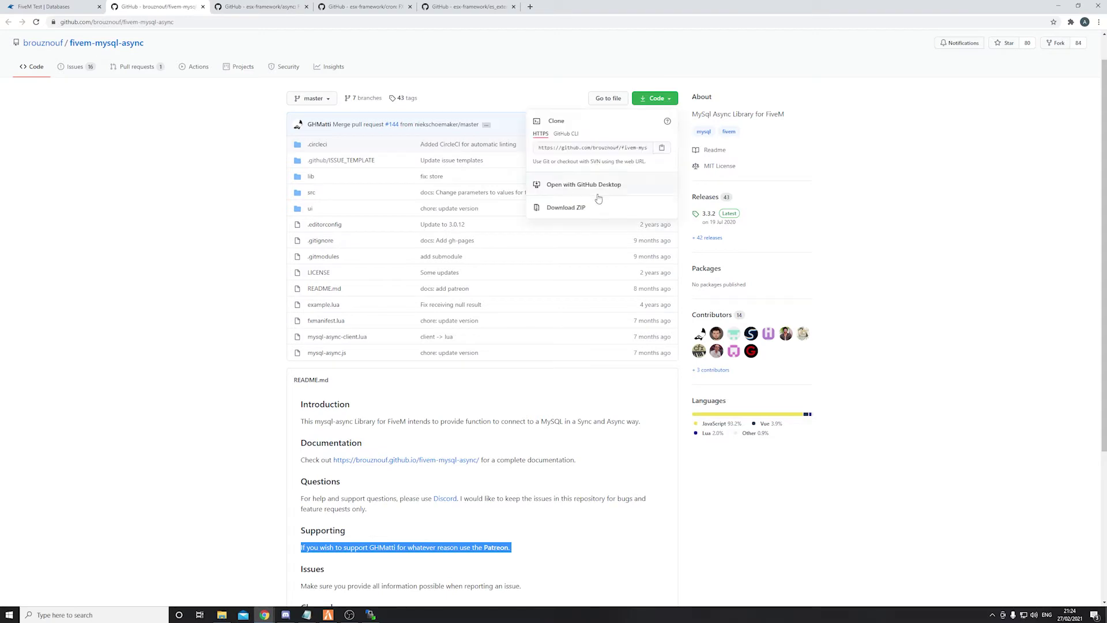
pyautogui.click(261, 7)
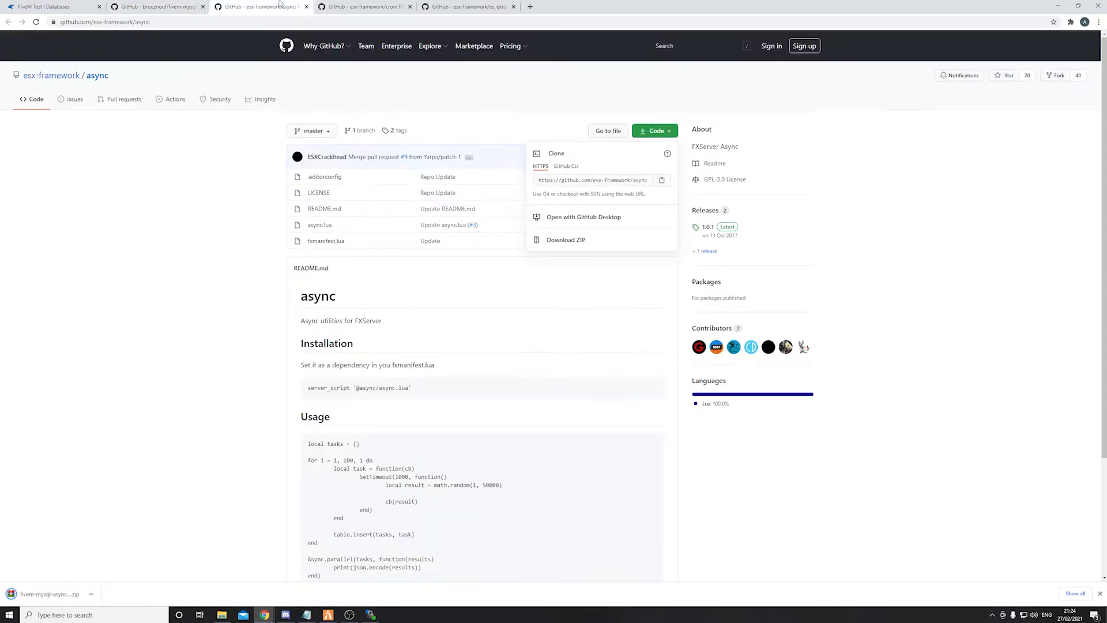
pyautogui.click(363, 7)
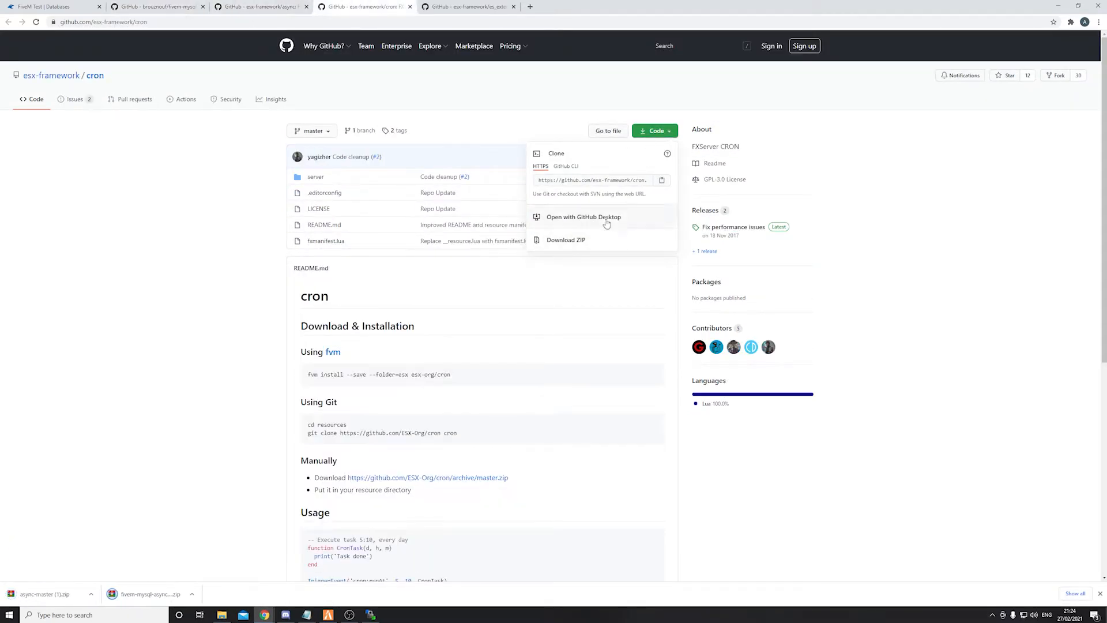
pyautogui.click(467, 7)
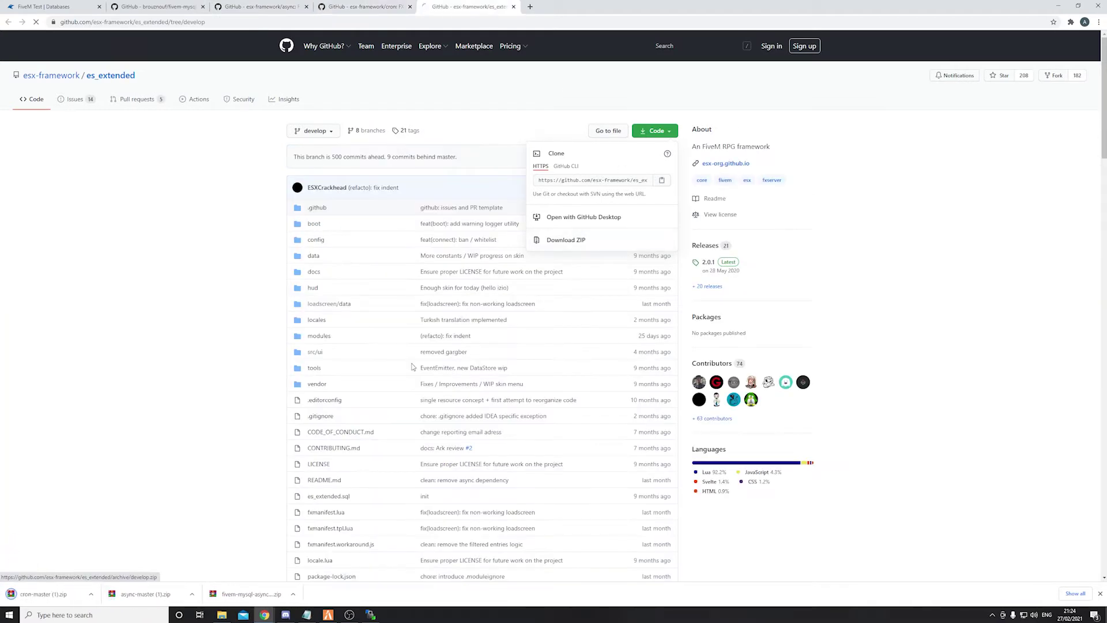
pyautogui.click(565, 239)
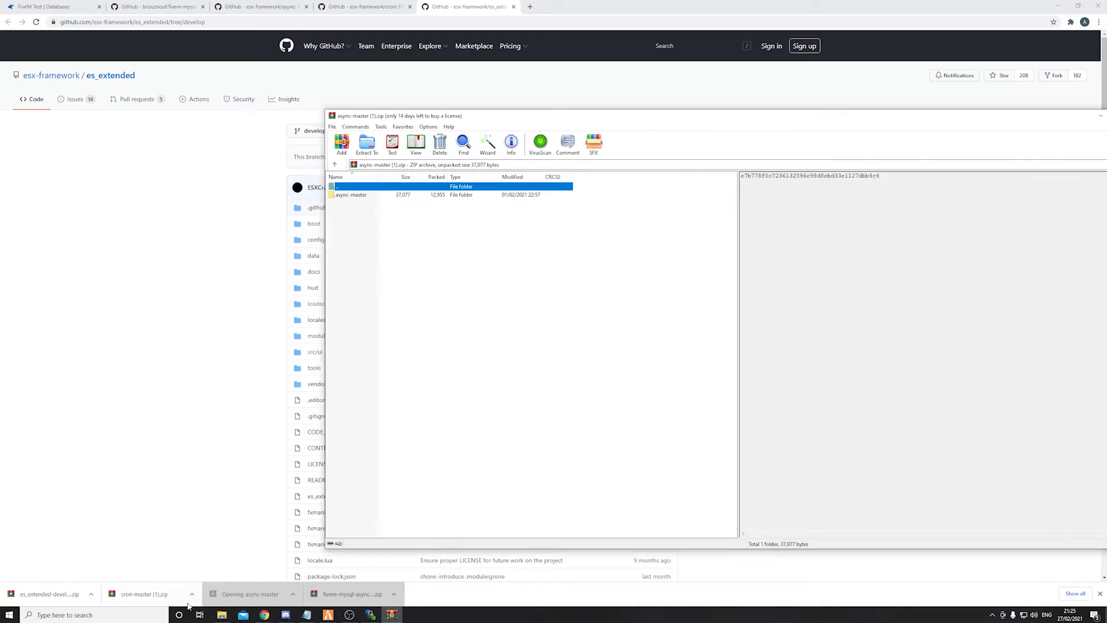
# - Extract async-master and es_extended-develop into Desktop\FiveM, then close WinRAR
pyautogui.click(373, 195)
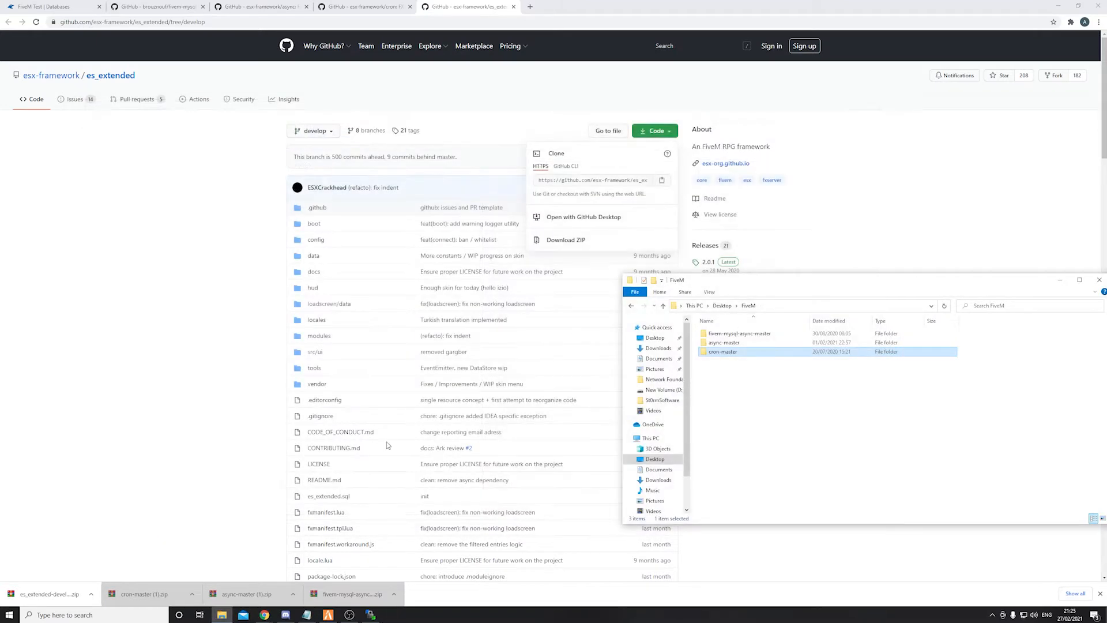
pyautogui.click(49, 594)
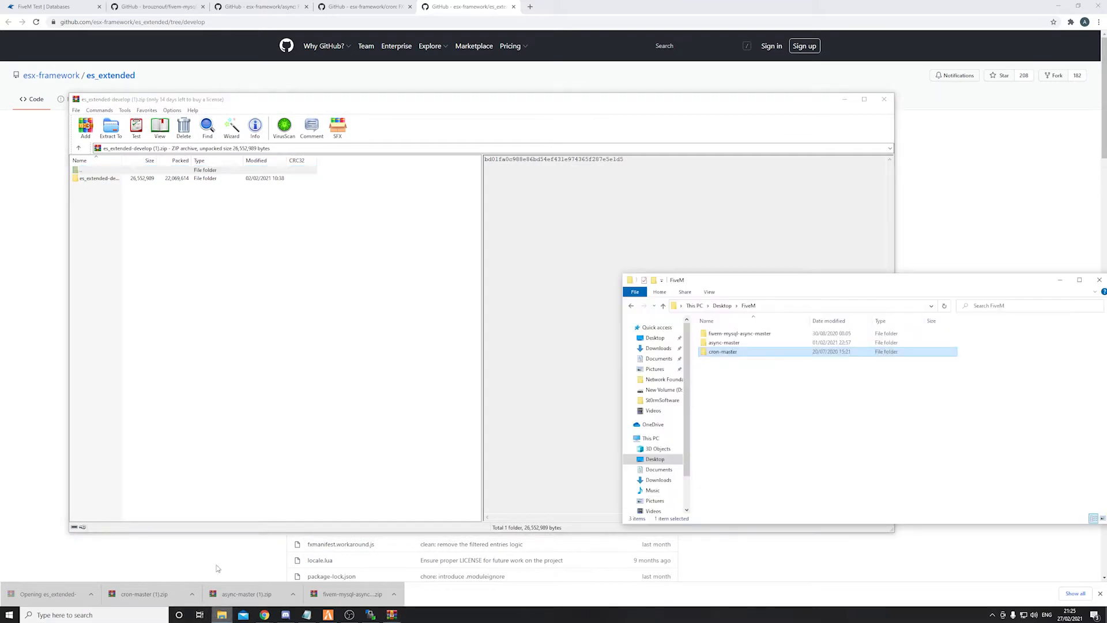
pyautogui.click(99, 178)
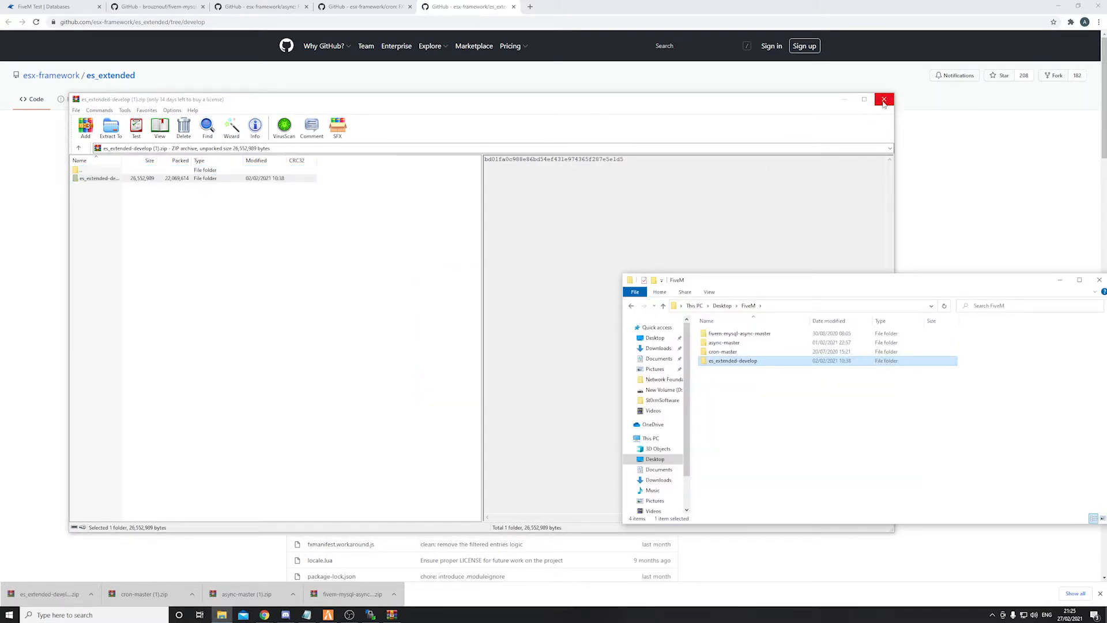
pyautogui.click(883, 100)
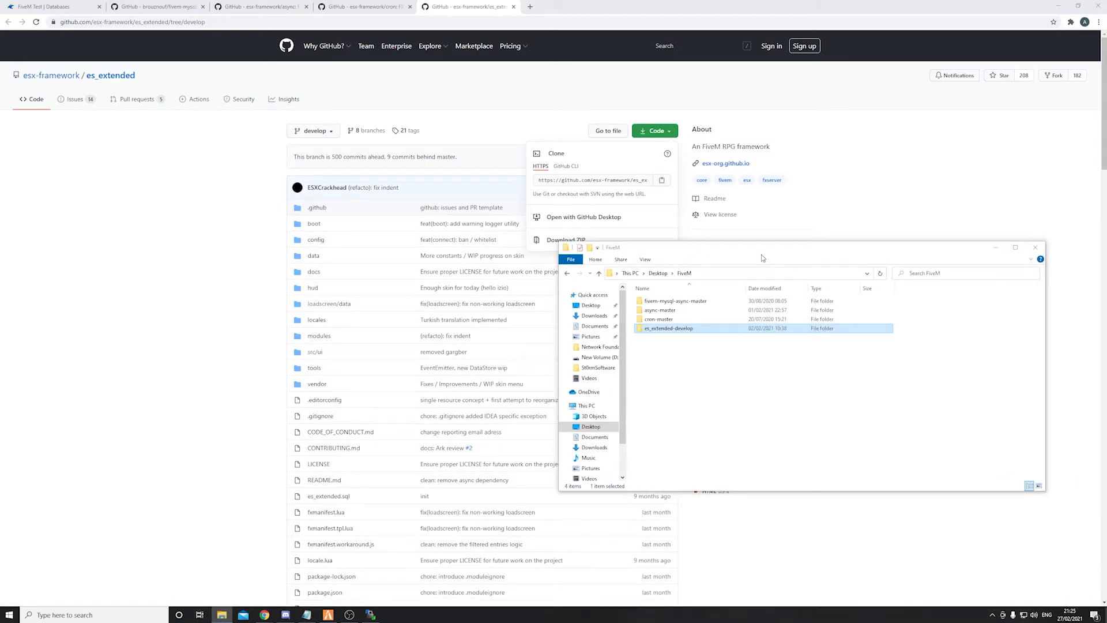
# - Rename the FiveM folders by dropping their -master, -develop and fivem- parts
pyautogui.rightClick(675, 300)
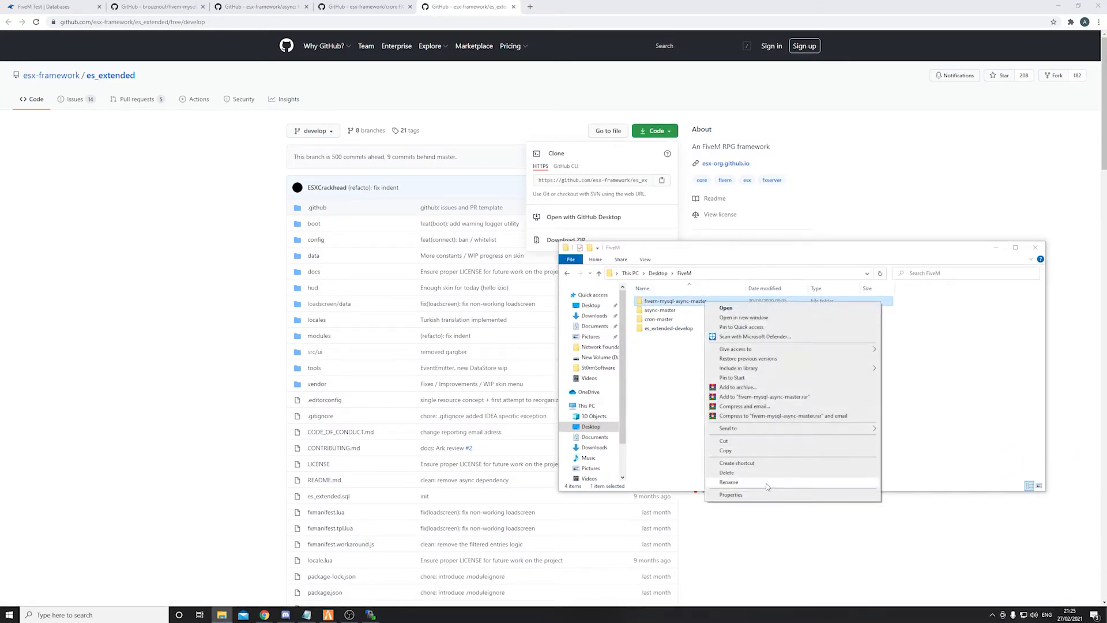
pyautogui.click(728, 481)
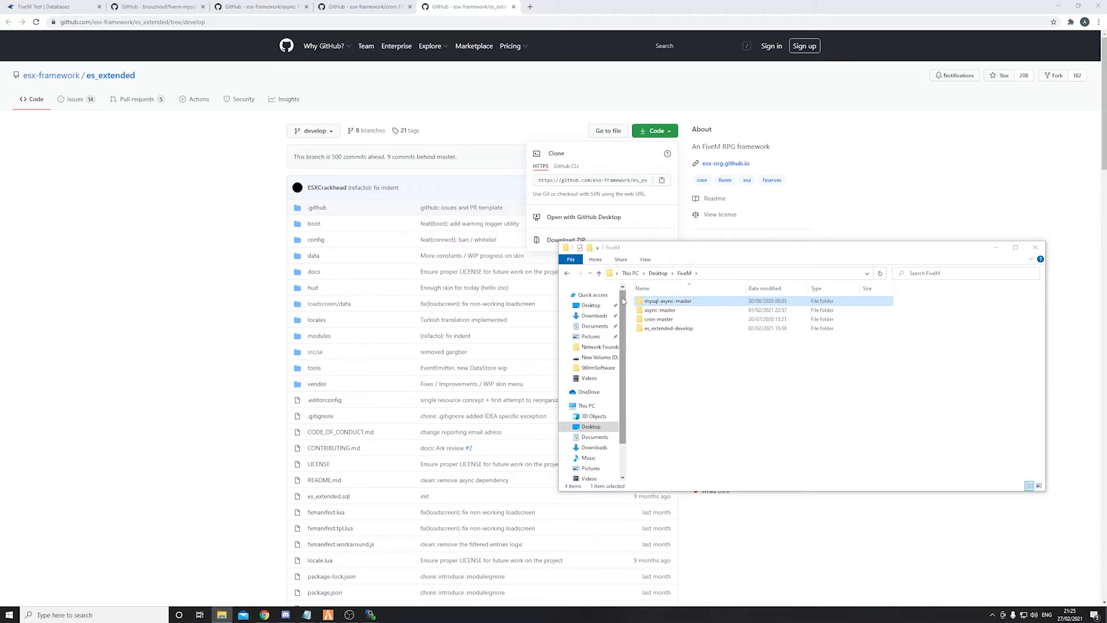
pyautogui.rightClick(658, 310)
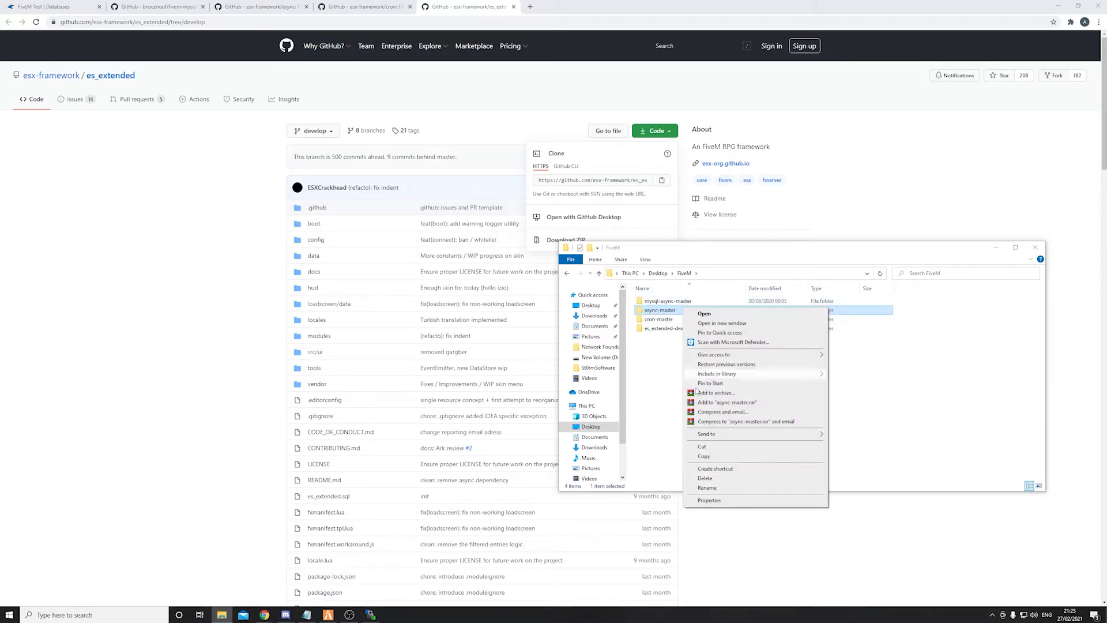
pyautogui.click(706, 487)
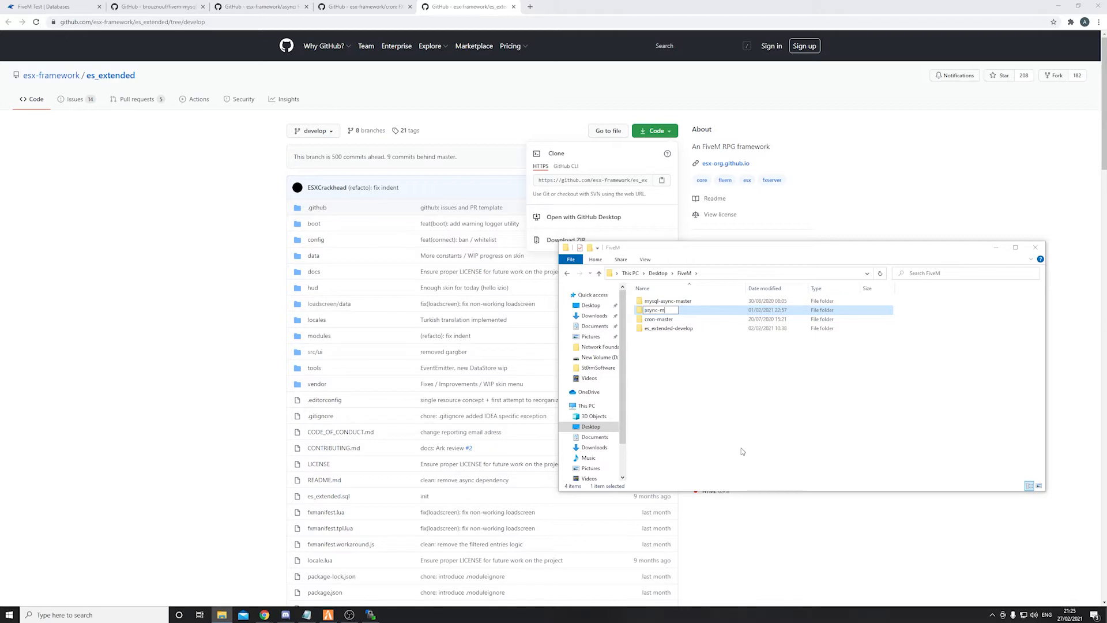
pyautogui.rightClick(659, 319)
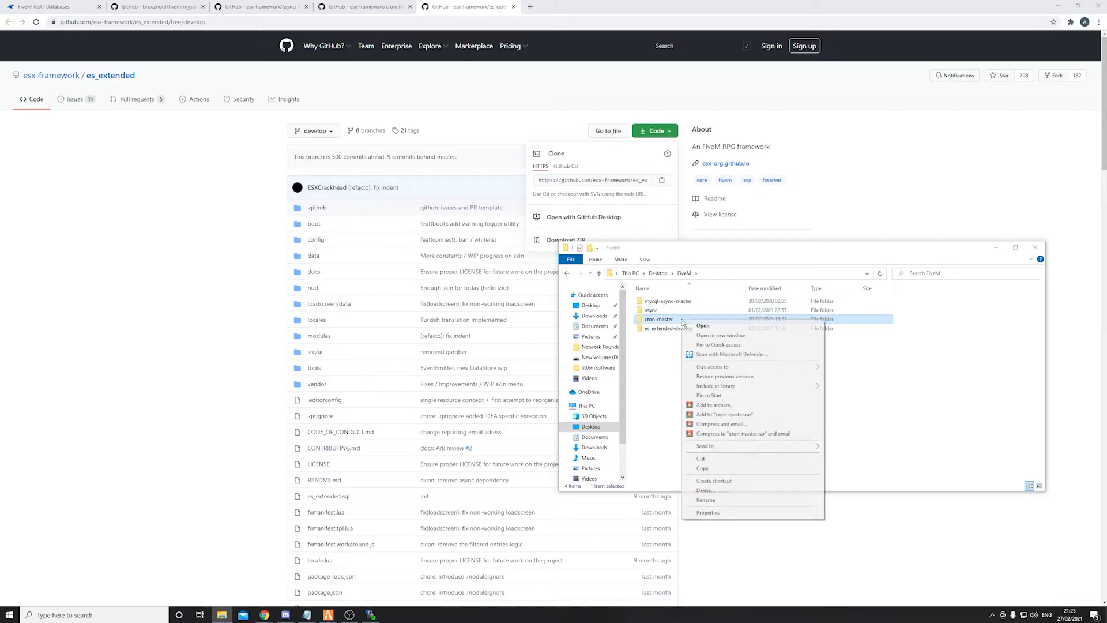
pyautogui.click(707, 500)
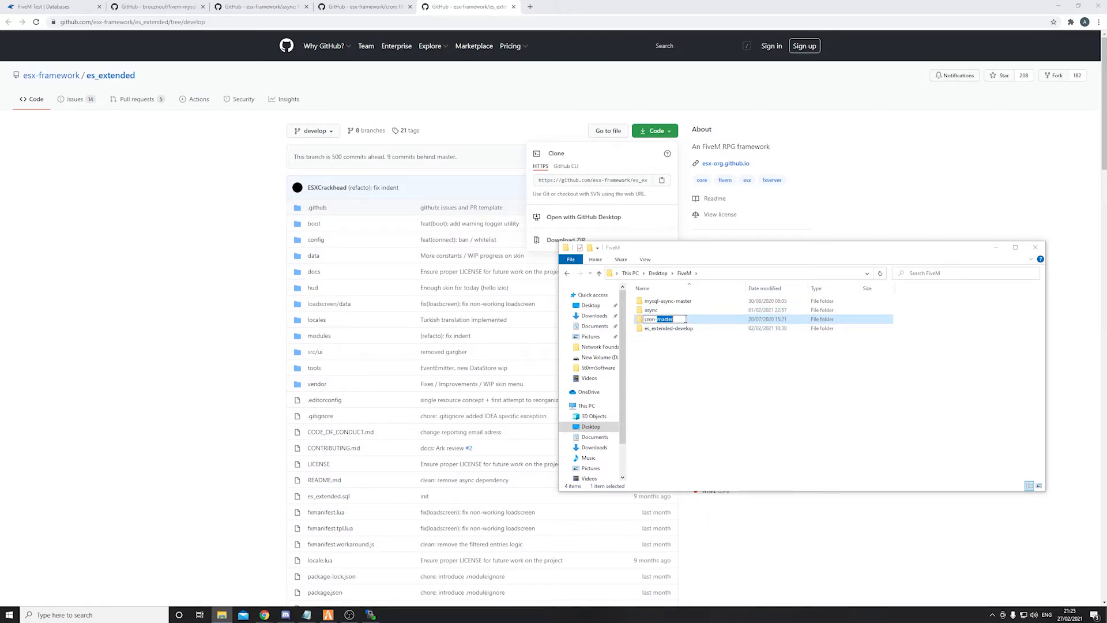
pyautogui.rightClick(667, 328)
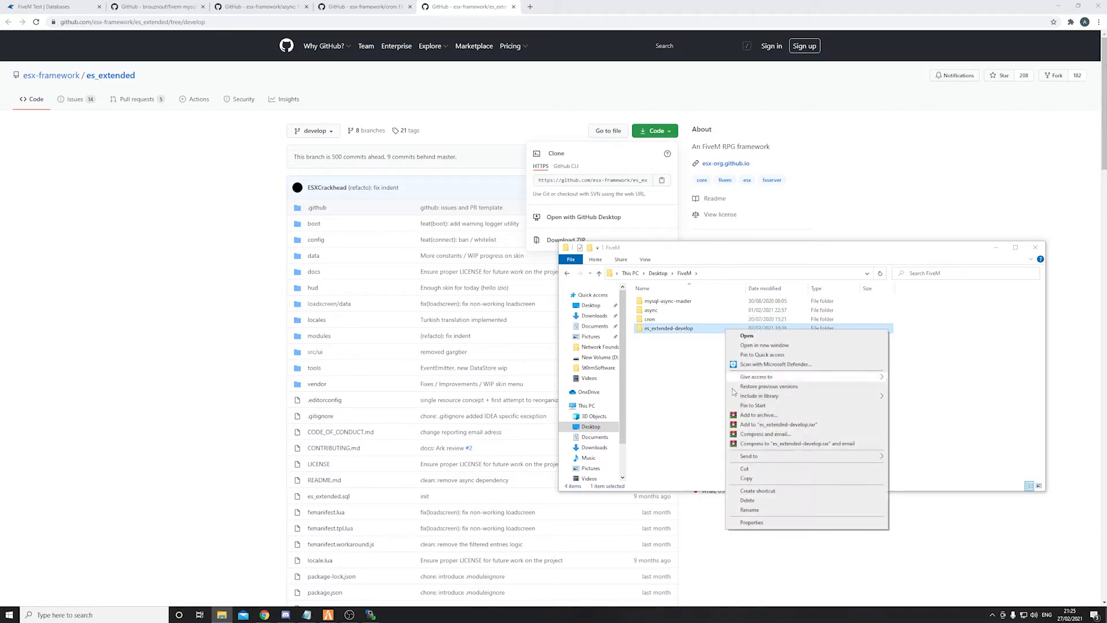
pyautogui.click(747, 510)
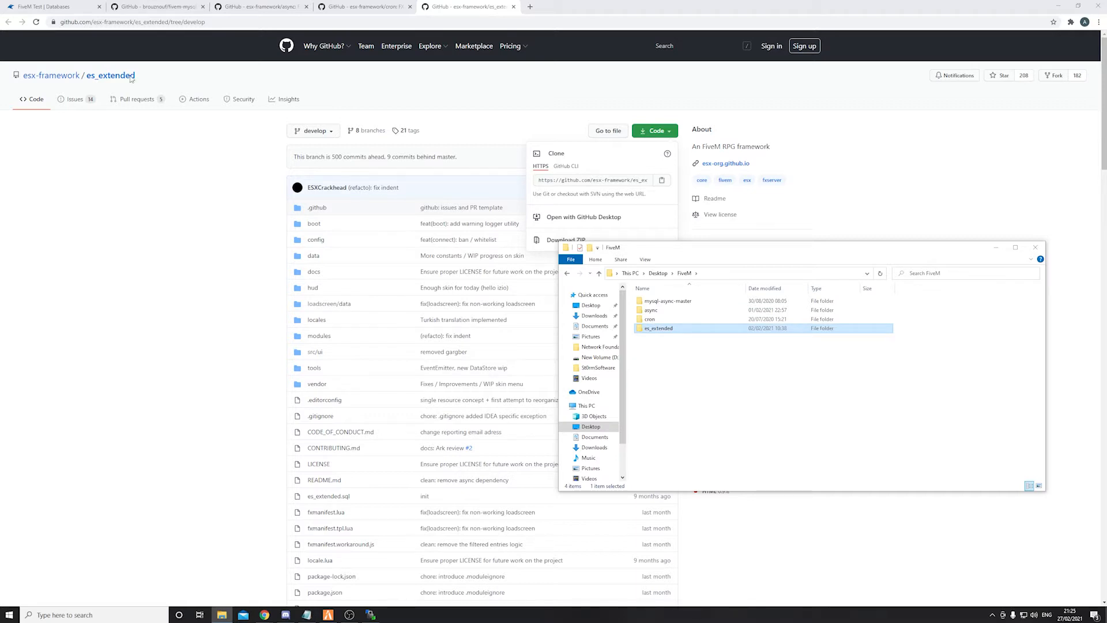
pyautogui.click(54, 7)
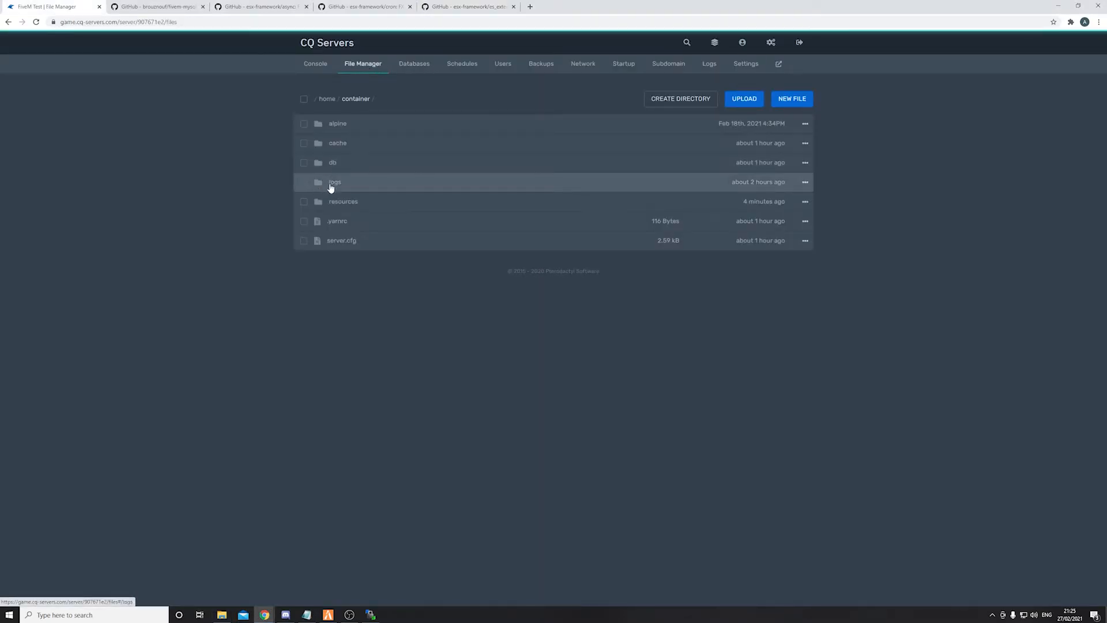
# - Browse into resources, then es_extended's config folder in File Manager
pyautogui.click(343, 201)
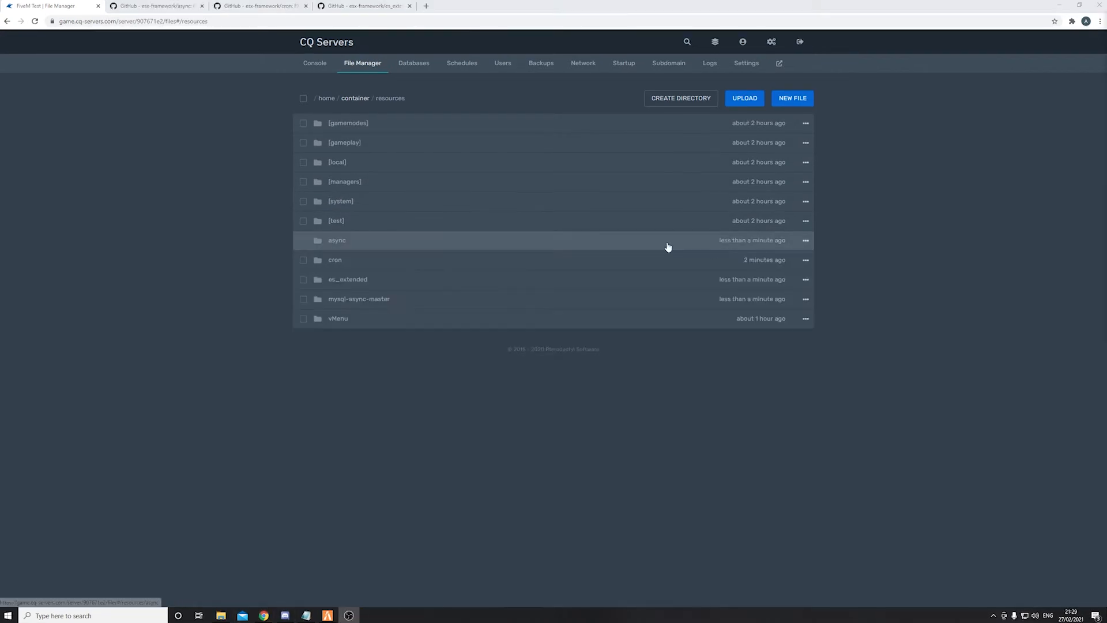
pyautogui.moveTo(389, 275)
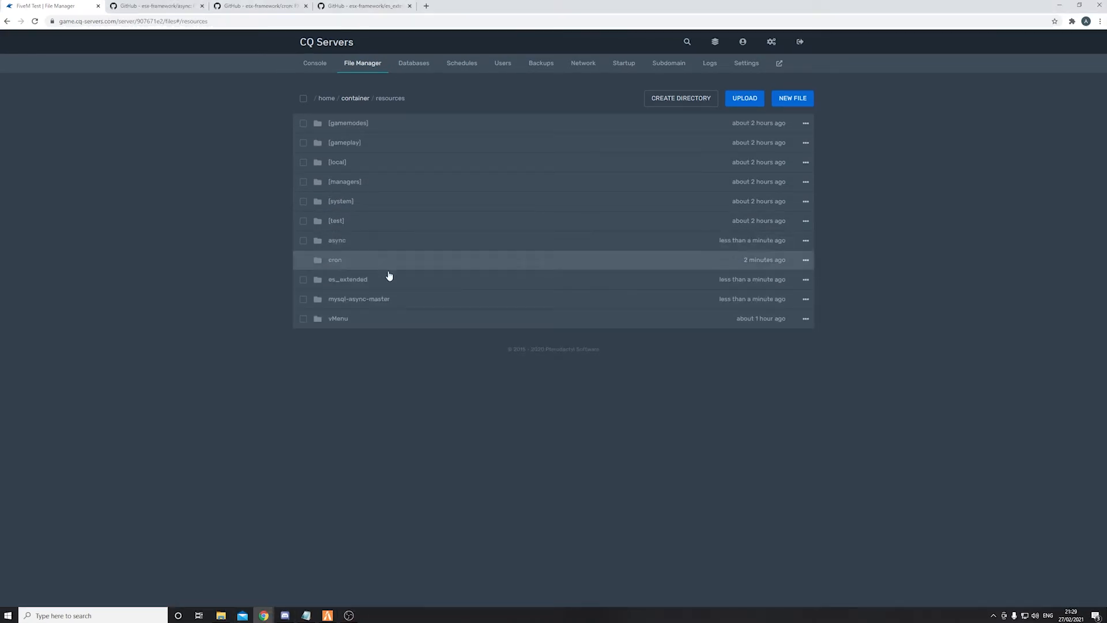
pyautogui.moveTo(385, 212)
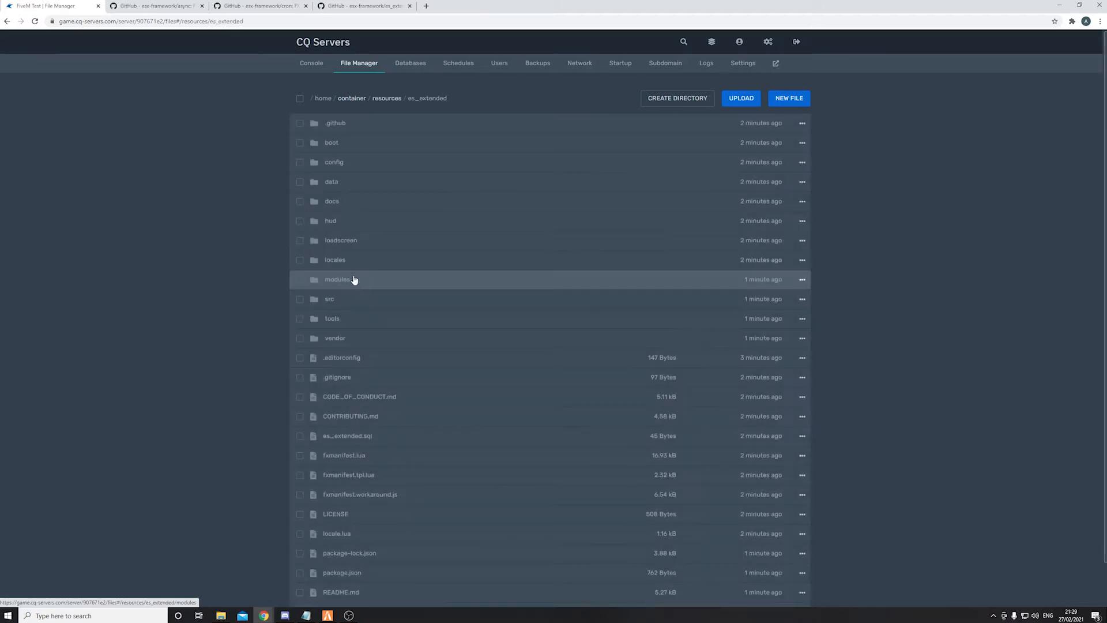
pyautogui.click(334, 162)
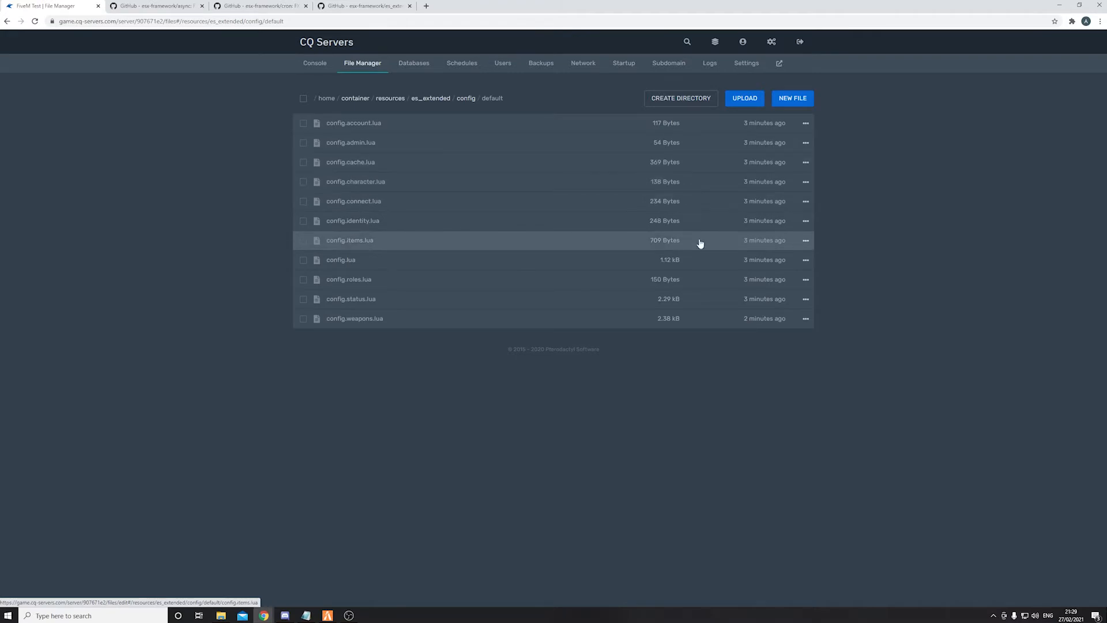
pyautogui.moveTo(688, 240)
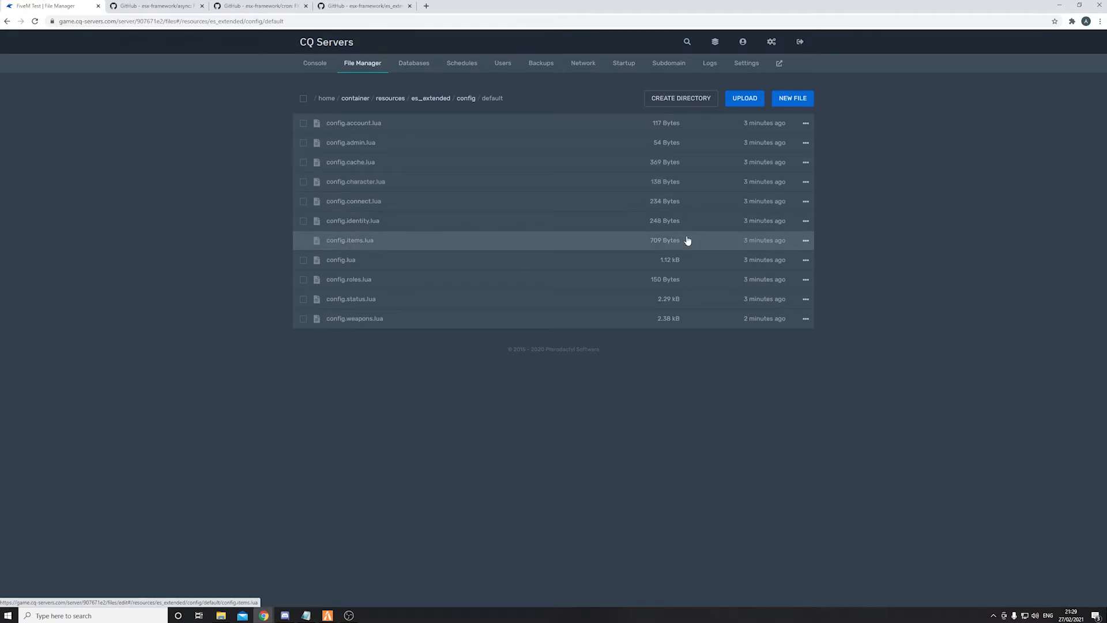
pyautogui.moveTo(395, 148)
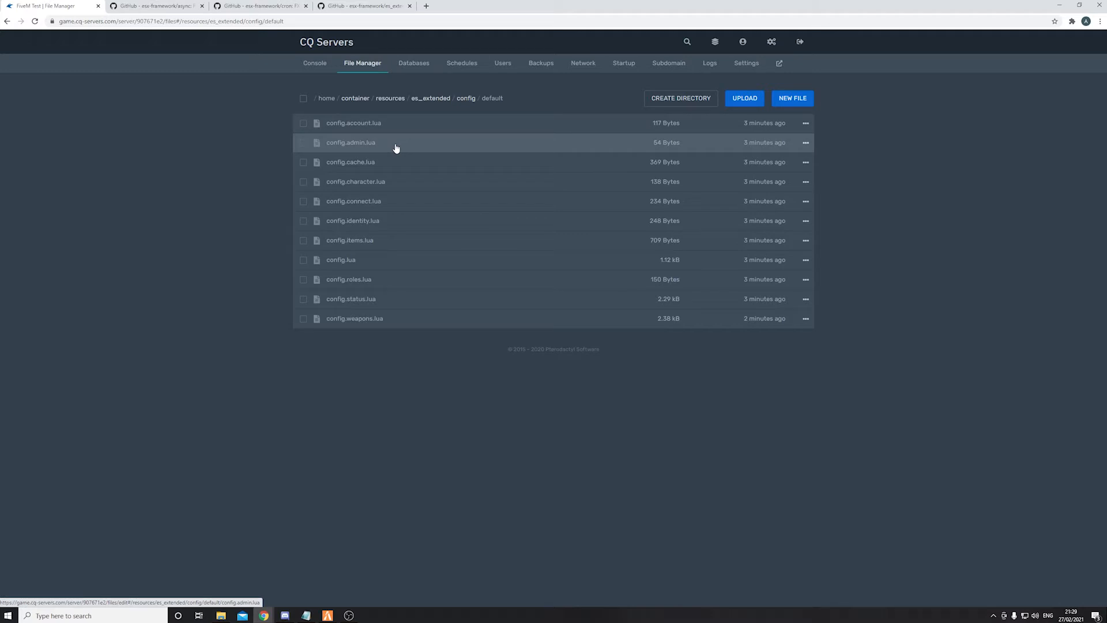
pyautogui.moveTo(384, 188)
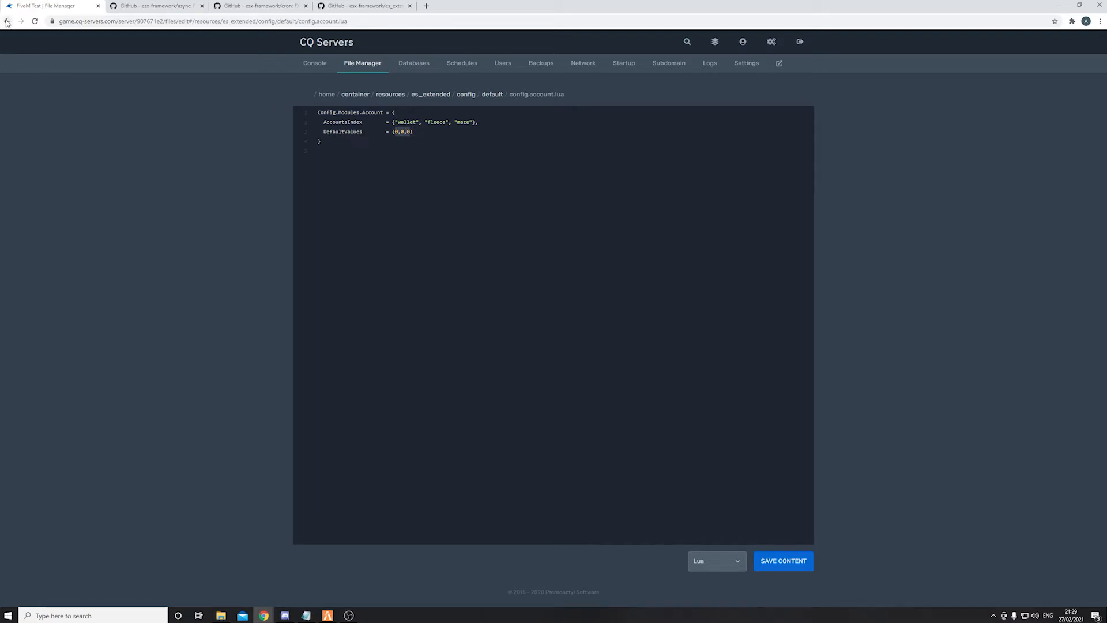
# - Go back from config.account.lua to the es_extended default config folder
pyautogui.click(7, 25)
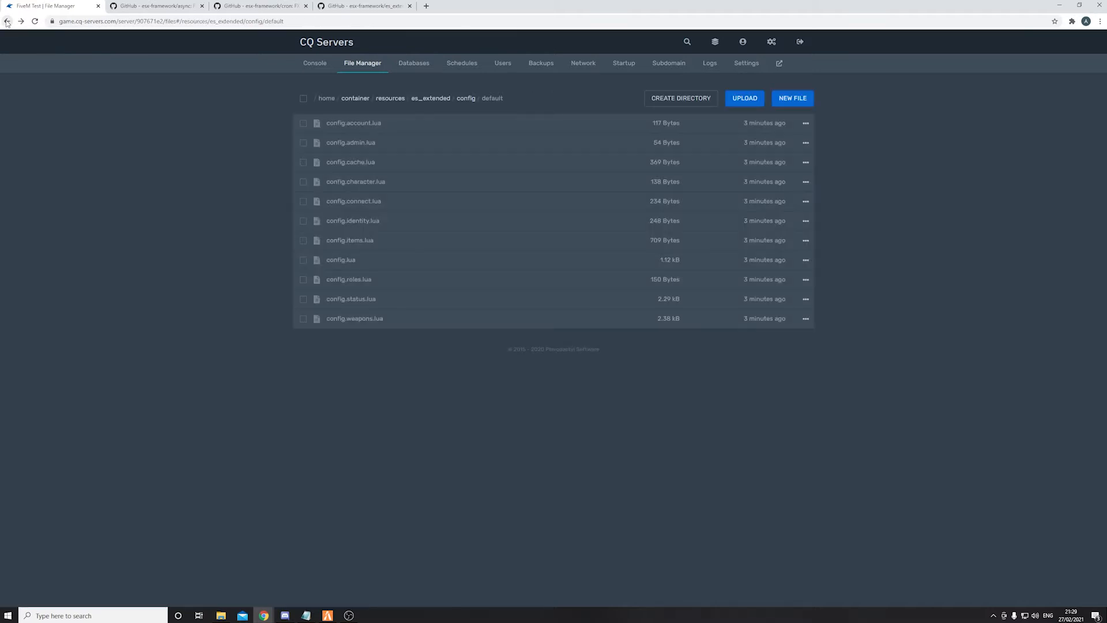
pyautogui.moveTo(362, 165)
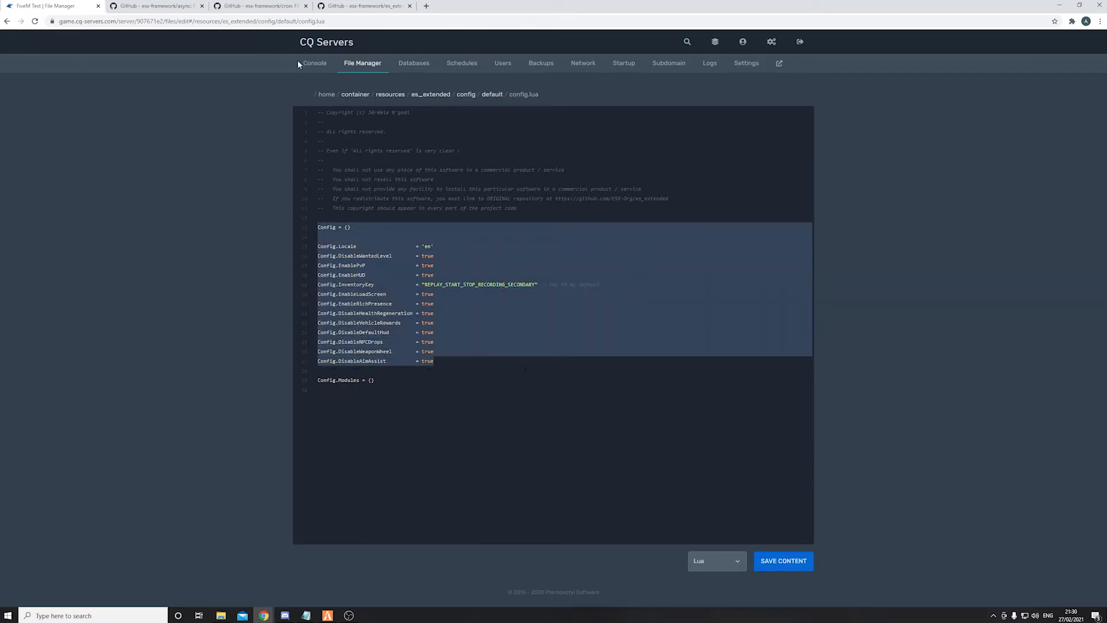
pyautogui.moveTo(382, 99)
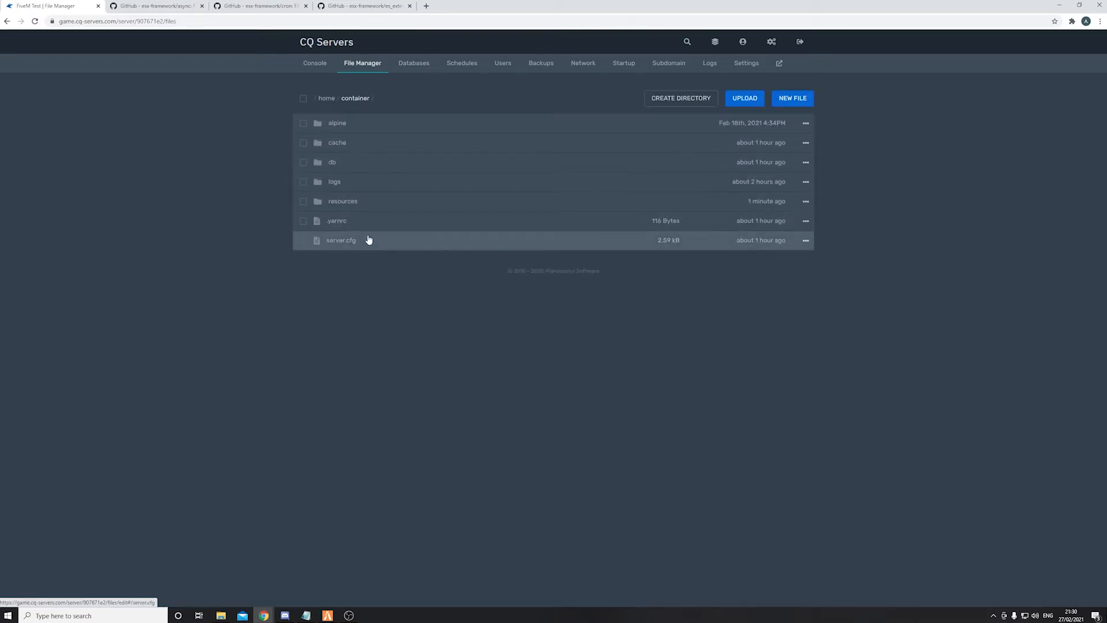
pyautogui.moveTo(365, 105)
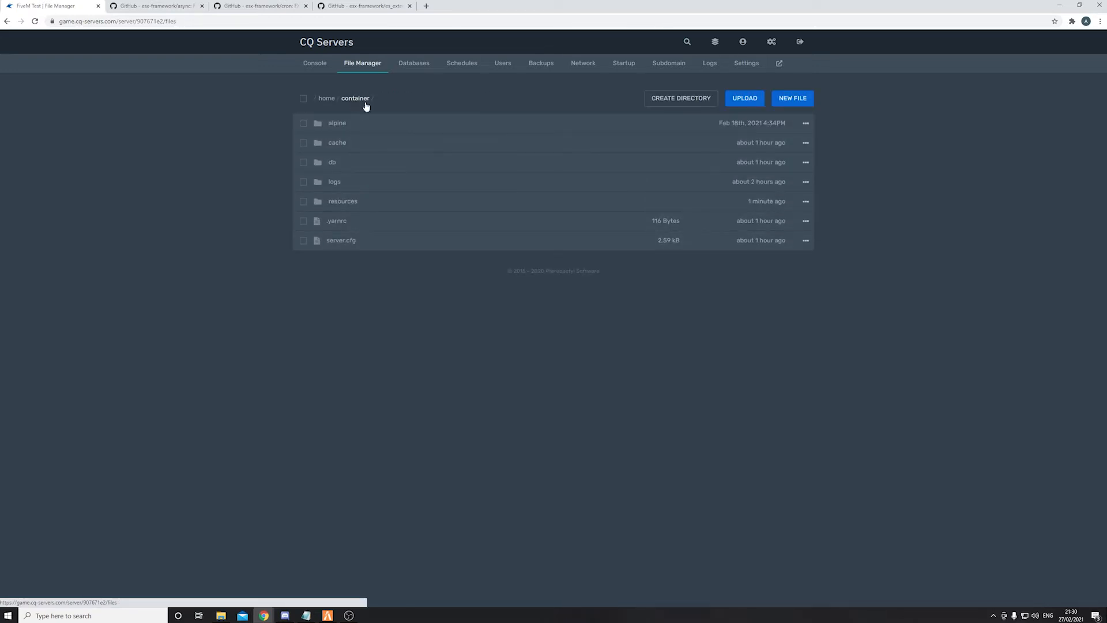
# - Return to the container folder and open server.cfg in the editor
pyautogui.click(343, 200)
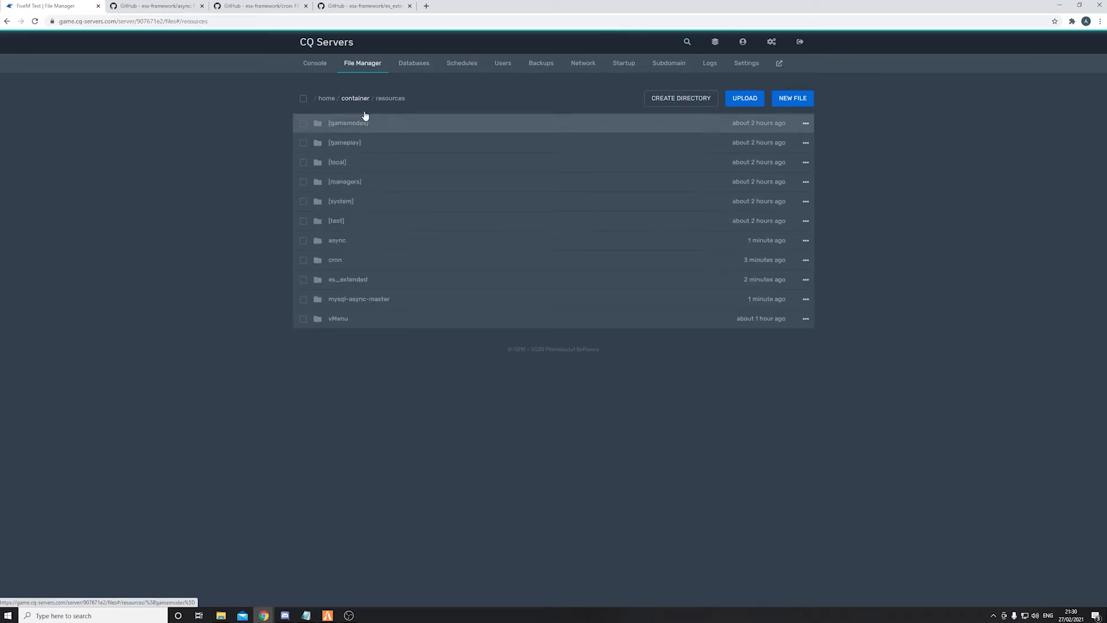
pyautogui.click(355, 98)
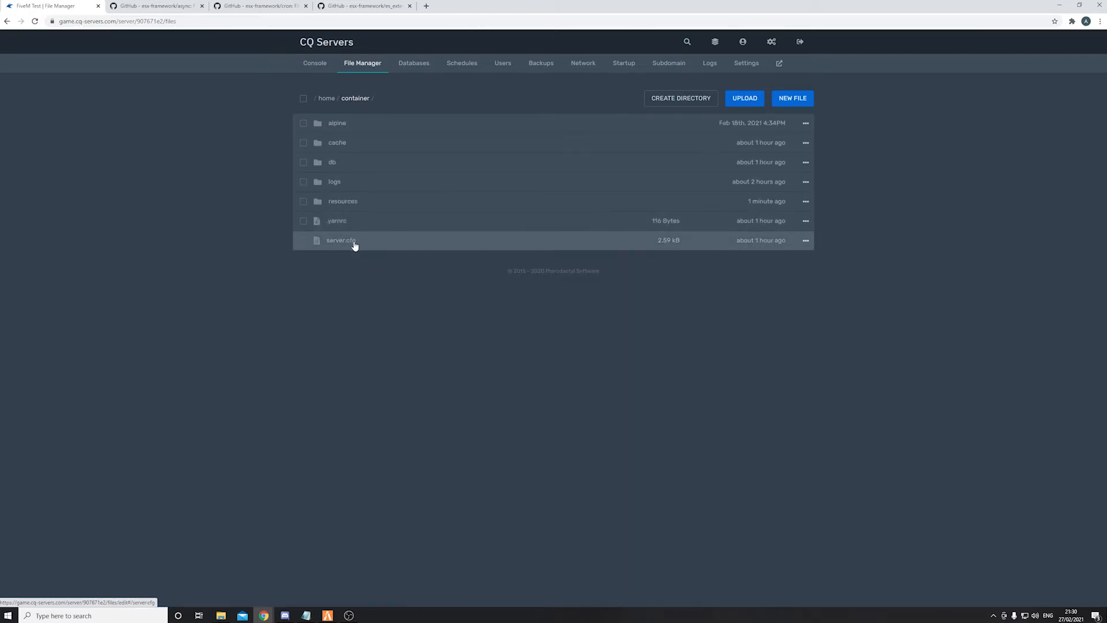
pyautogui.click(339, 240)
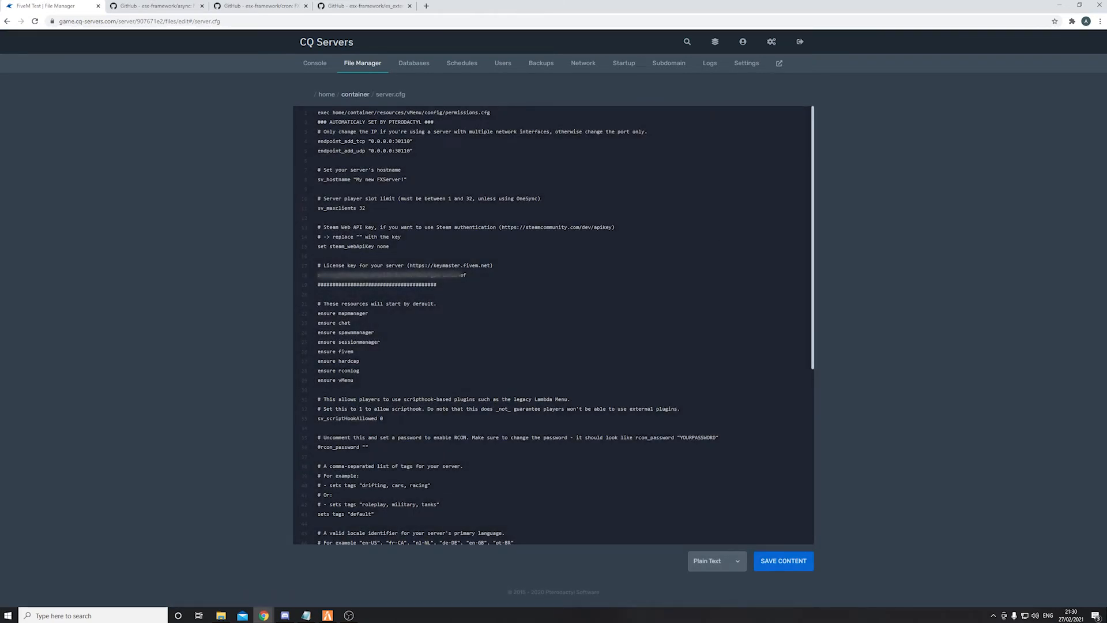
pyautogui.rightClick(413, 62)
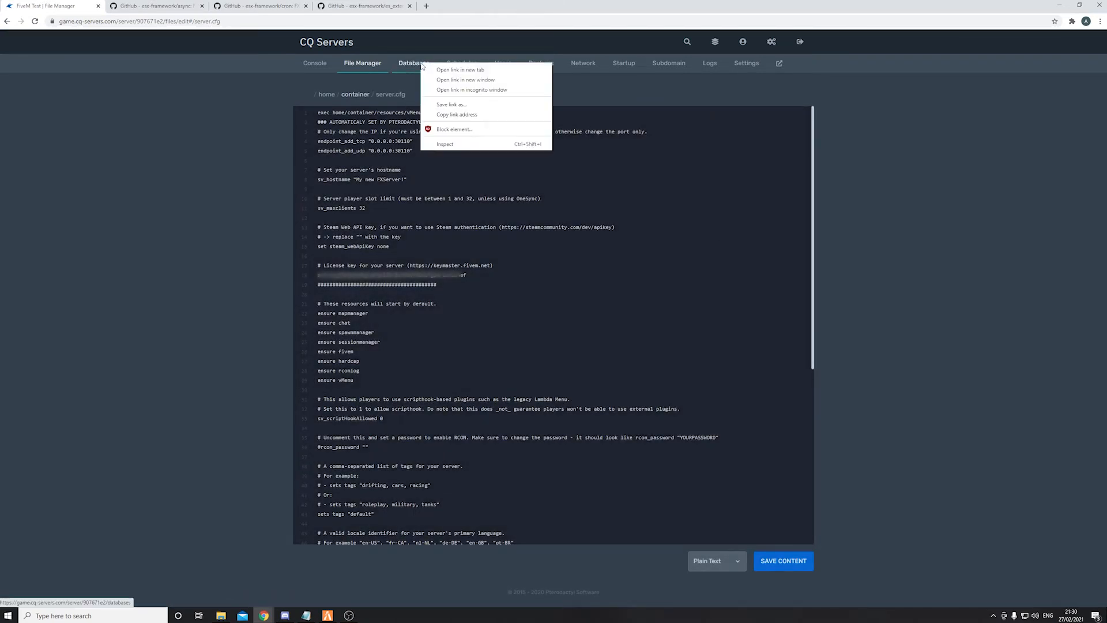
# - Open the Databases page, listing s281_fivem, in a separate window beside the first
pyautogui.click(410, 63)
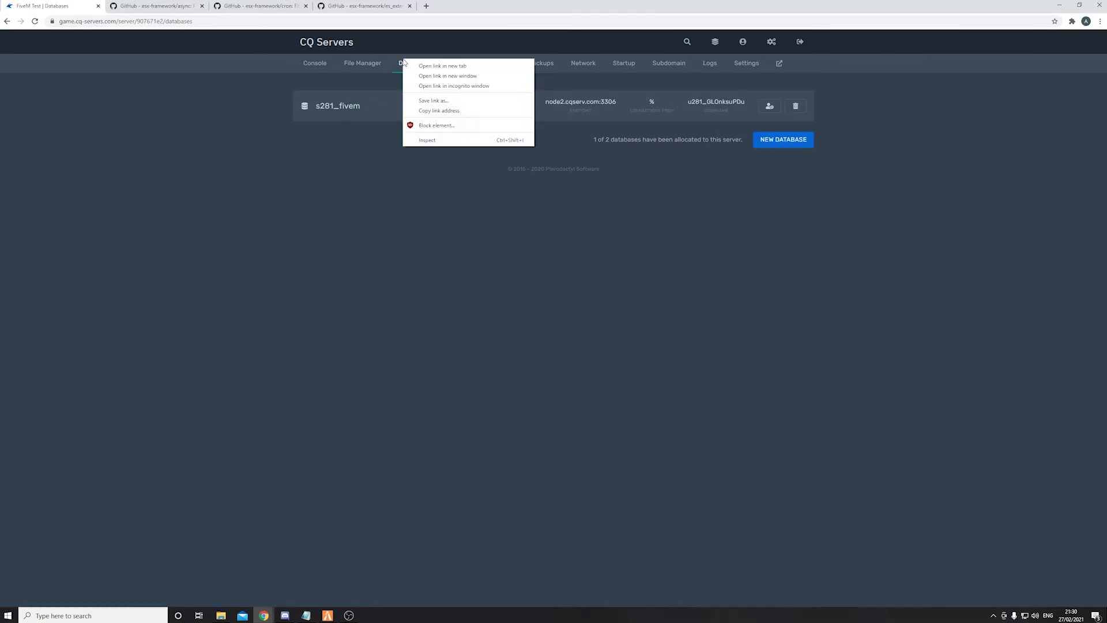
pyautogui.click(447, 65)
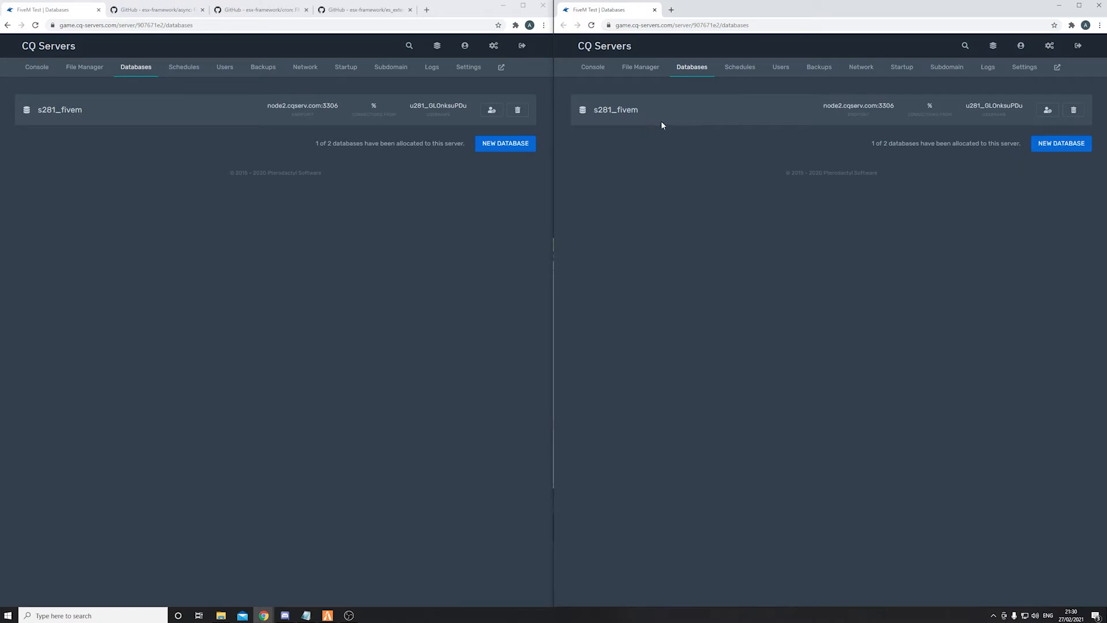
pyautogui.moveTo(434, 128)
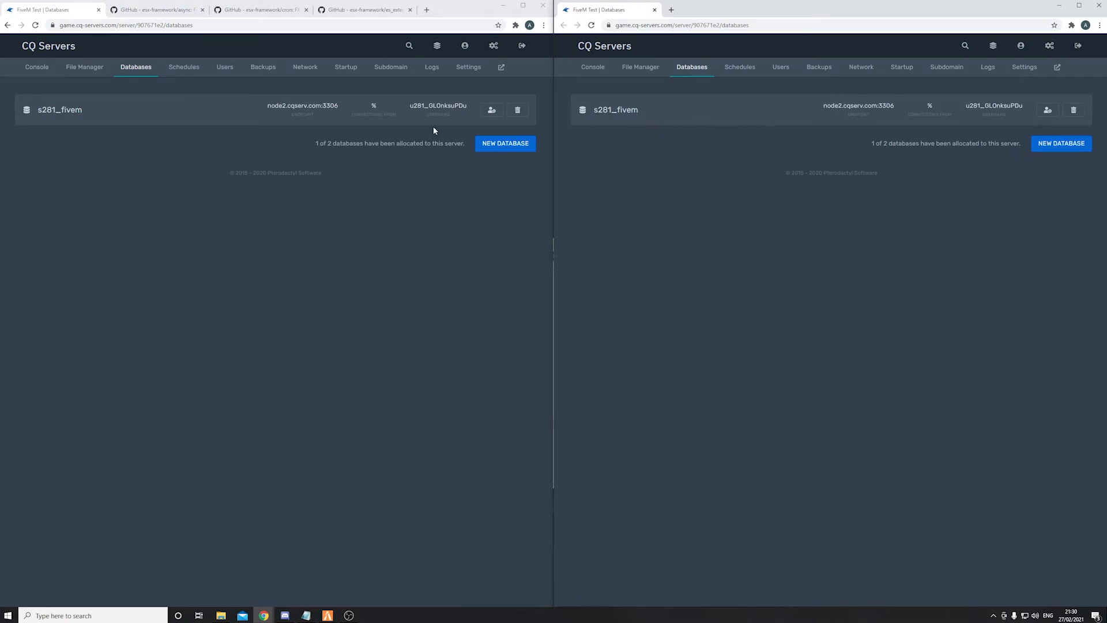
# - In the left window, go back to the container folder and reopen server.cfg
pyautogui.click(84, 67)
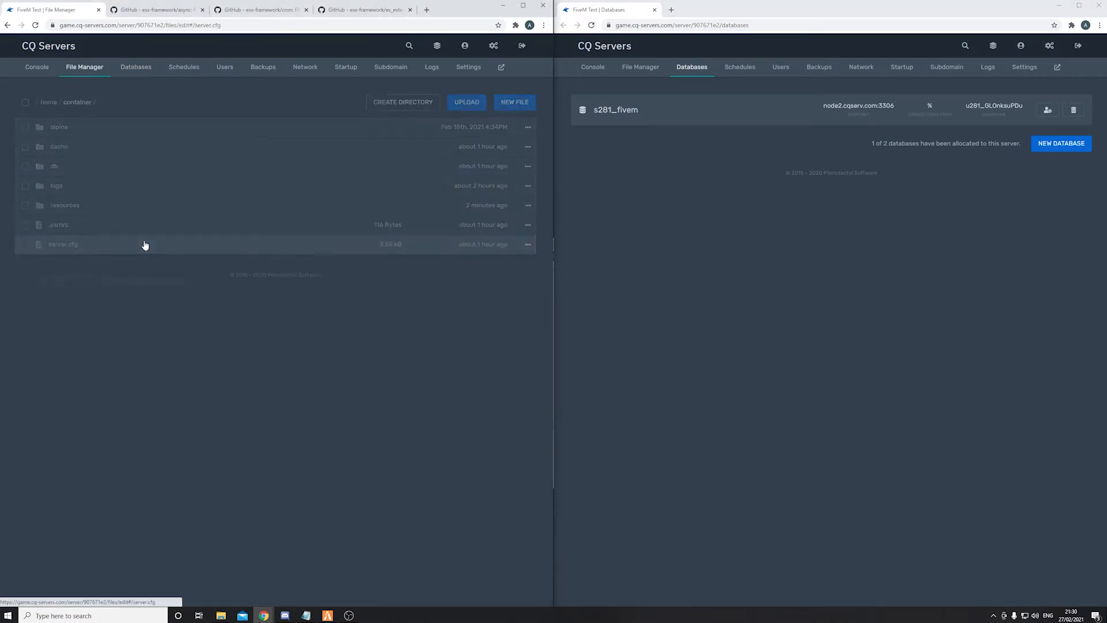
pyautogui.click(62, 243)
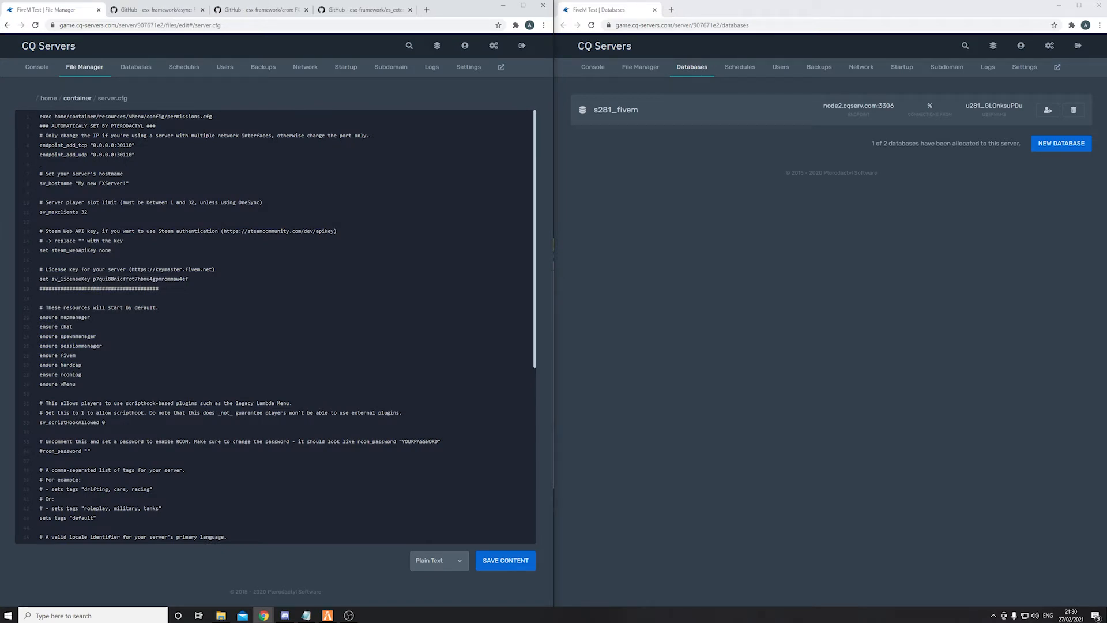
# - View the fivem database's connection details and type mysql_connection_string "mysql:// into server.cfg
pyautogui.click(615, 109)
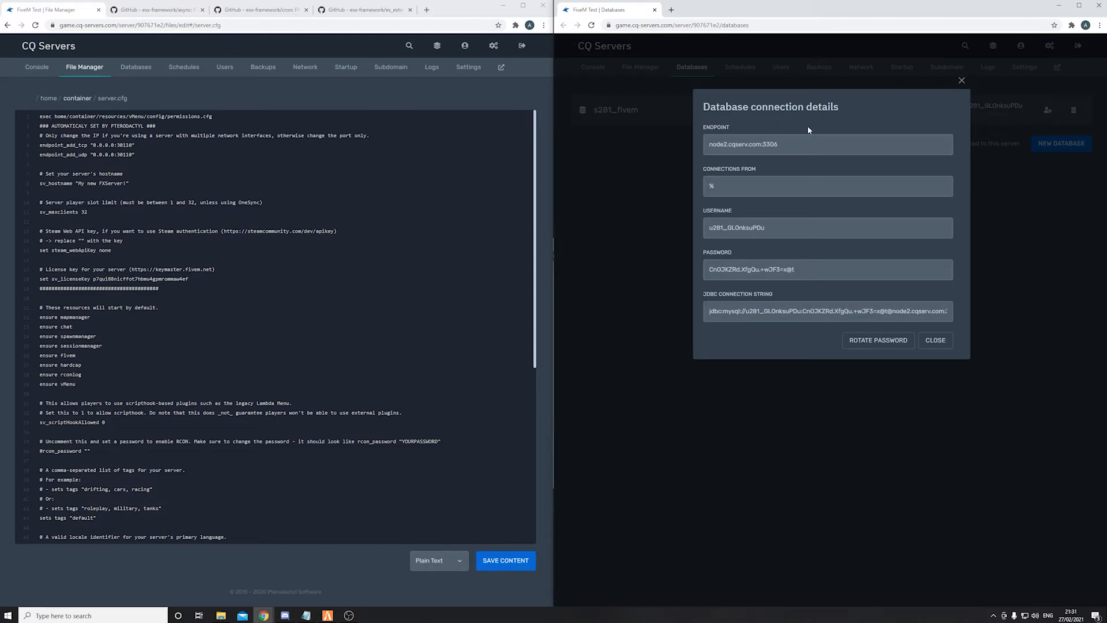
pyautogui.moveTo(626, 251)
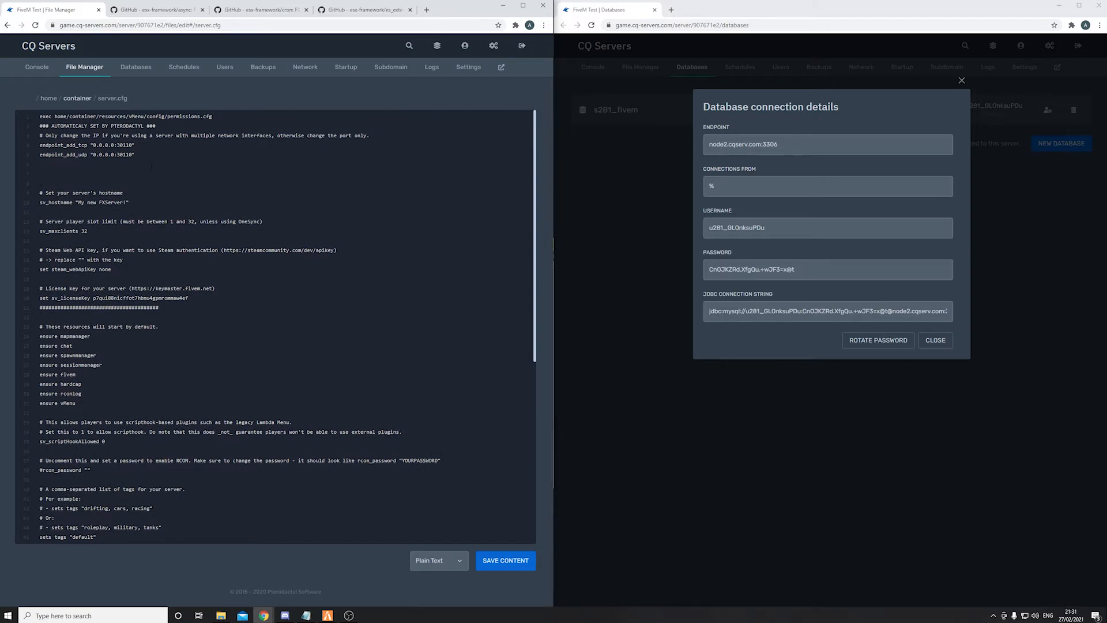
pyautogui.write('mysql_conn')
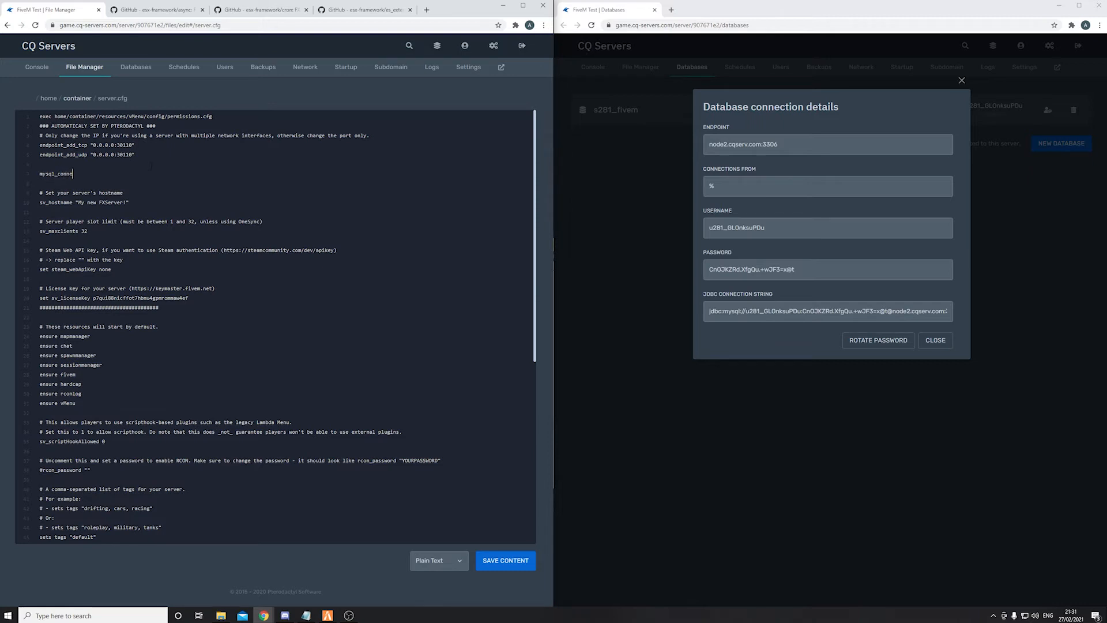
pyautogui.write('ection')
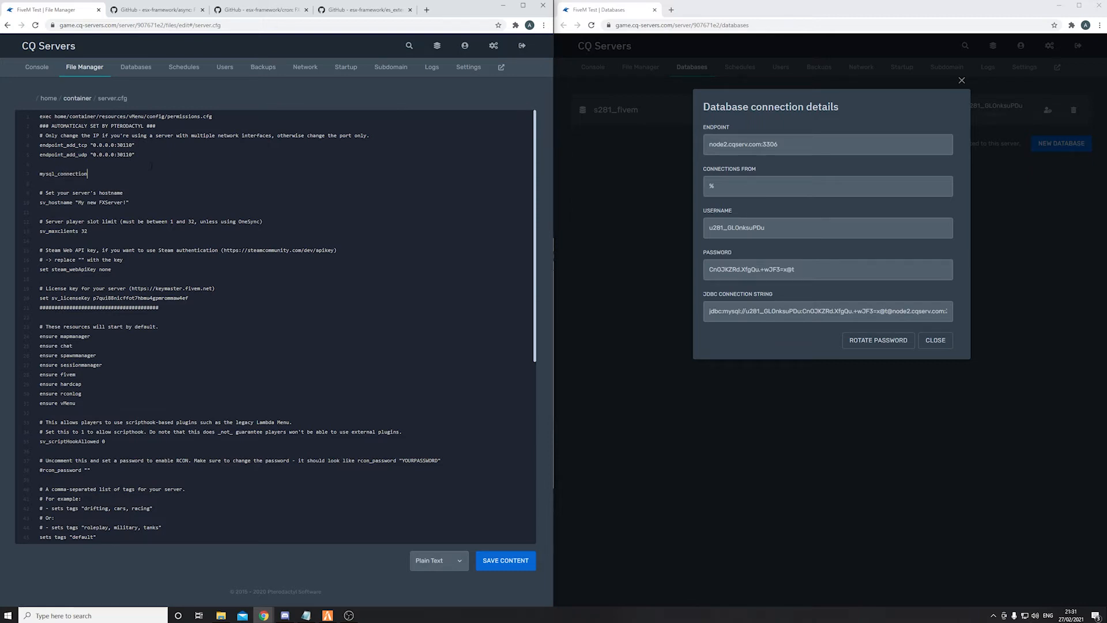
pyautogui.write('_st')
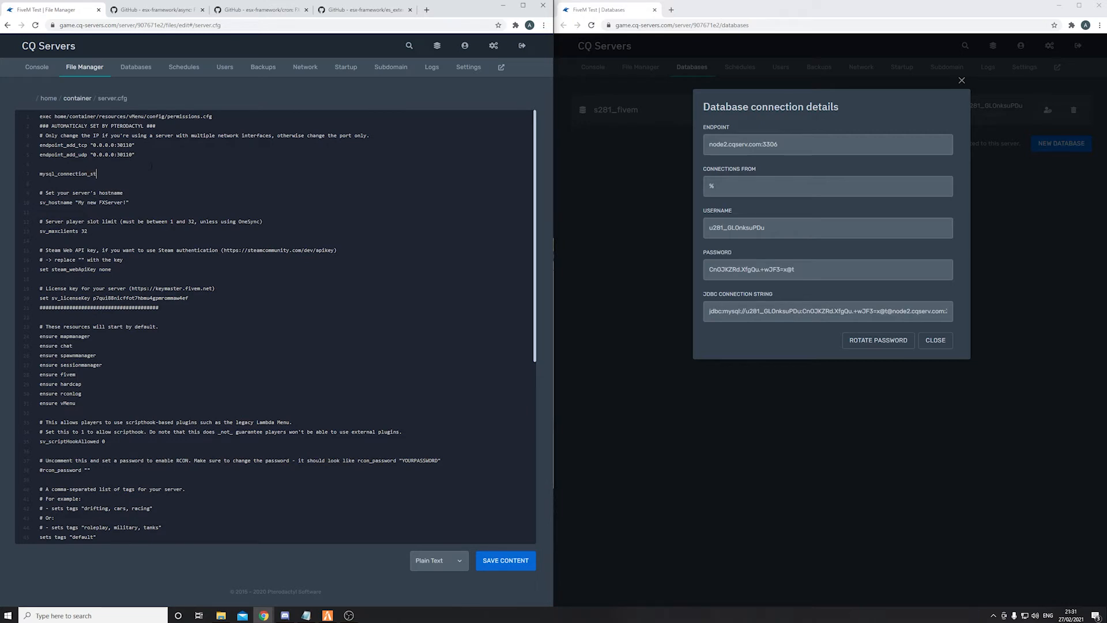
pyautogui.write('ring')
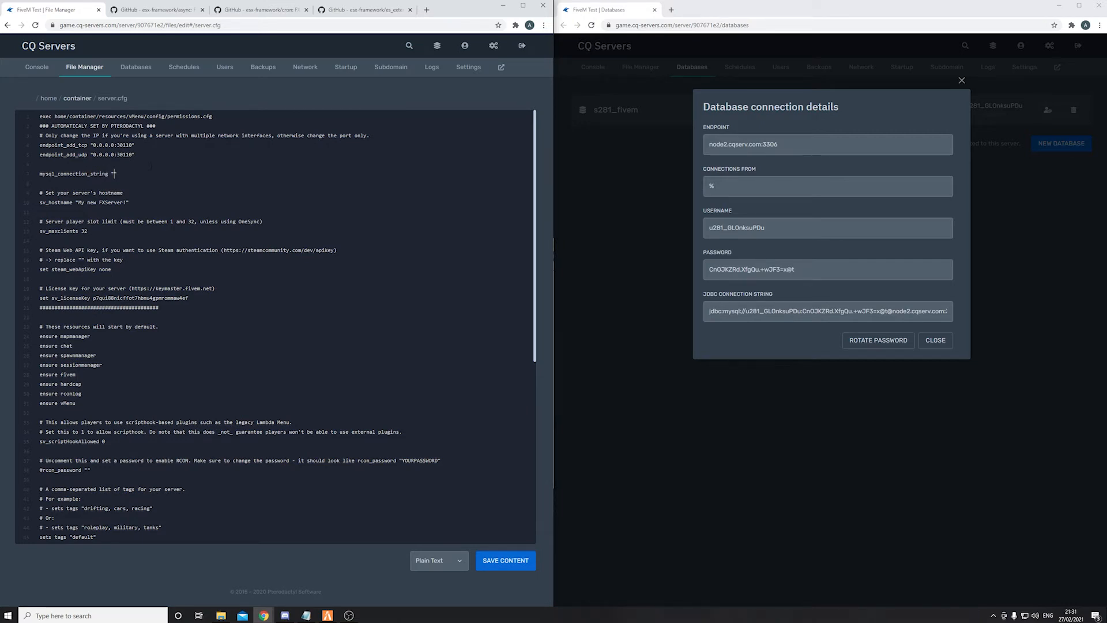
pyautogui.write('"mys')
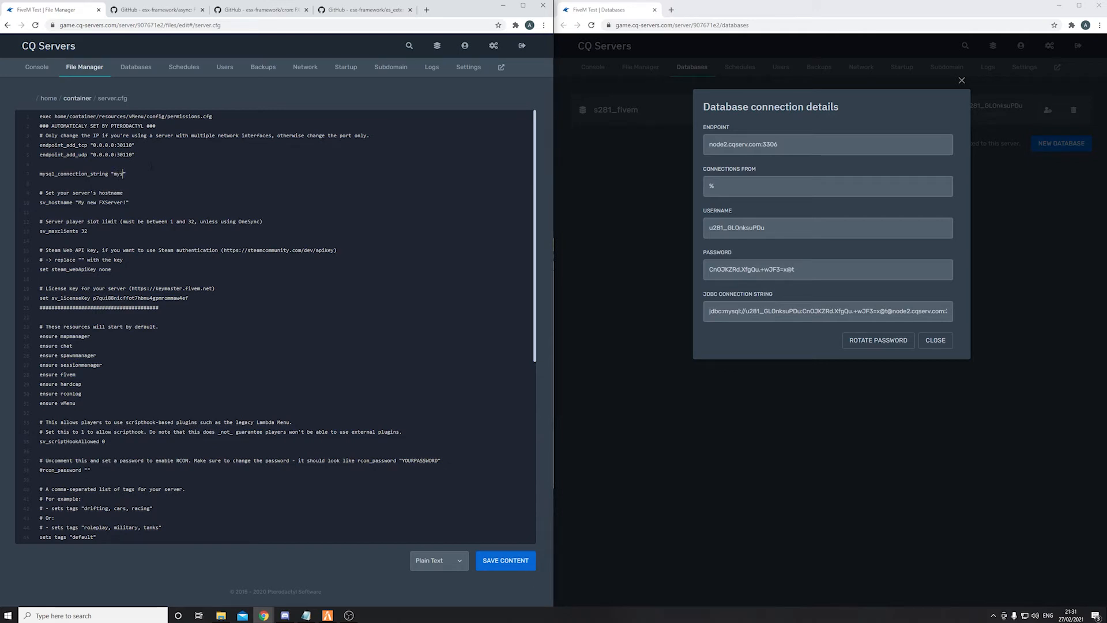
pyautogui.write('l')
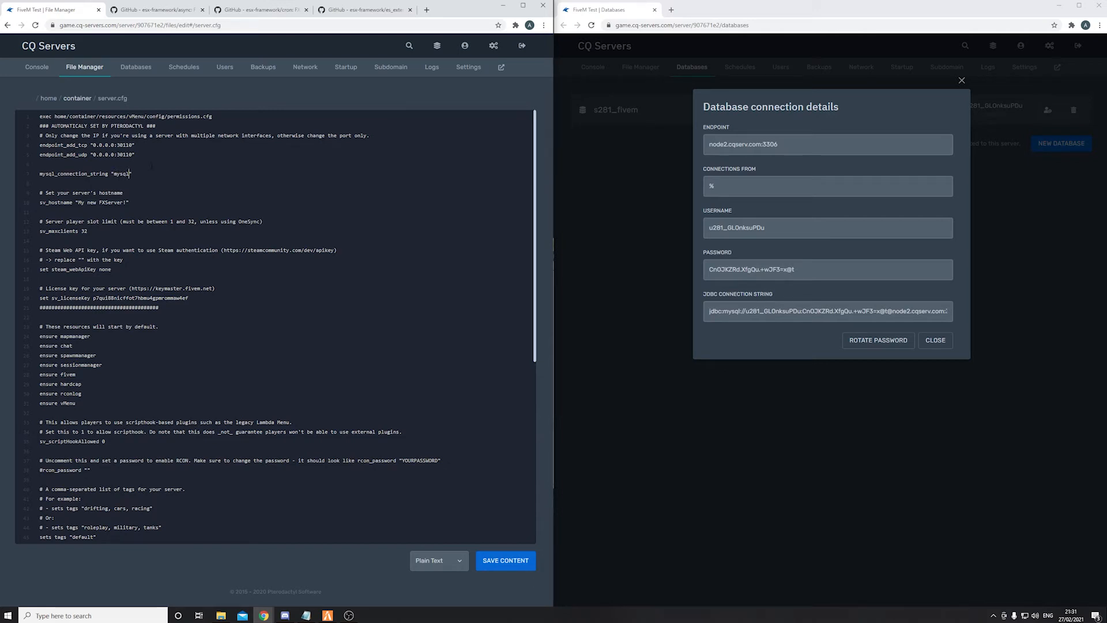
pyautogui.write('://')
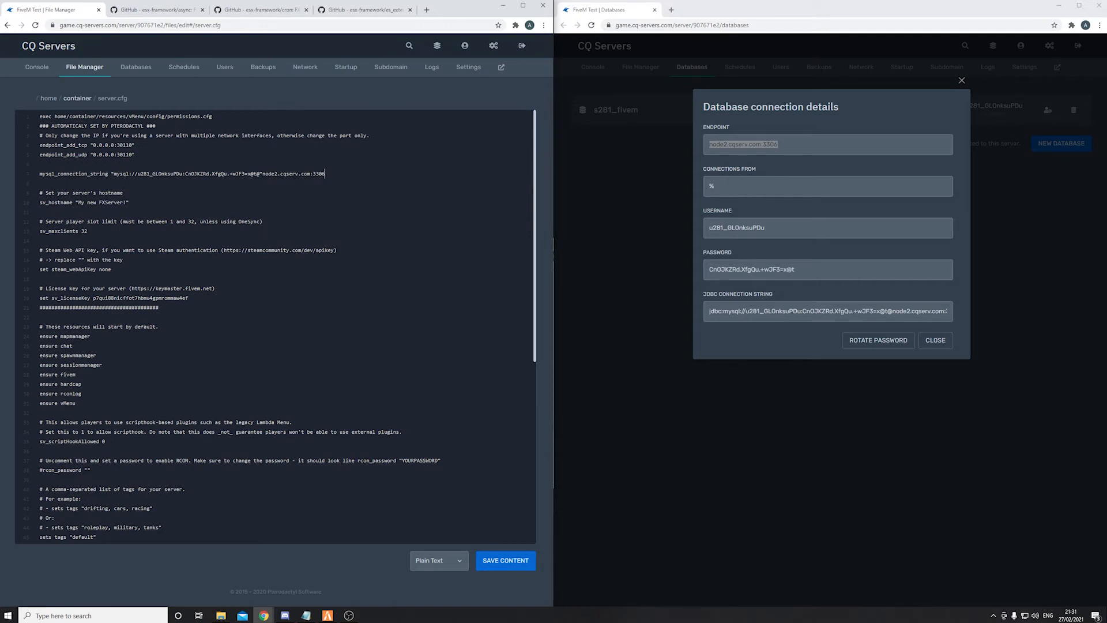
pyautogui.scroll(-3)
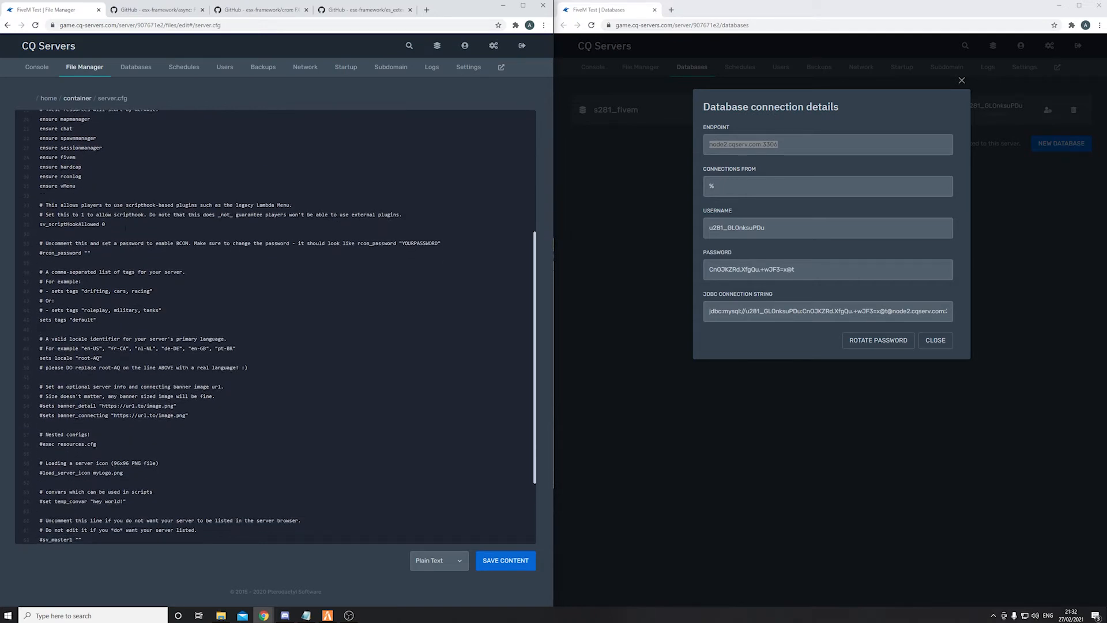
pyautogui.scroll(-3)
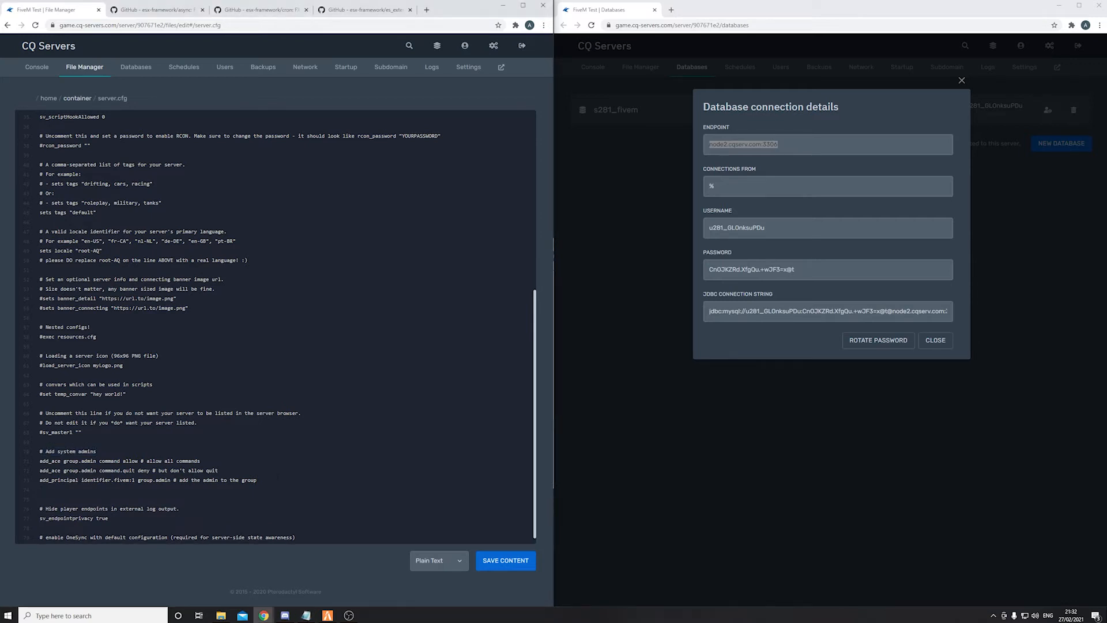
pyautogui.scroll(-3)
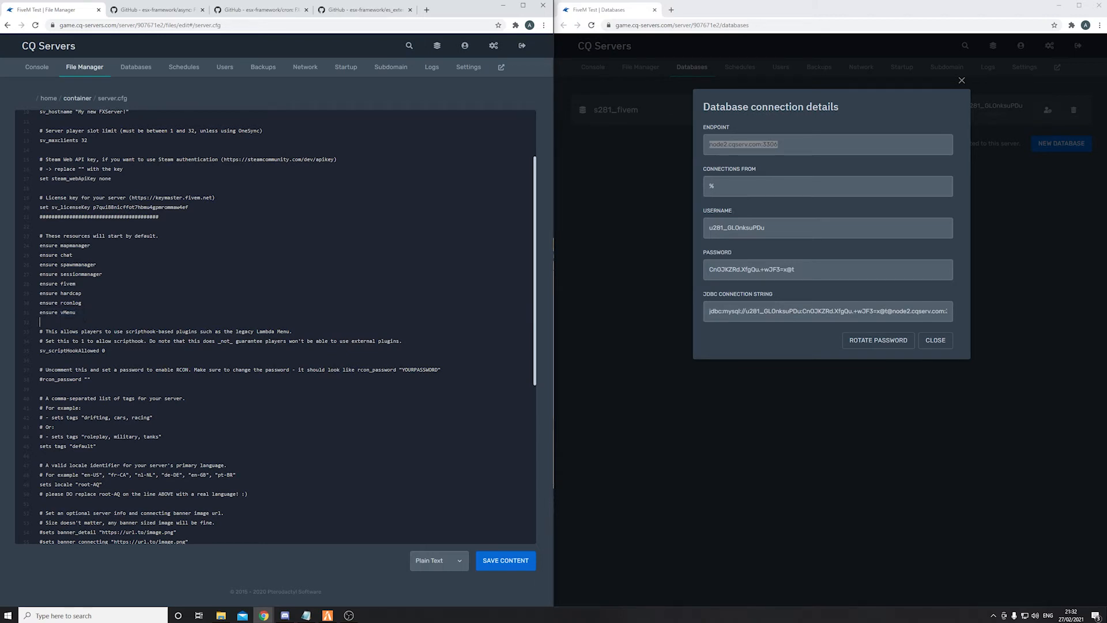
# - Add 'ensure async', 'ensure cron' and 'ensure es_extended' lines after 'ensure mysql-async' in server.cfg
pyautogui.write('ensure mysql-')
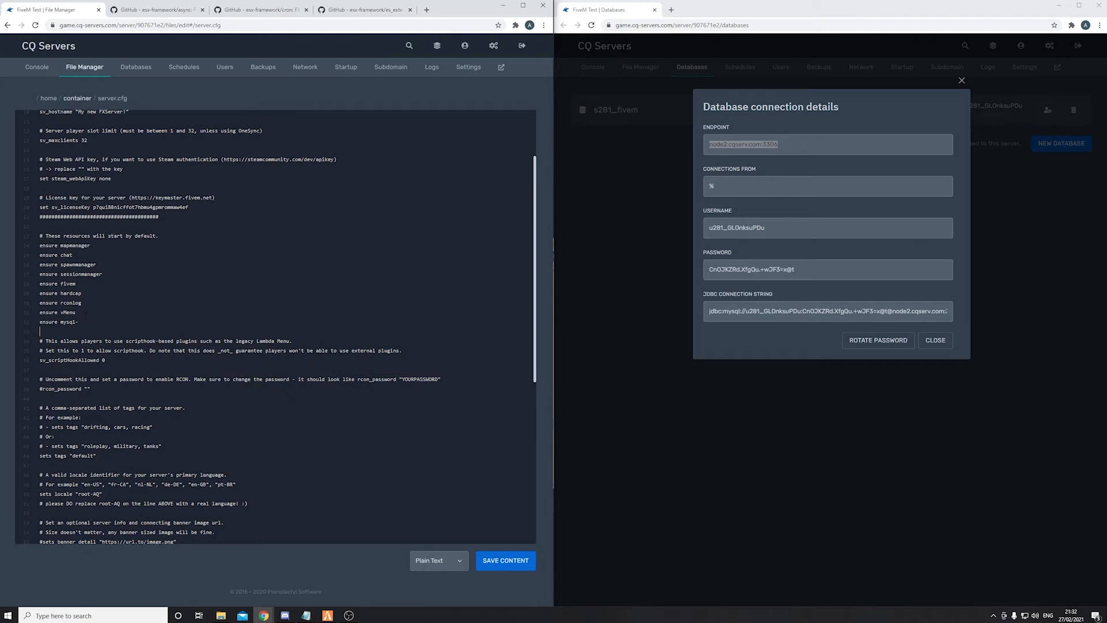
pyautogui.write('async')
pyautogui.write('ensure')
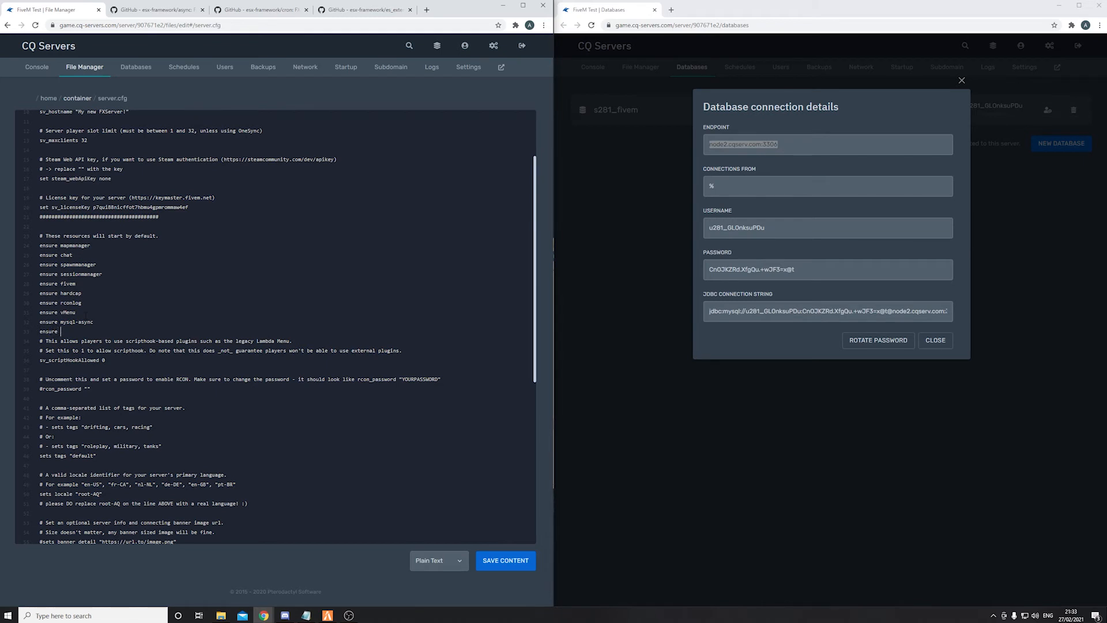
pyautogui.write('as')
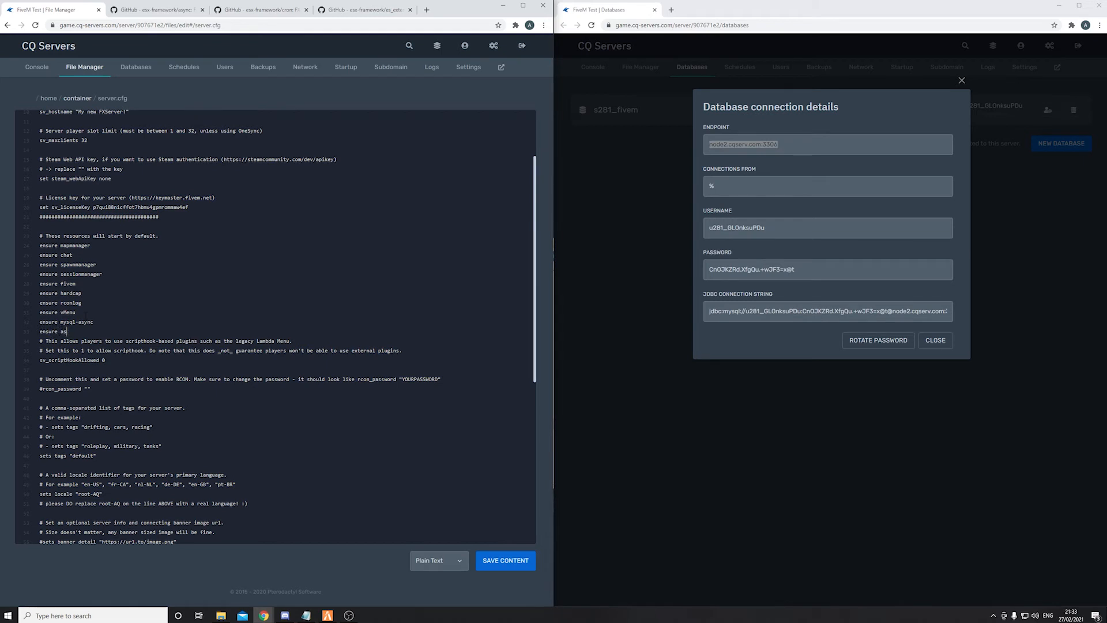
pyautogui.write('ync')
pyautogui.write('en')
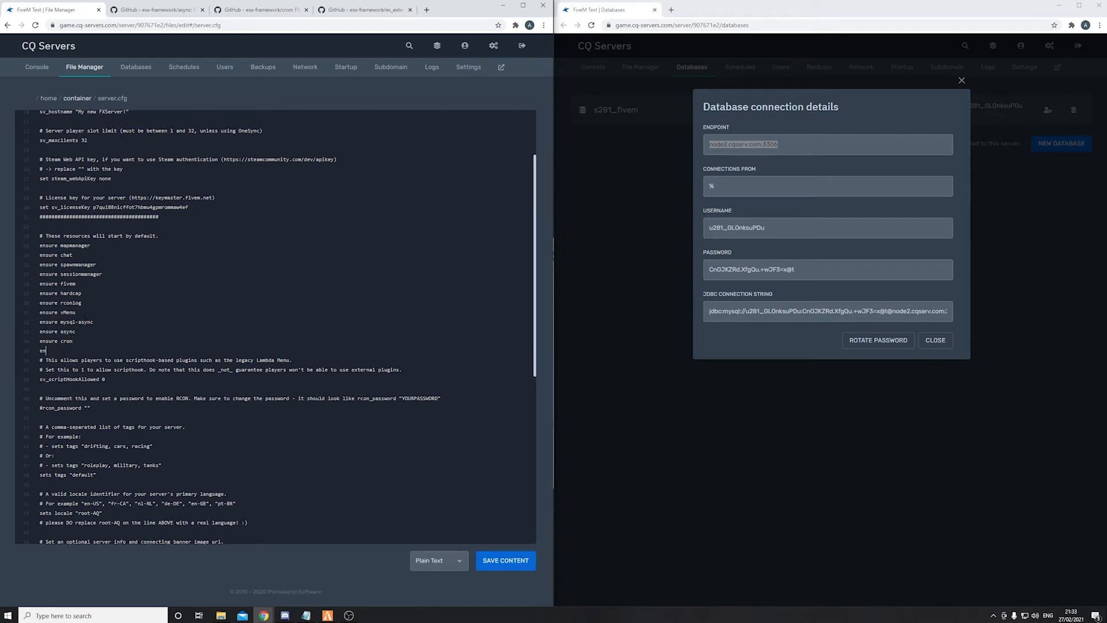
pyautogui.write('sure as')
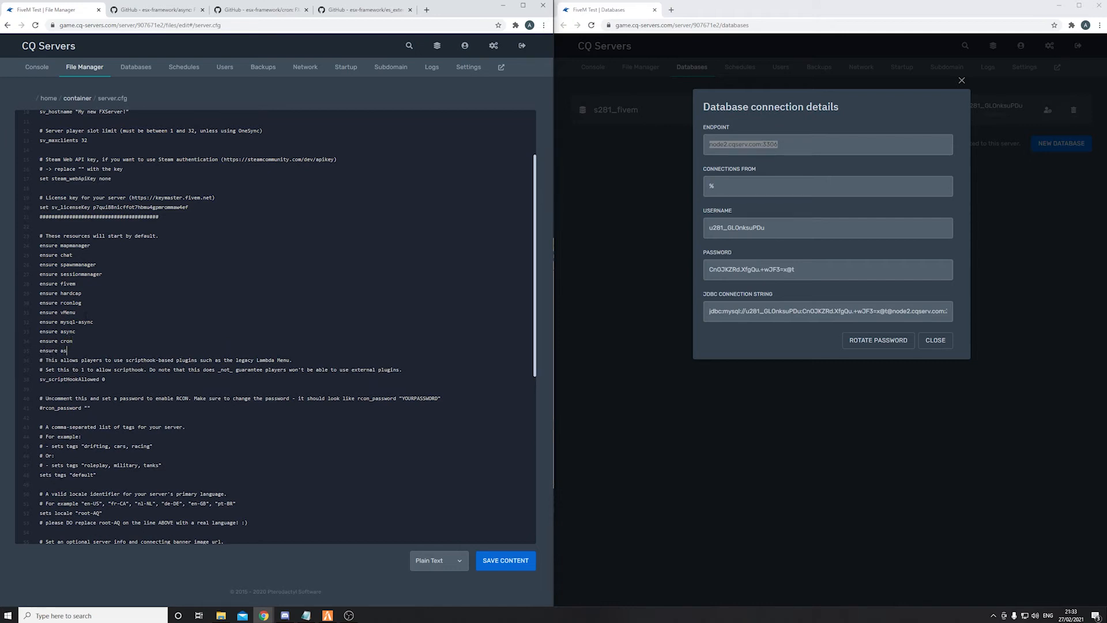
pyautogui.write('_e')
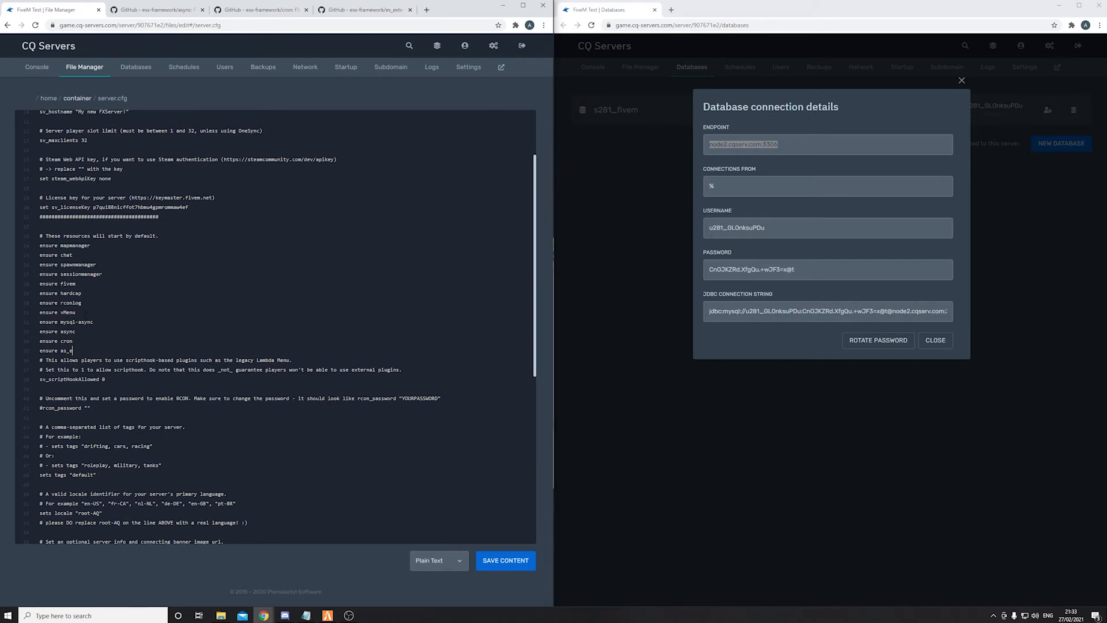
pyautogui.write('xtended')
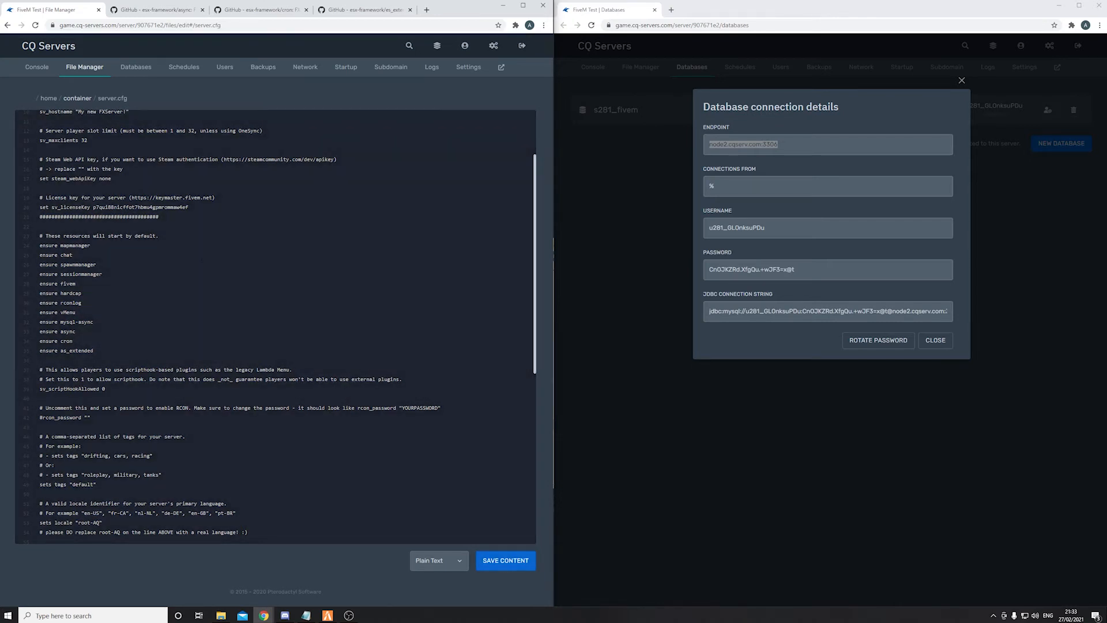
# - Go from the Console to the File Manager's container/resources folder
pyautogui.click(37, 67)
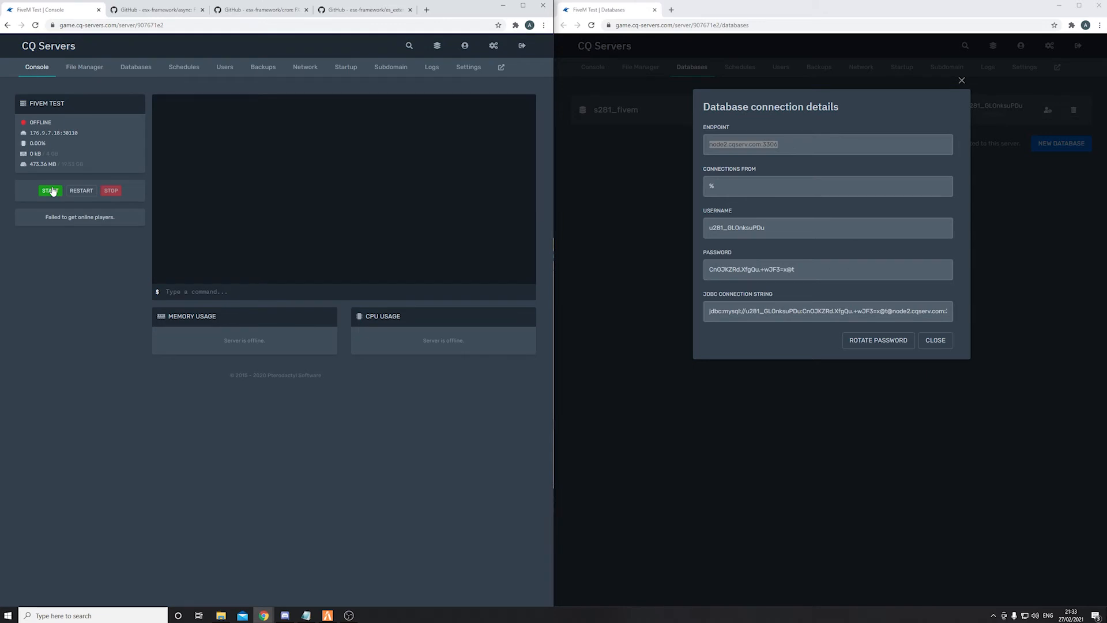
pyautogui.click(49, 190)
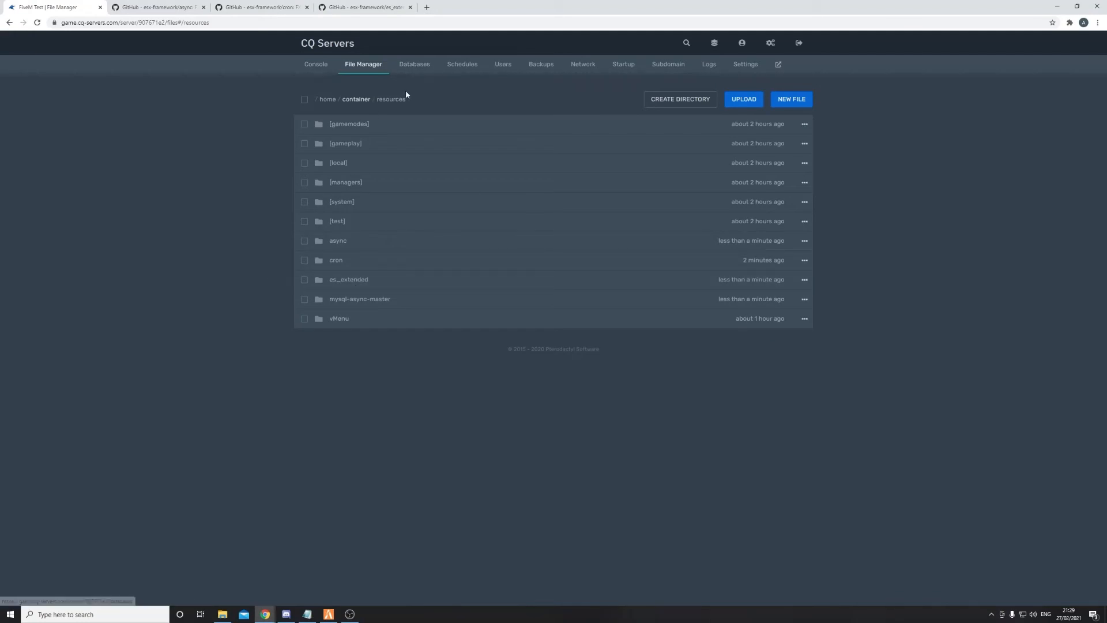
# - Open config.account.lua from es_extended/config/default in the editor
pyautogui.click(349, 279)
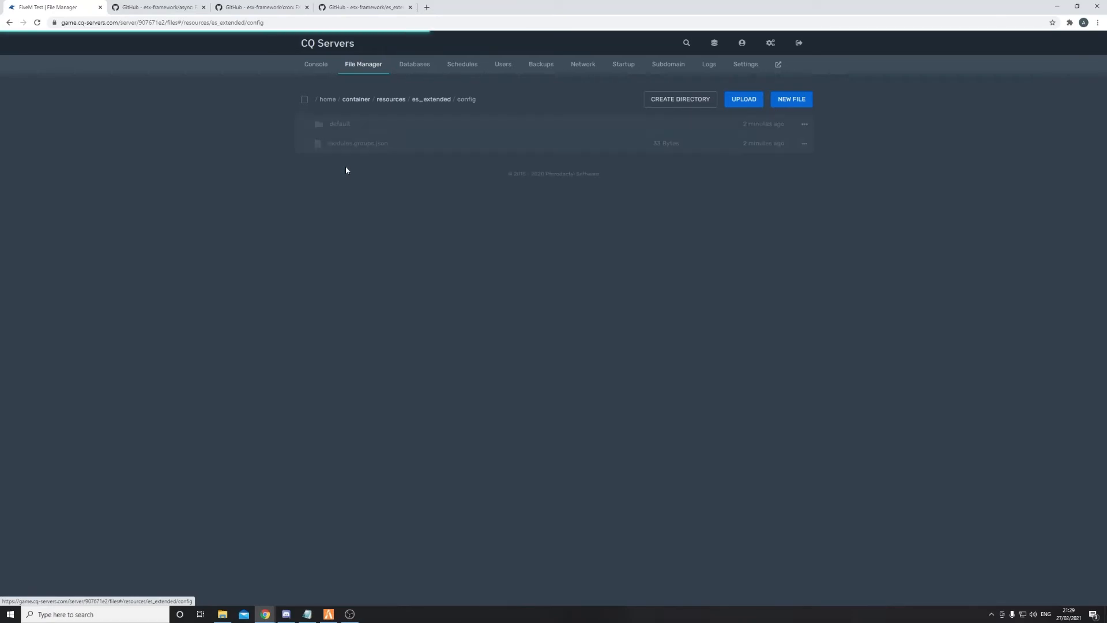
pyautogui.click(339, 123)
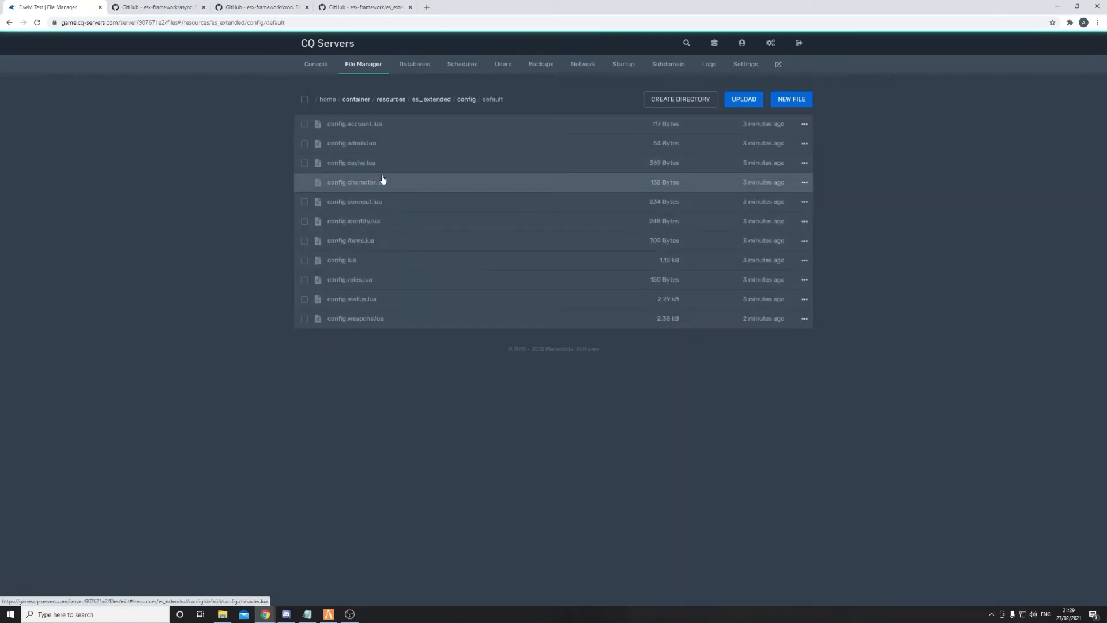
pyautogui.moveTo(687, 240)
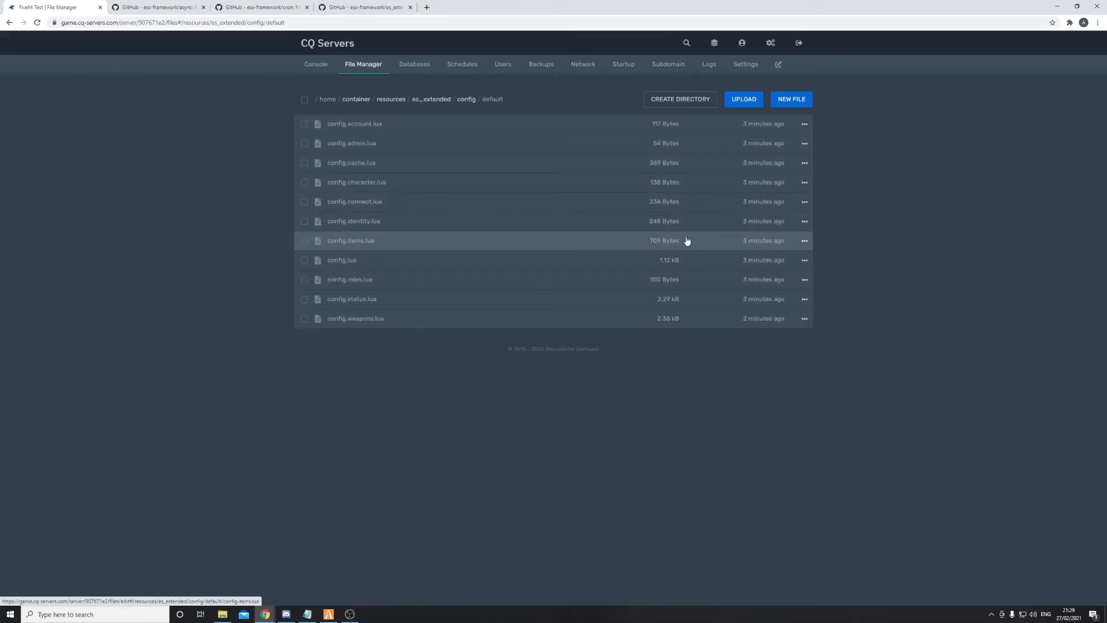
pyautogui.moveTo(419, 124)
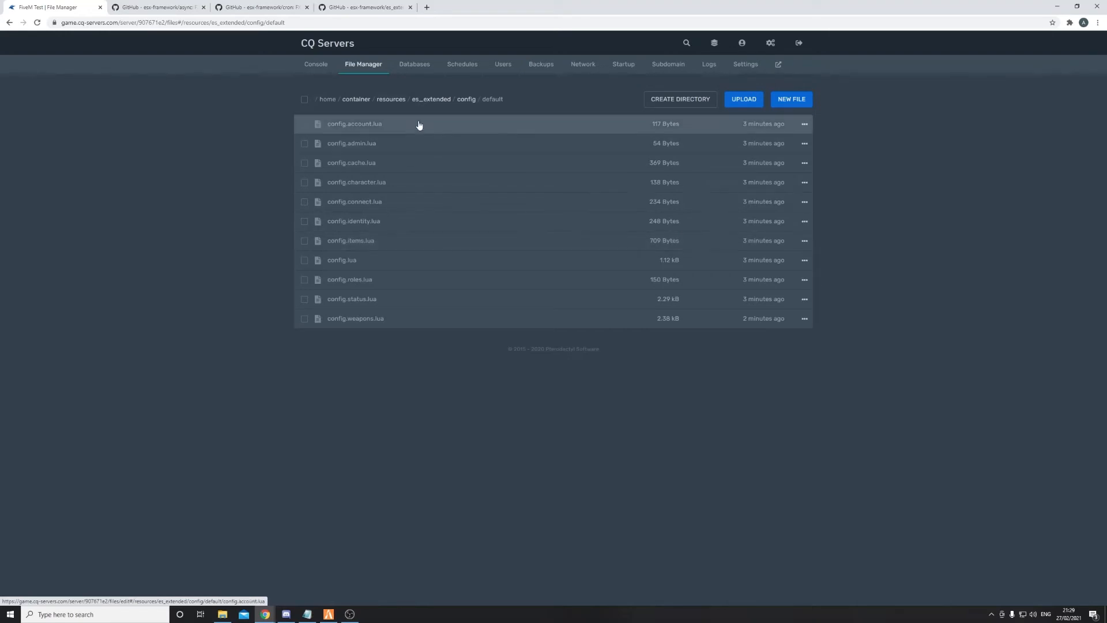
pyautogui.moveTo(396, 148)
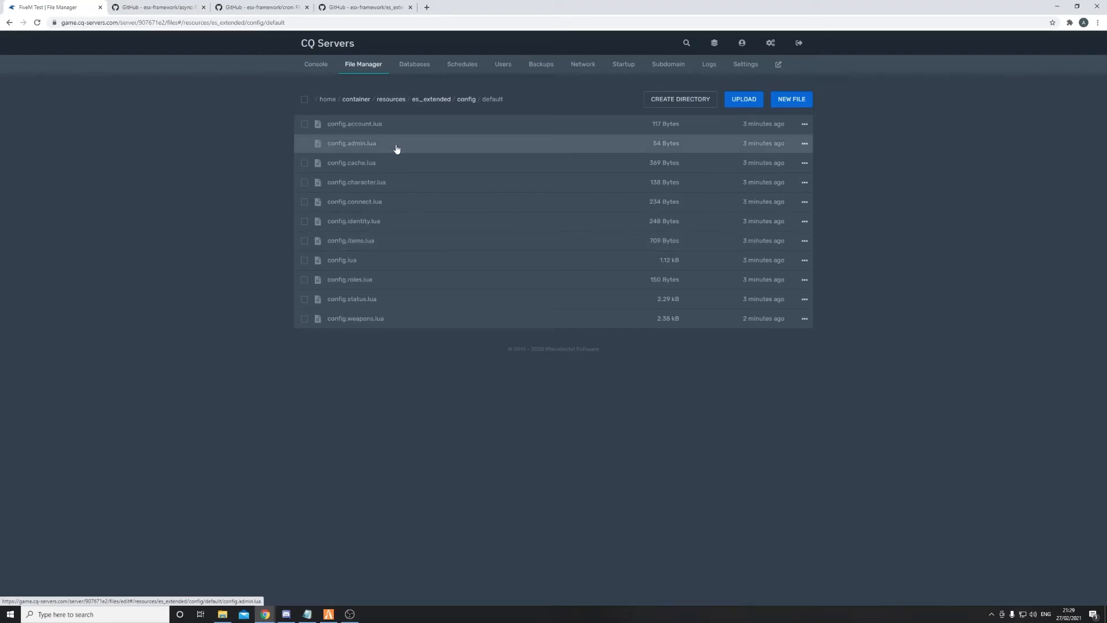
pyautogui.moveTo(373, 221)
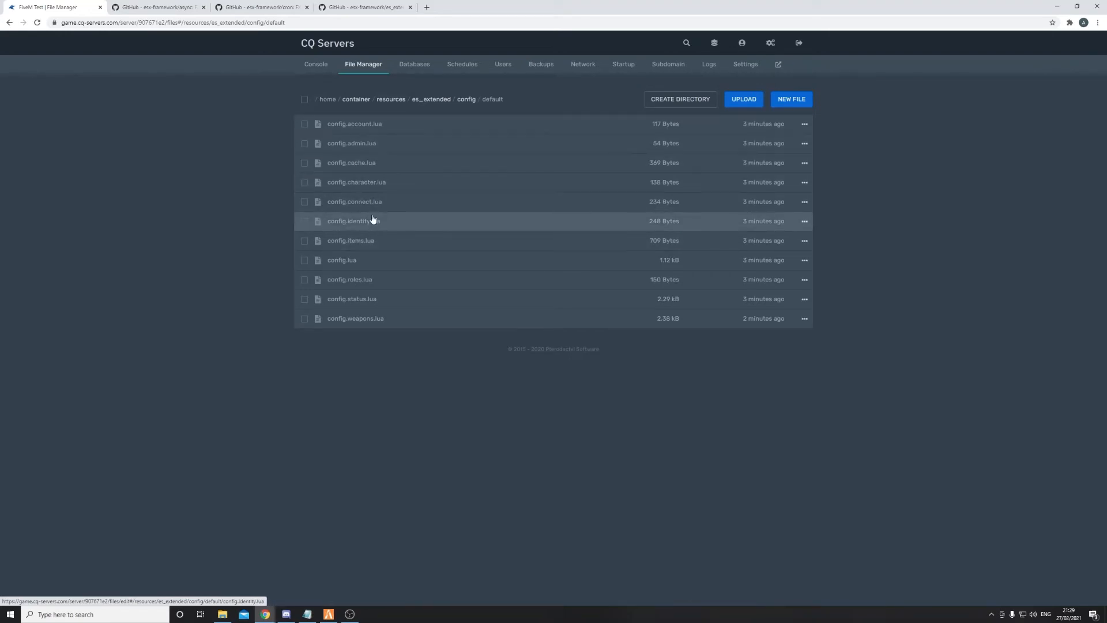
pyautogui.moveTo(373, 130)
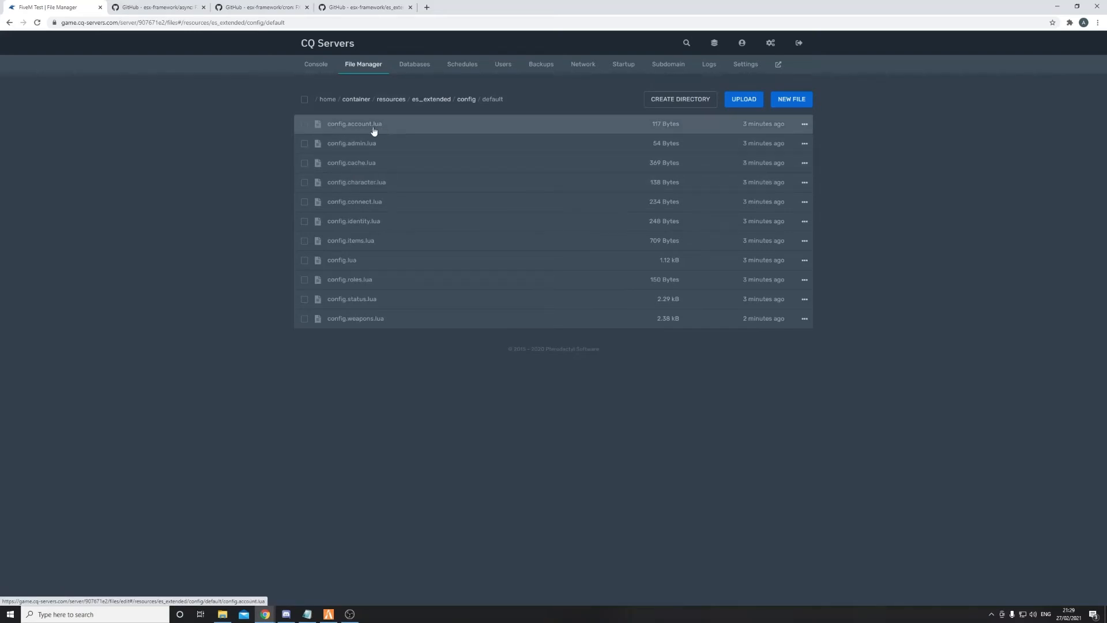
pyautogui.click(354, 124)
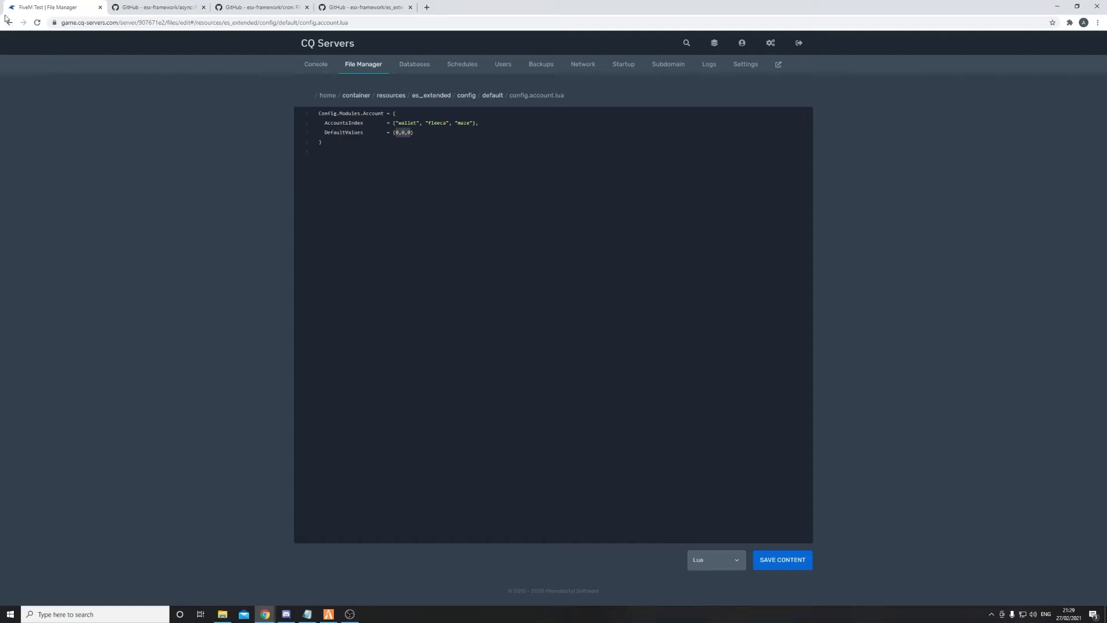
# - Review es_extended's config.lua from the default folder, then return to the container folder
pyautogui.click(8, 26)
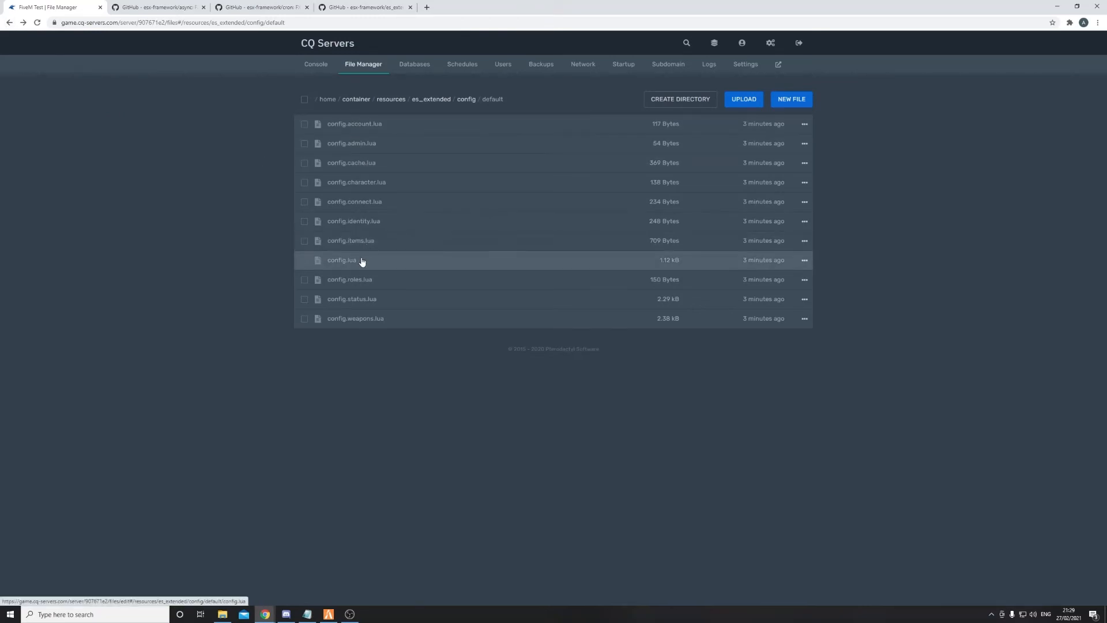
pyautogui.click(341, 260)
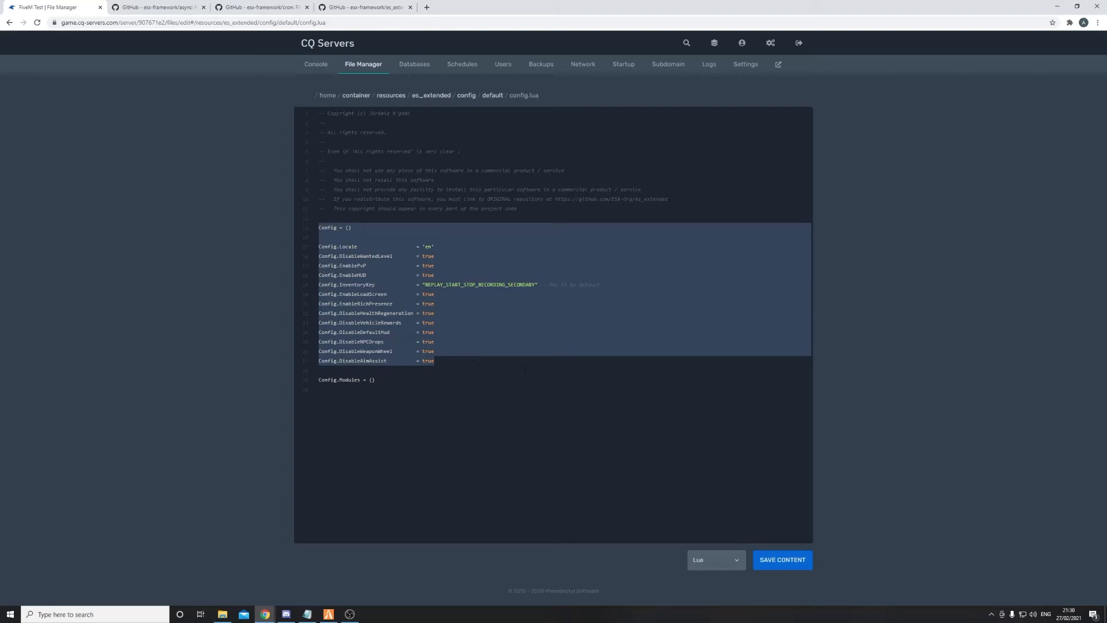
pyautogui.moveTo(384, 102)
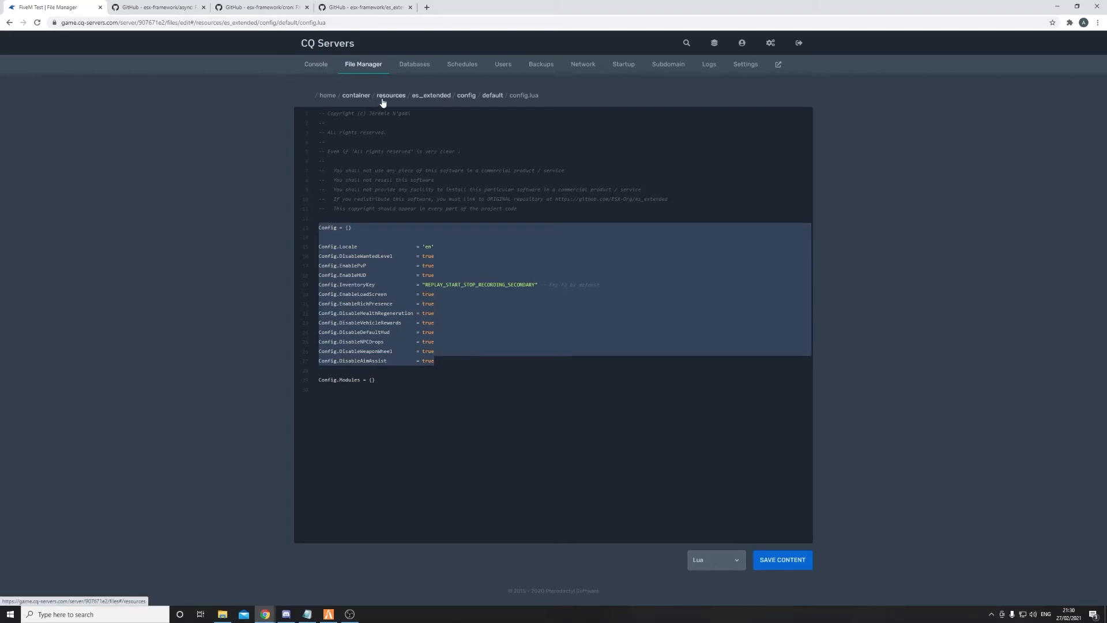
pyautogui.click(356, 95)
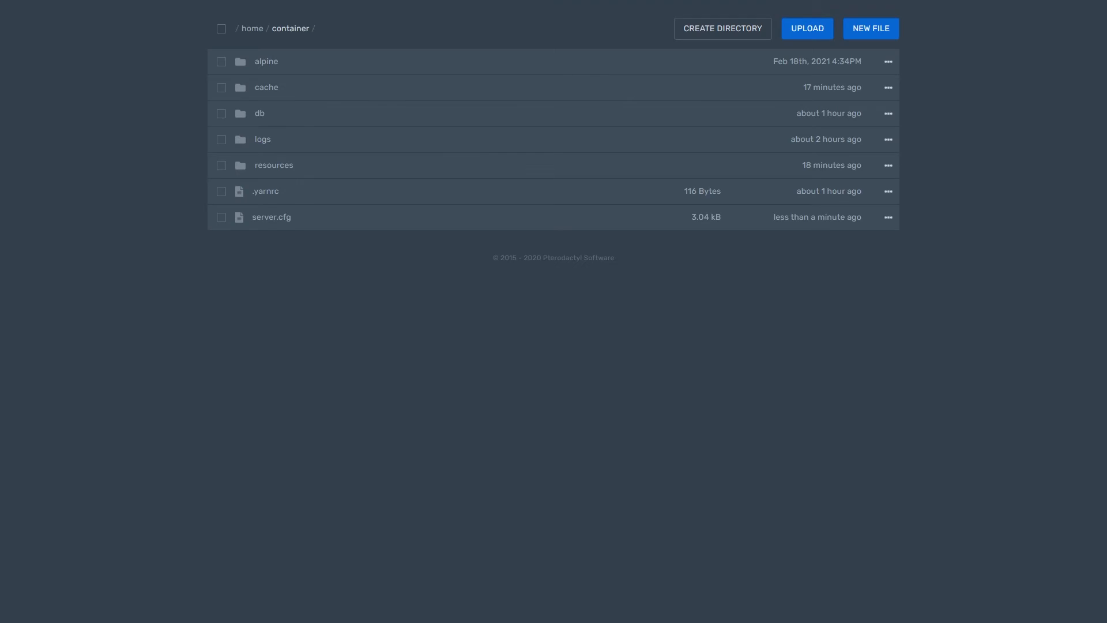
pyautogui.moveTo(507, 223)
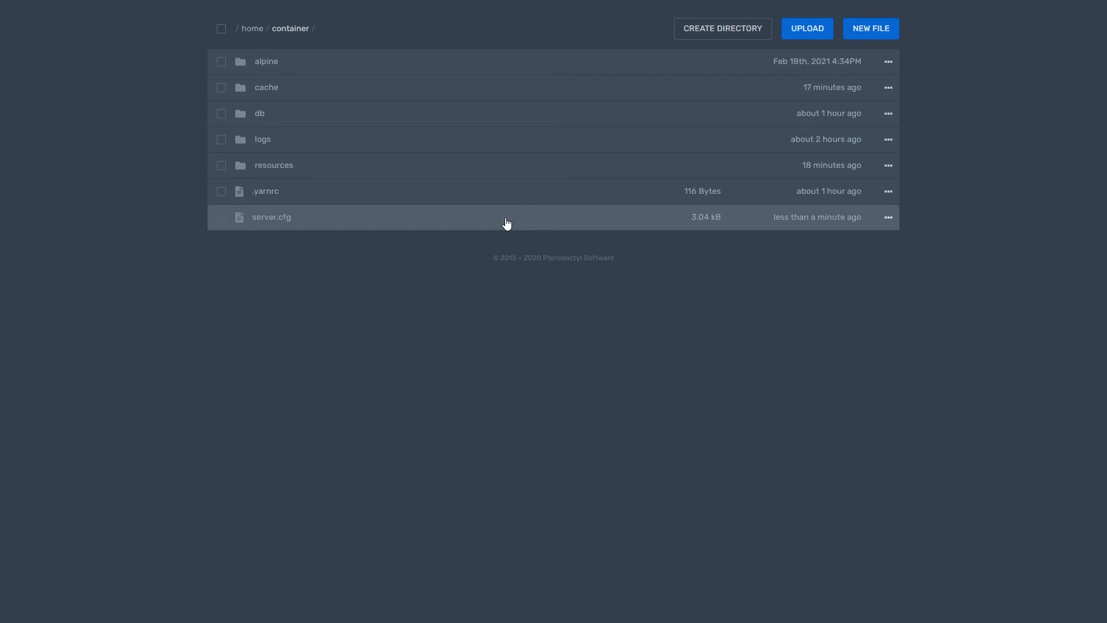
# - Insert set mysql_connection_string "server=" on a new line below server.cfg's endpoint settings
pyautogui.click(271, 217)
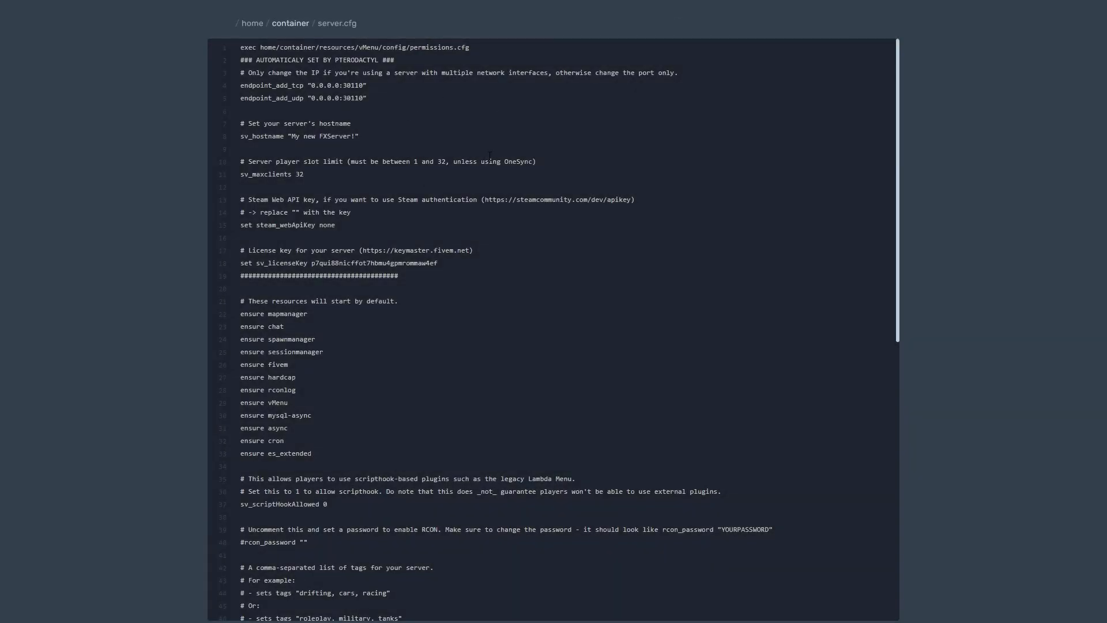
pyautogui.press('Enter')
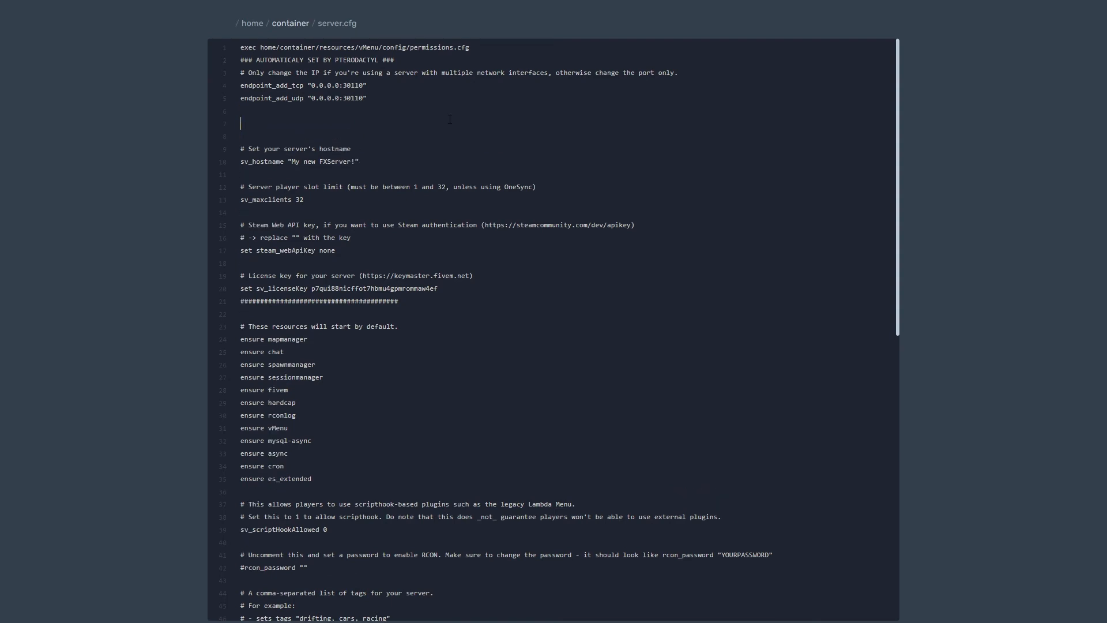
pyautogui.write('set mysql_connection_stri')
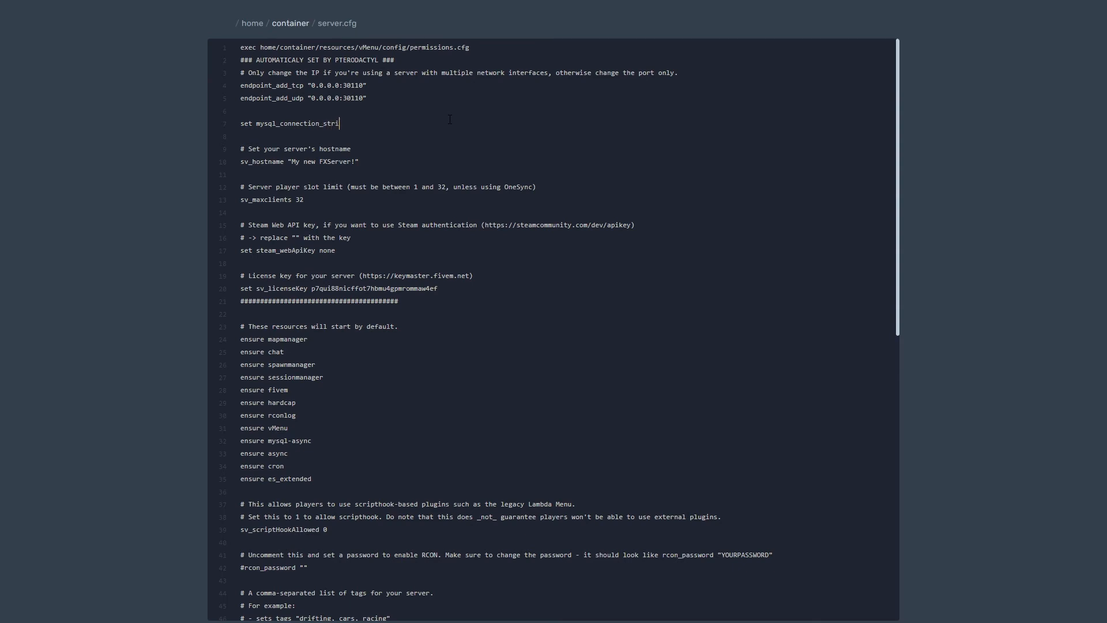
pyautogui.write('ng ""')
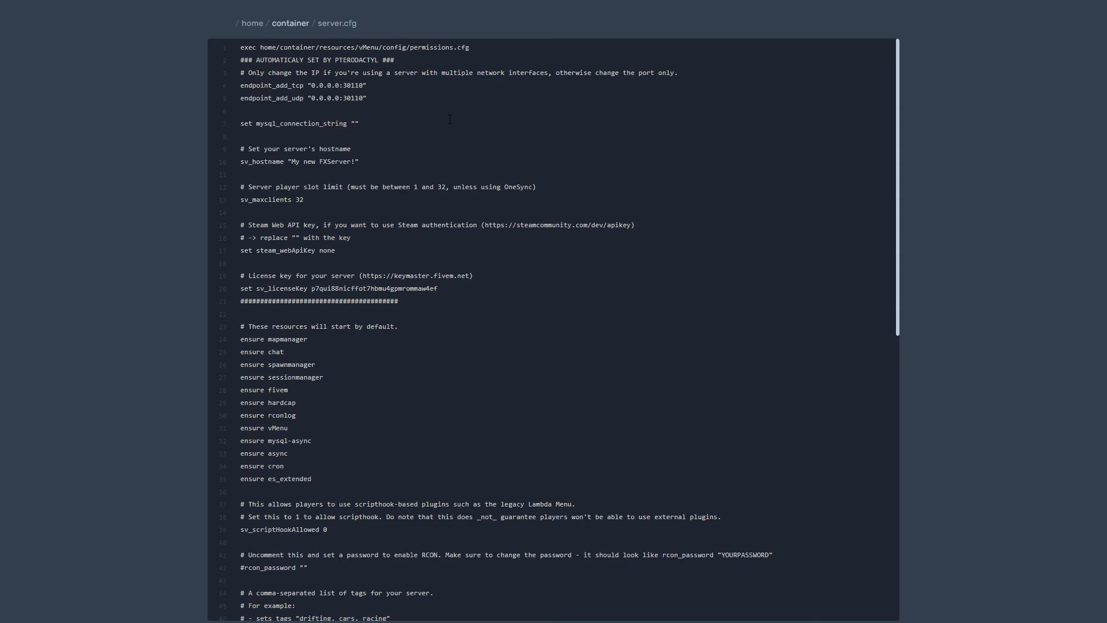
pyautogui.write('server=')
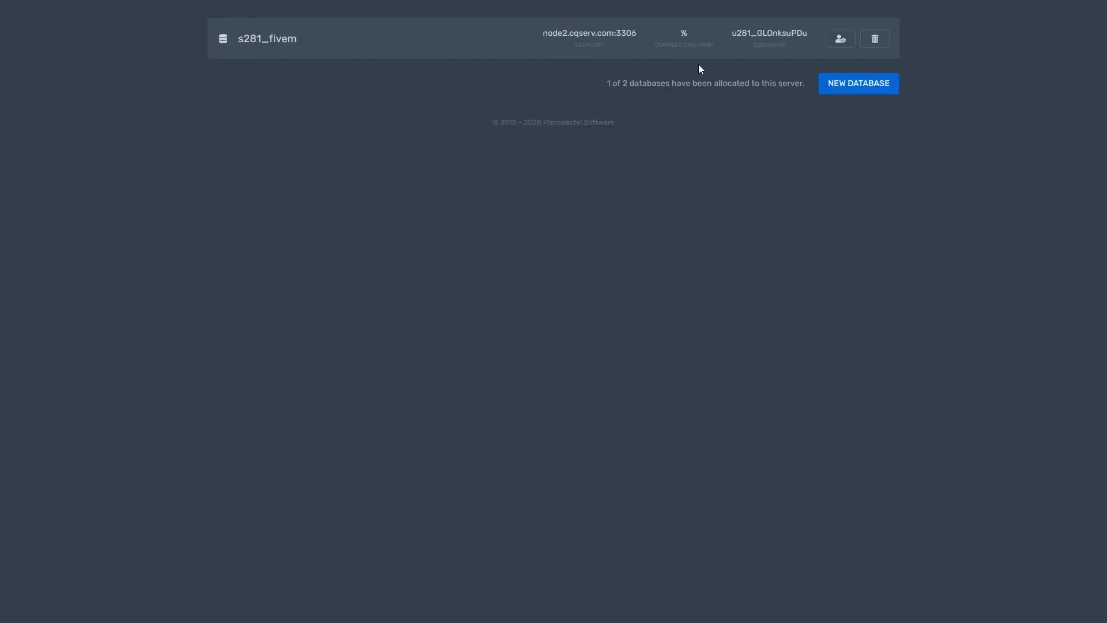
# - Copy the database endpoint node2.cqserv.com into the connection string's server value
pyautogui.click(840, 39)
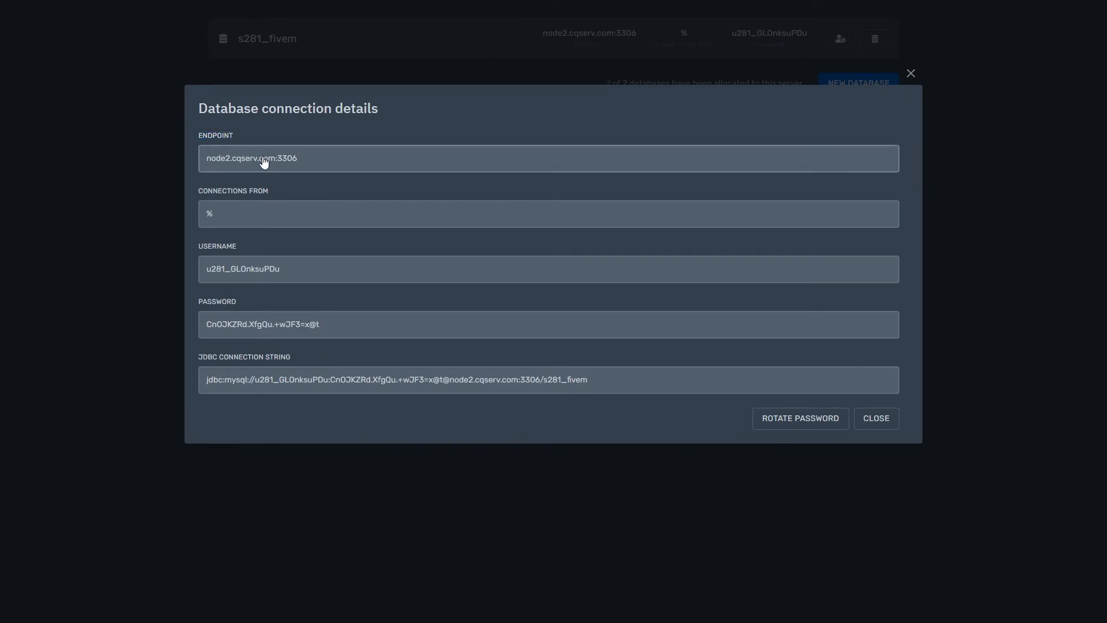
pyautogui.doubleClick(264, 158)
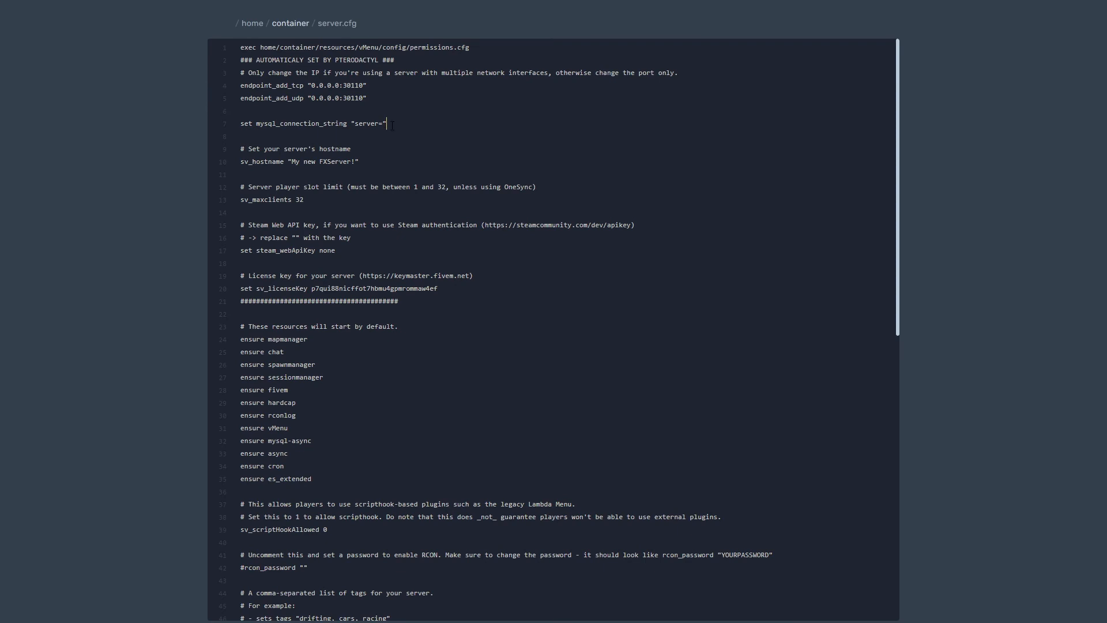
pyautogui.write('node2.cqserv.com:3')
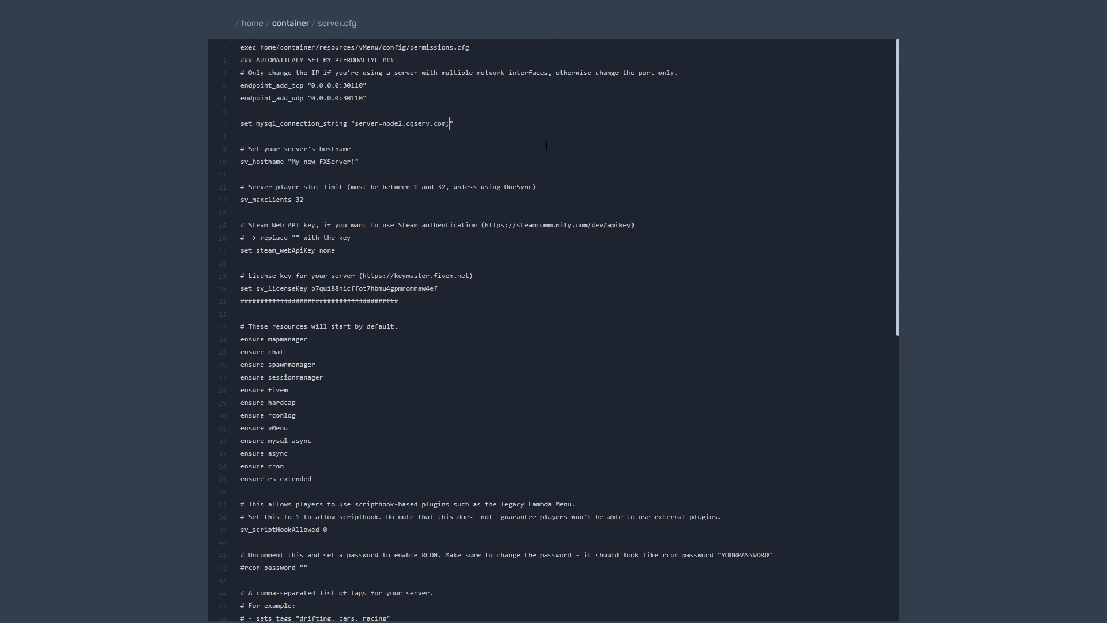
# - Add database=s281_fivem to the MySQL connection string
pyautogui.write('database')
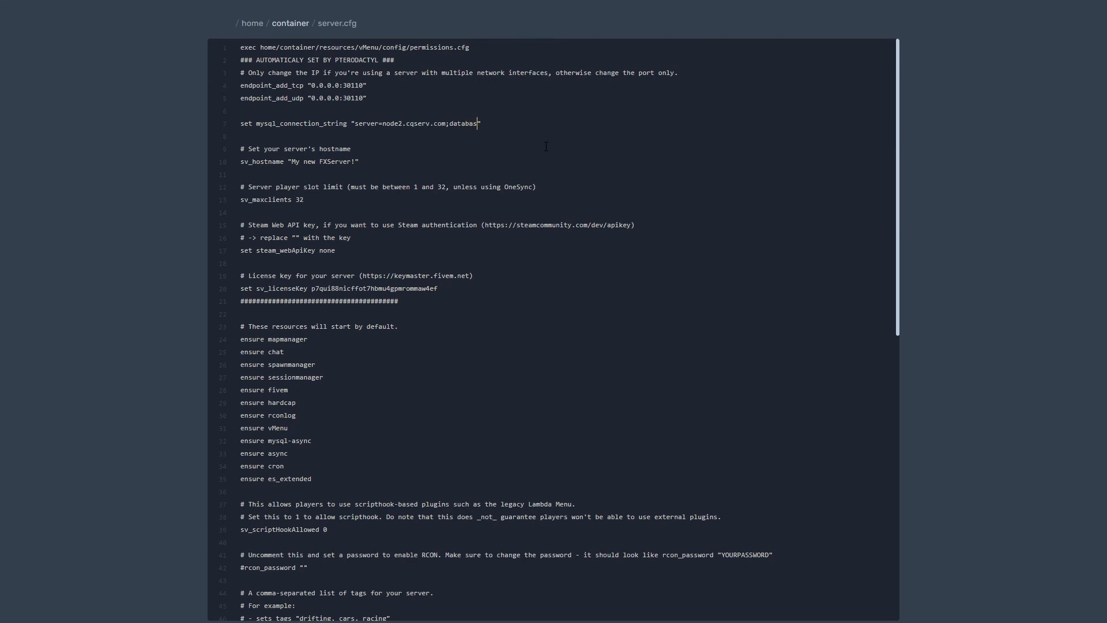
pyautogui.write('="')
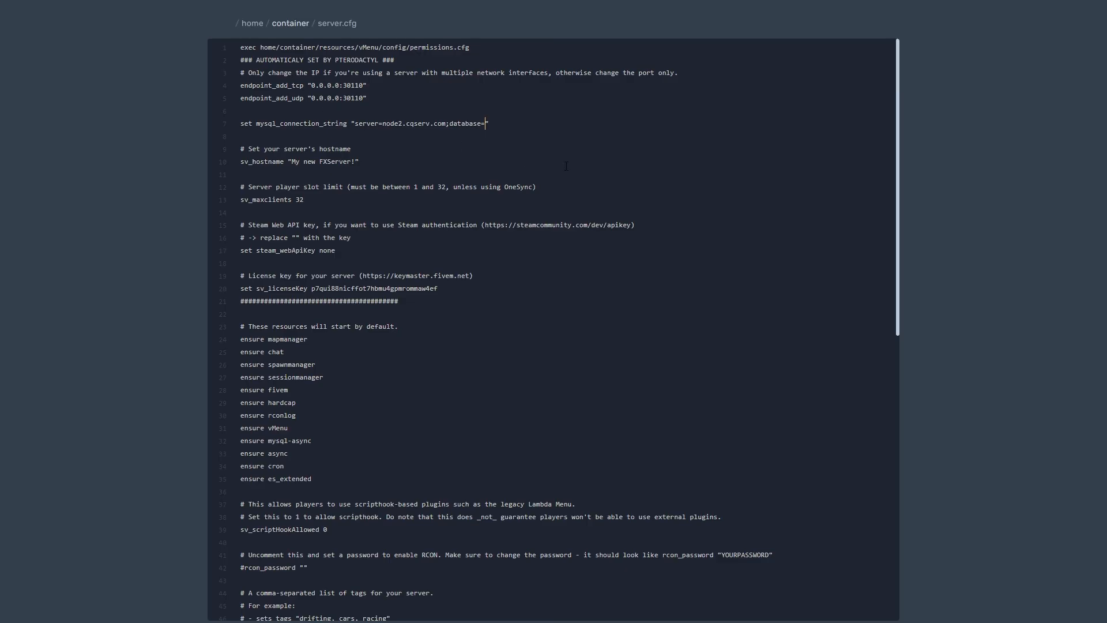
pyautogui.write('s281+')
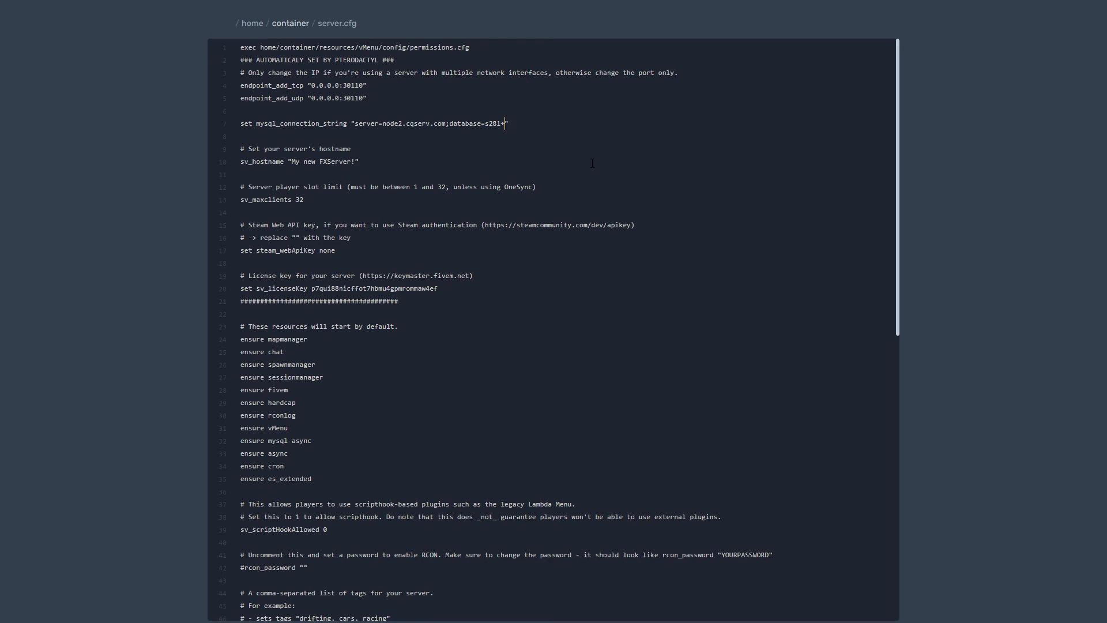
pyautogui.write('_five')
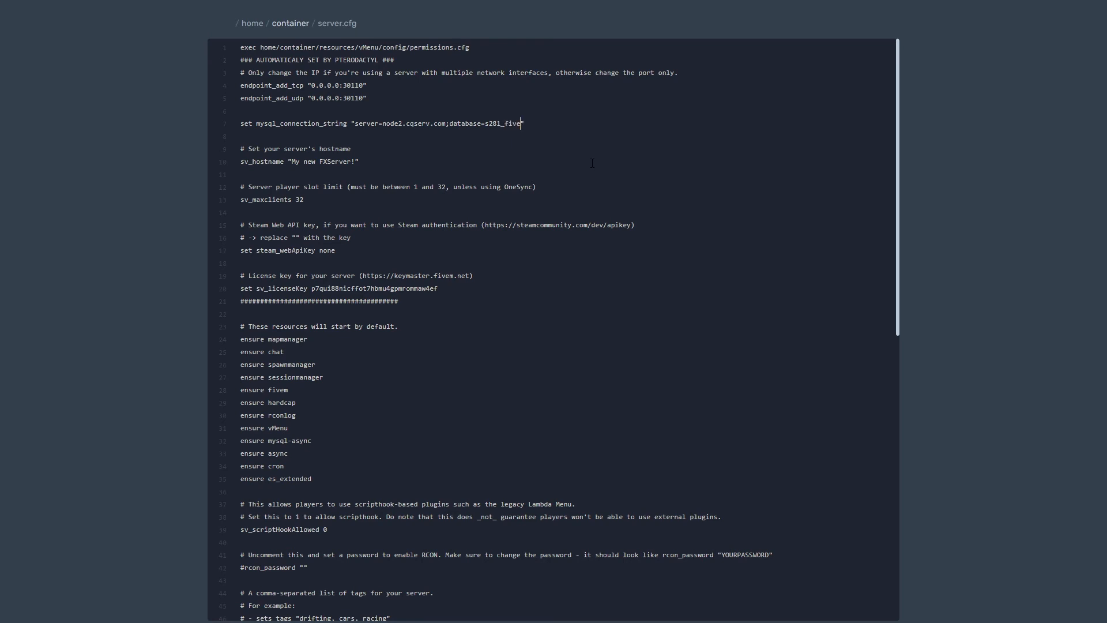
pyautogui.write('m')
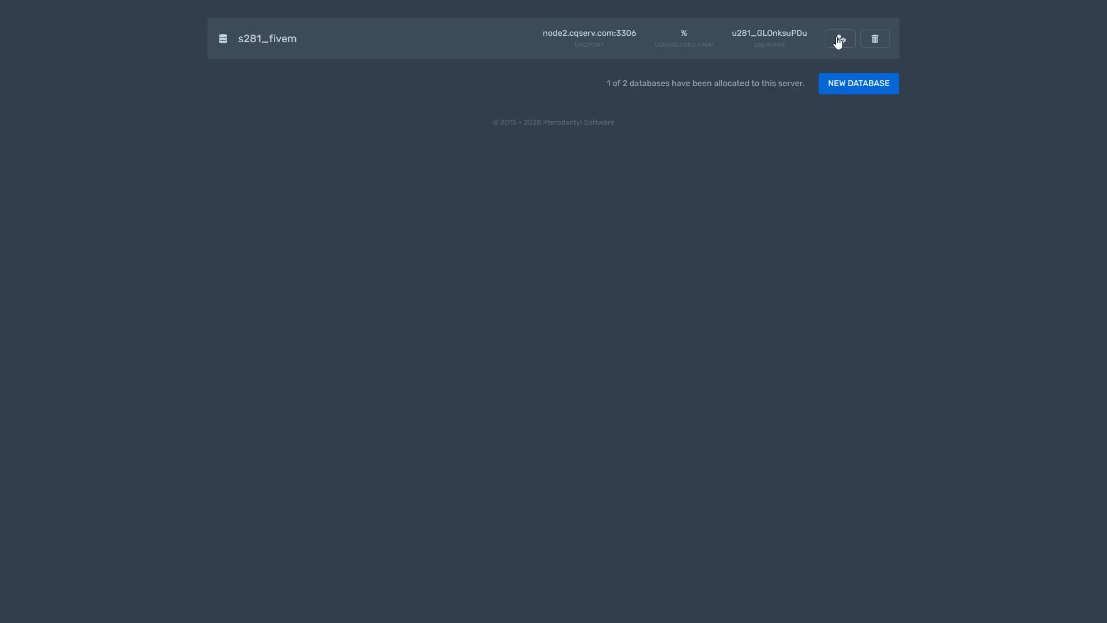
# - Reveal the database credentials and append userid and password to the connection string
pyautogui.click(840, 38)
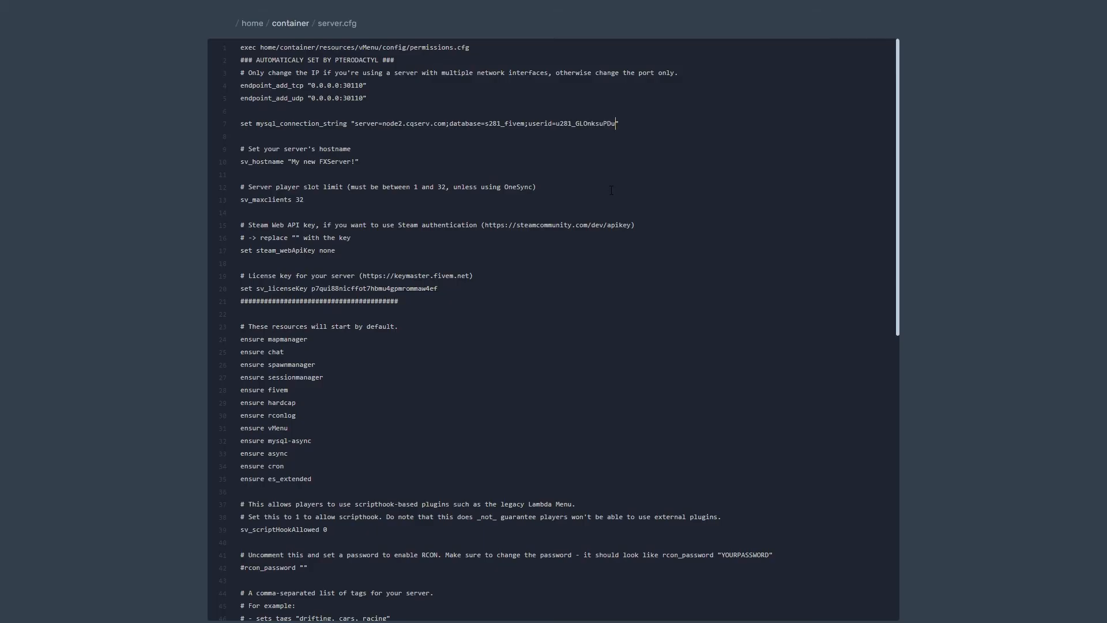
pyautogui.write(';p')
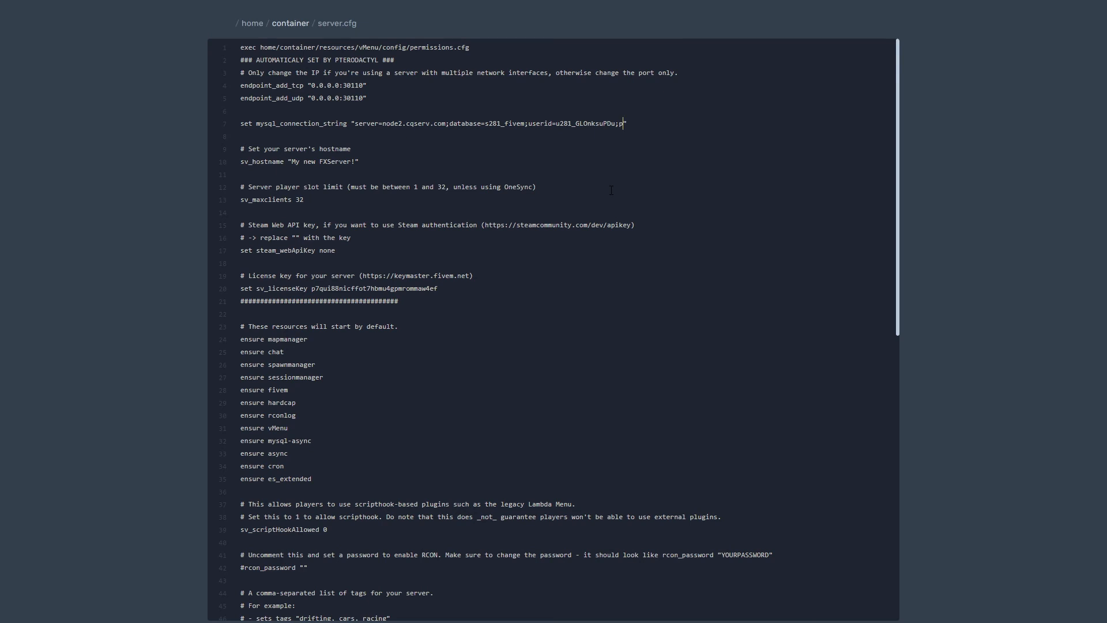
pyautogui.write('assword="')
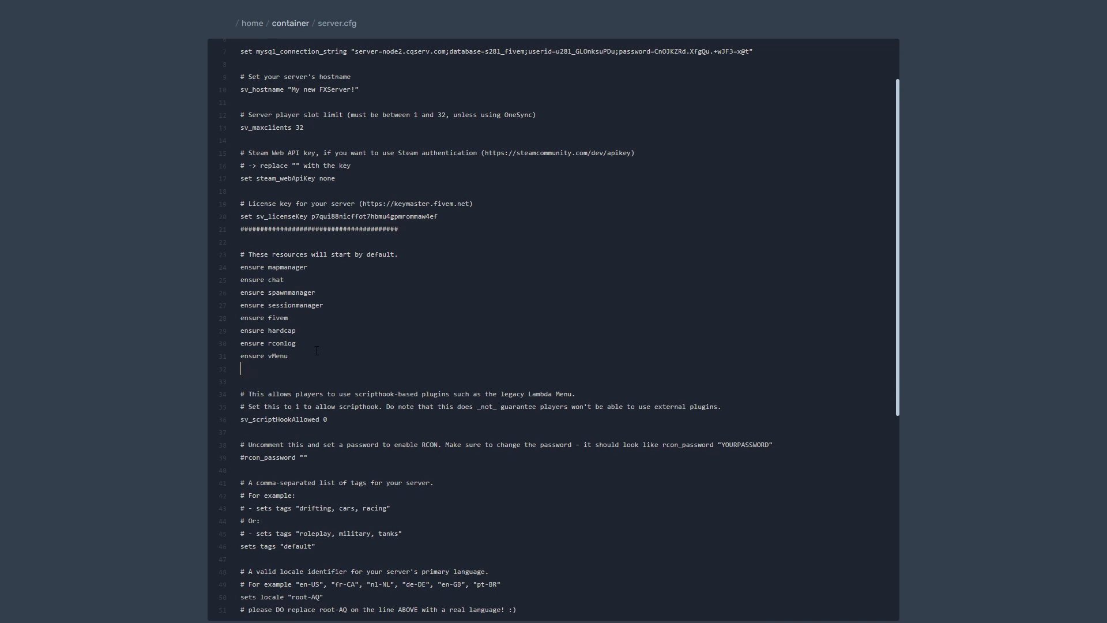
# - Type ensure lines for mysql-async, async, cron and es_extended in server.cfg
pyautogui.write('en')
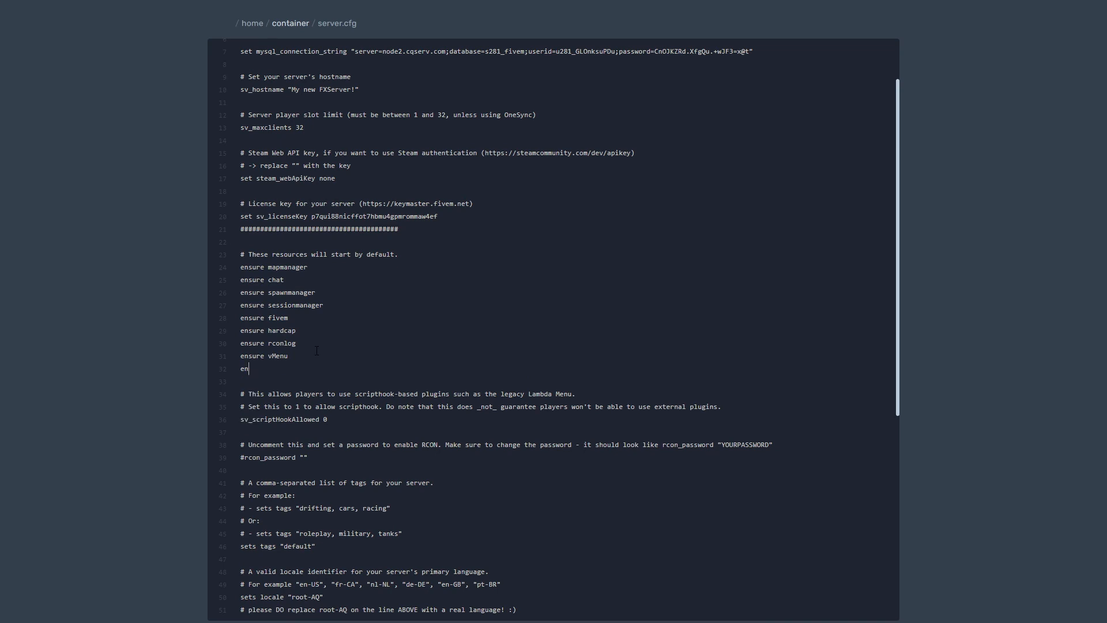
pyautogui.write('sure mysql-')
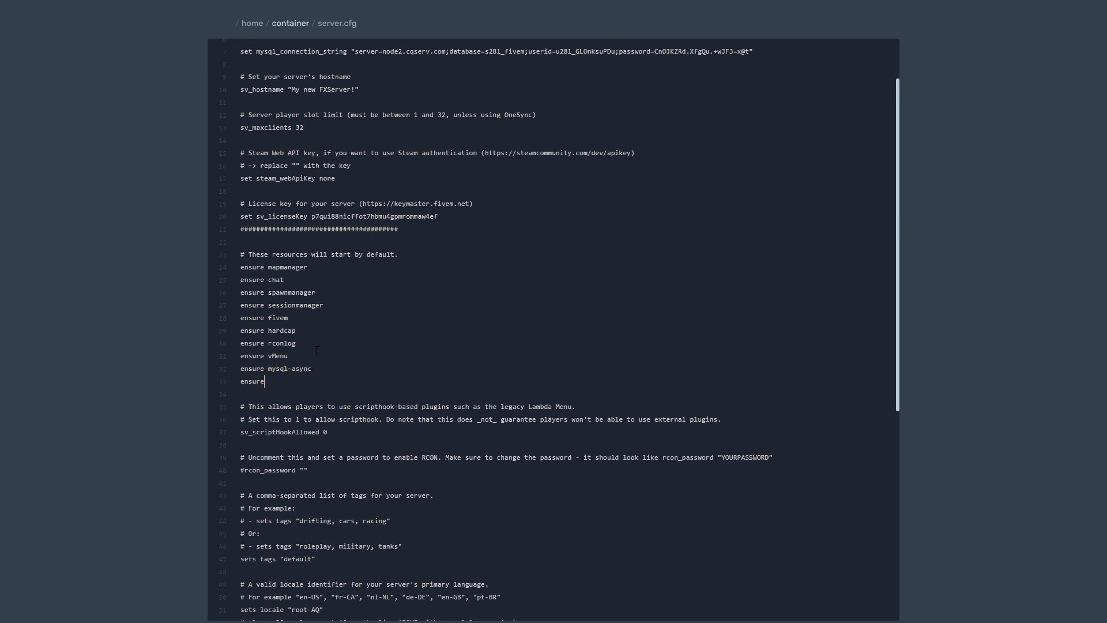
pyautogui.write('async')
pyautogui.write('ensure c')
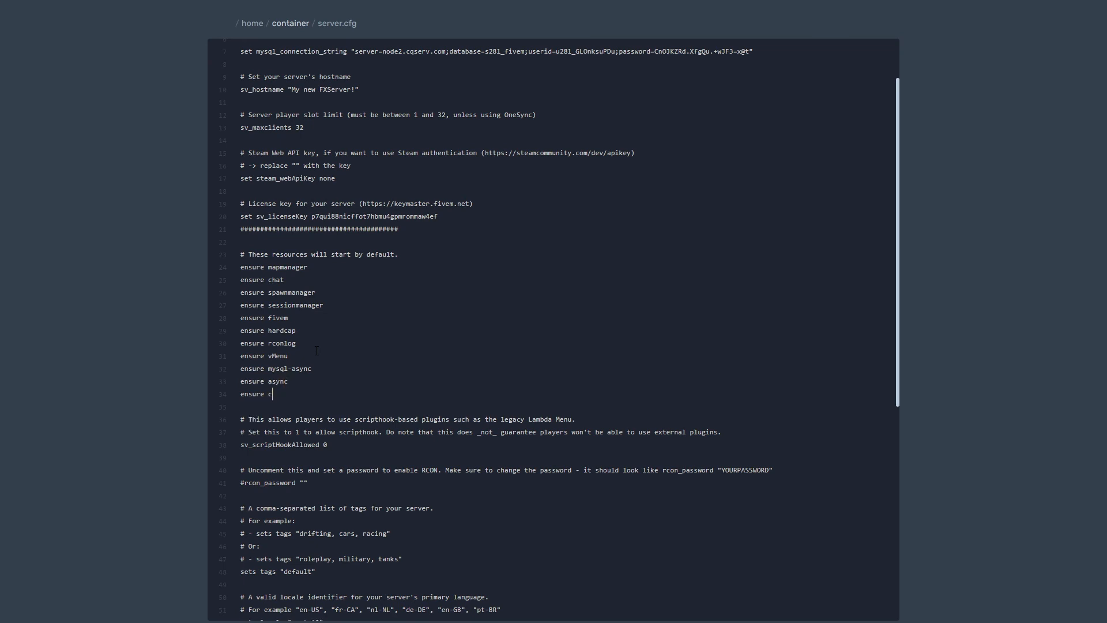
pyautogui.write('ron')
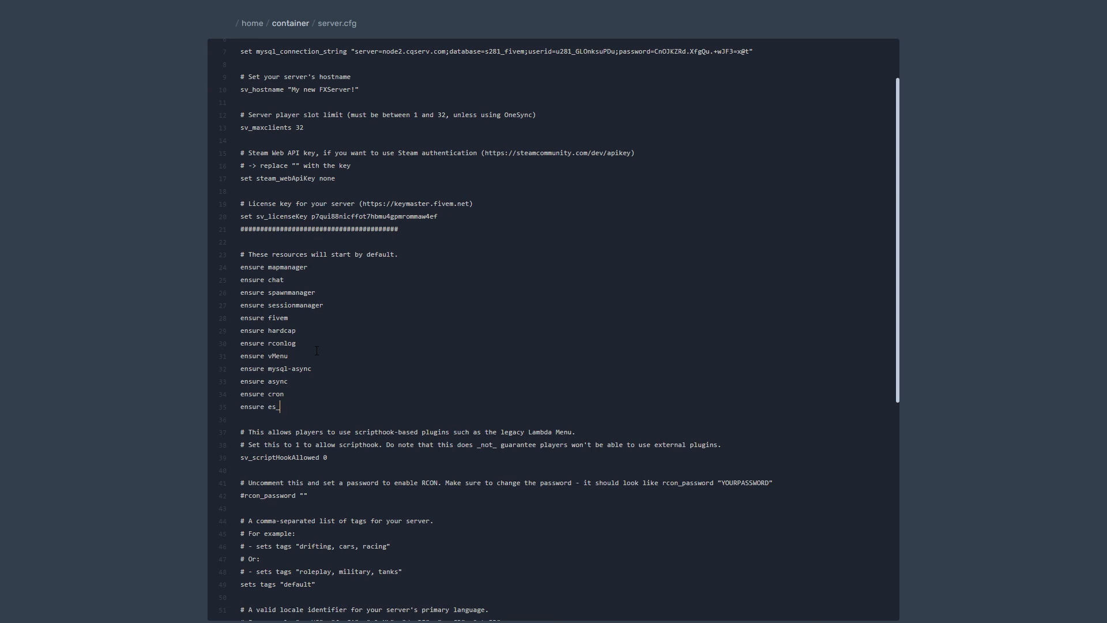
pyautogui.write('extended')
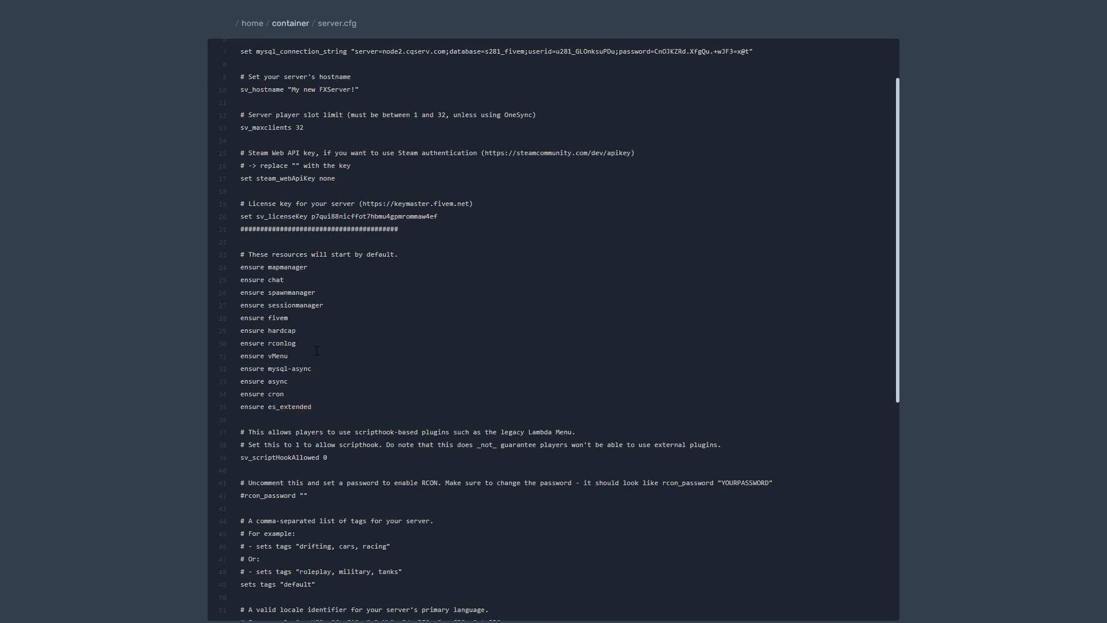
# - Mark the Add system admins section for the es_extended add_ace permission lines
pyautogui.scroll(-3)
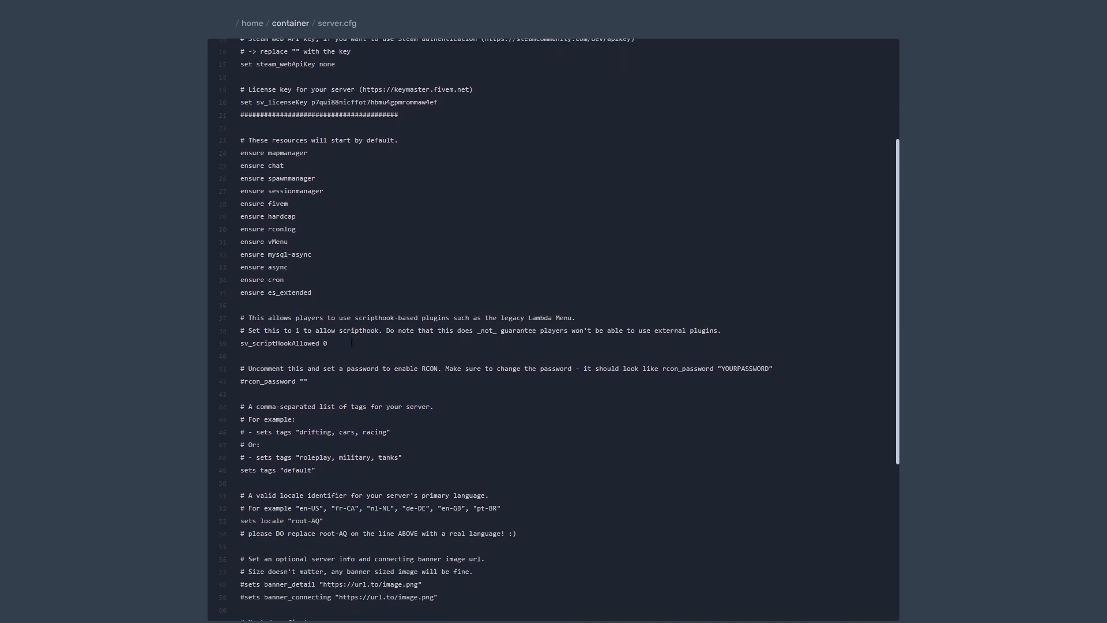
pyautogui.scroll(-3)
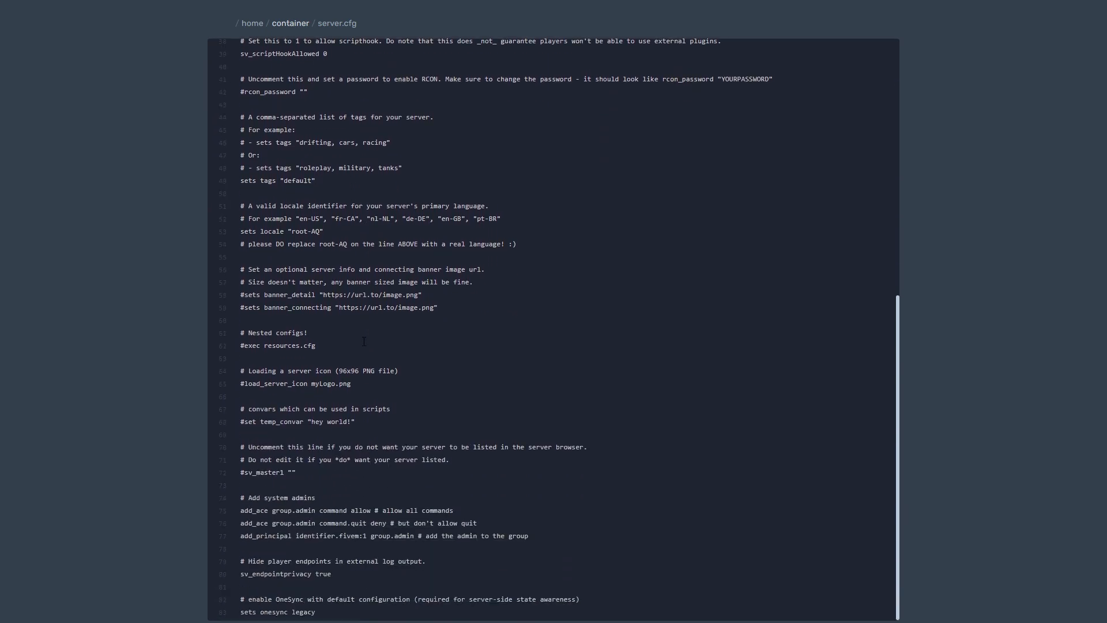
pyautogui.doubleClick(269, 497)
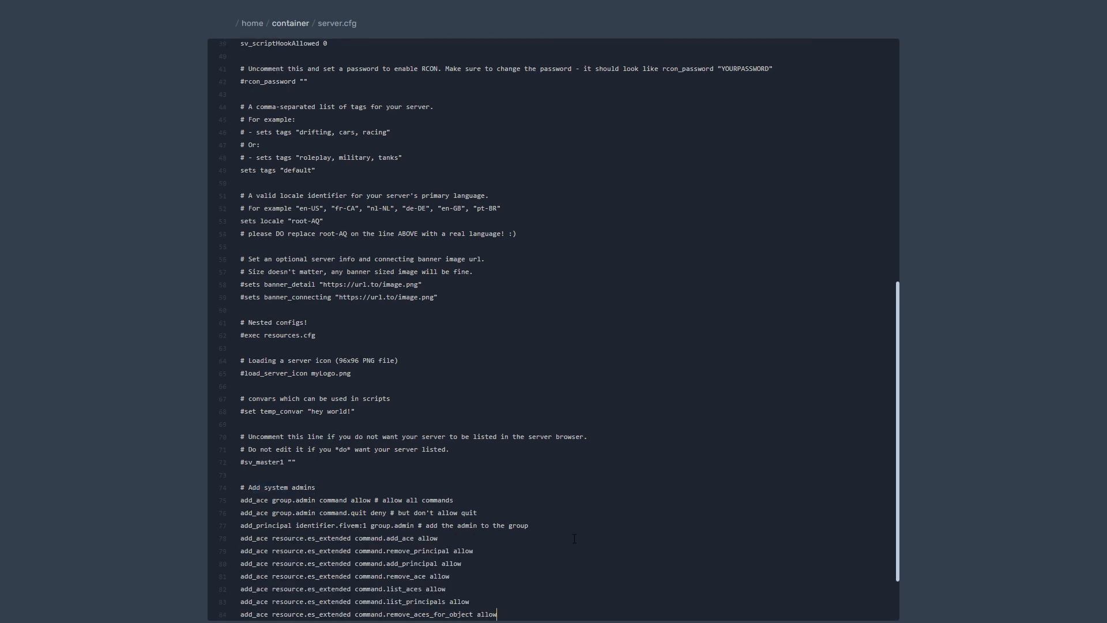
pyautogui.scroll(-3)
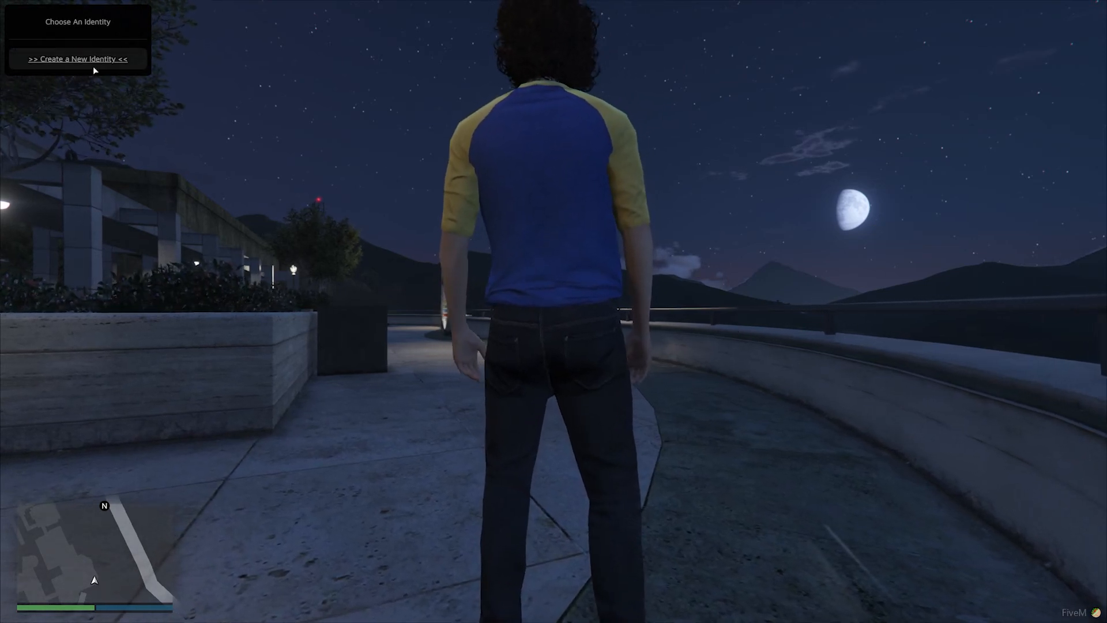
pyautogui.click(78, 58)
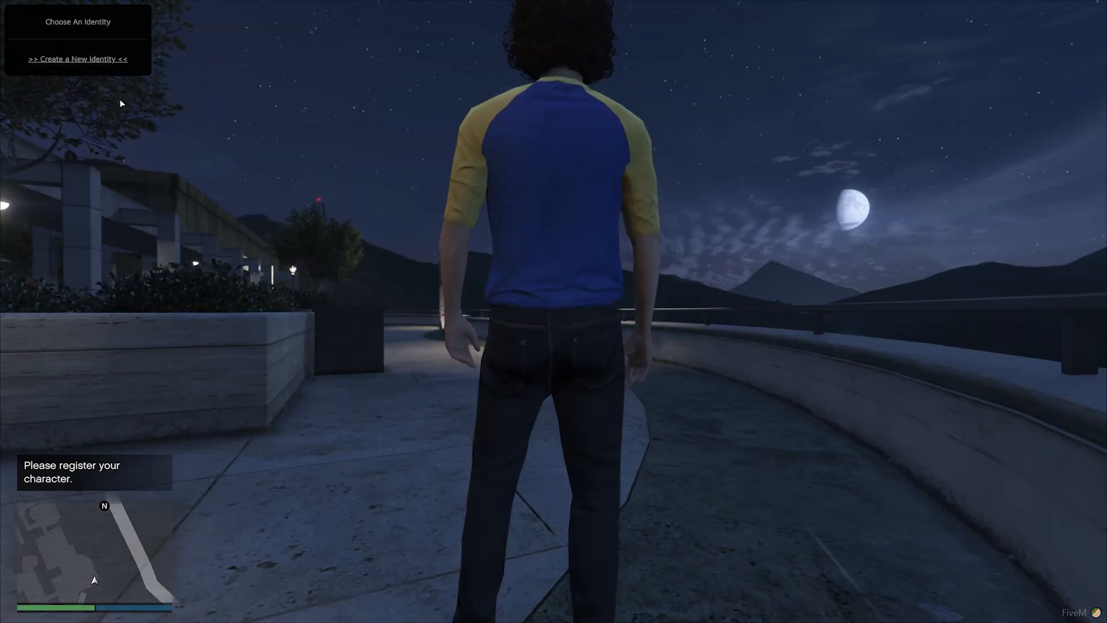
pyautogui.click(78, 59)
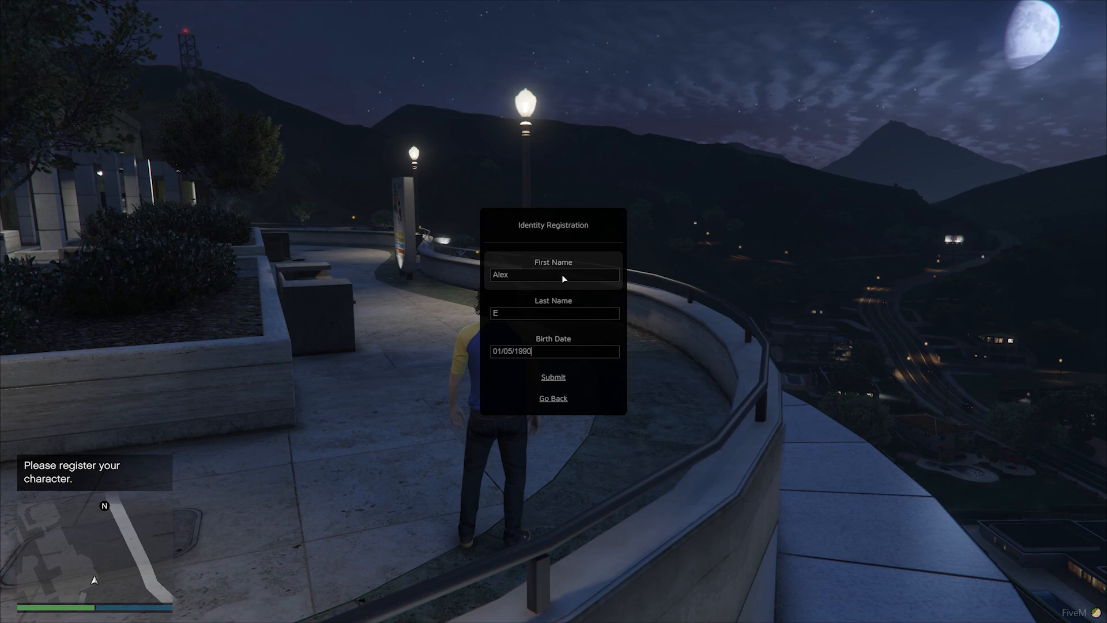
pyautogui.click(553, 377)
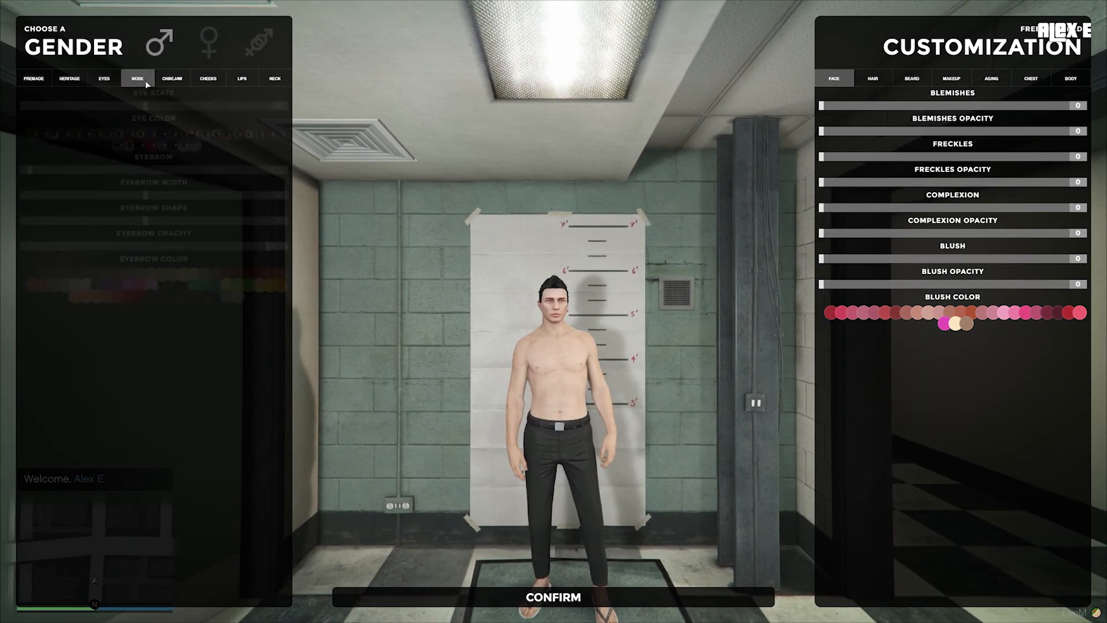
pyautogui.click(172, 77)
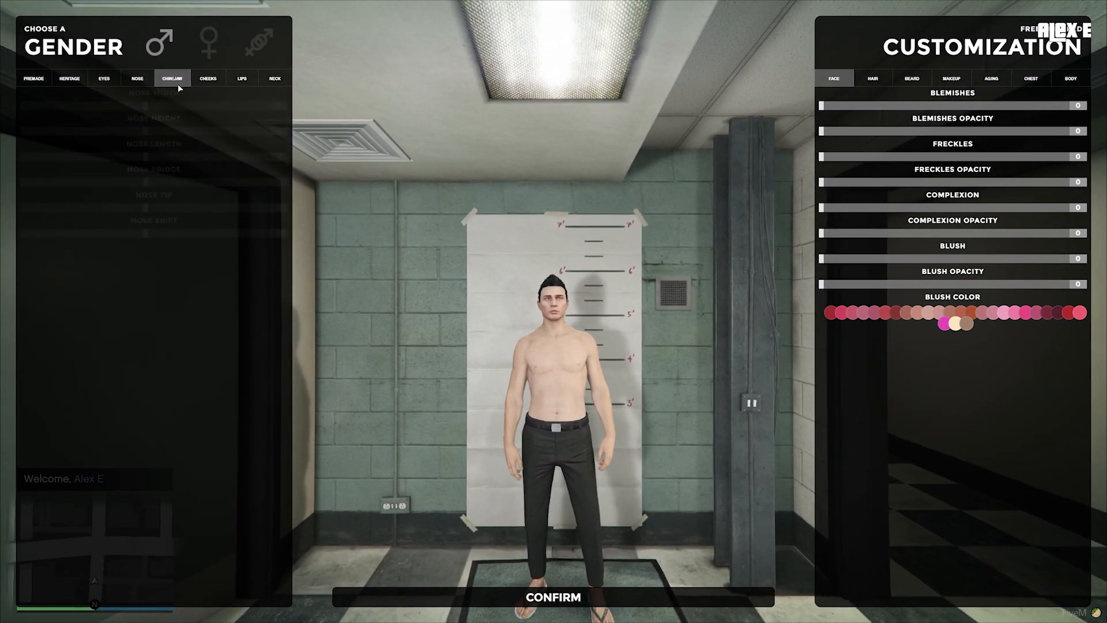
pyautogui.click(68, 78)
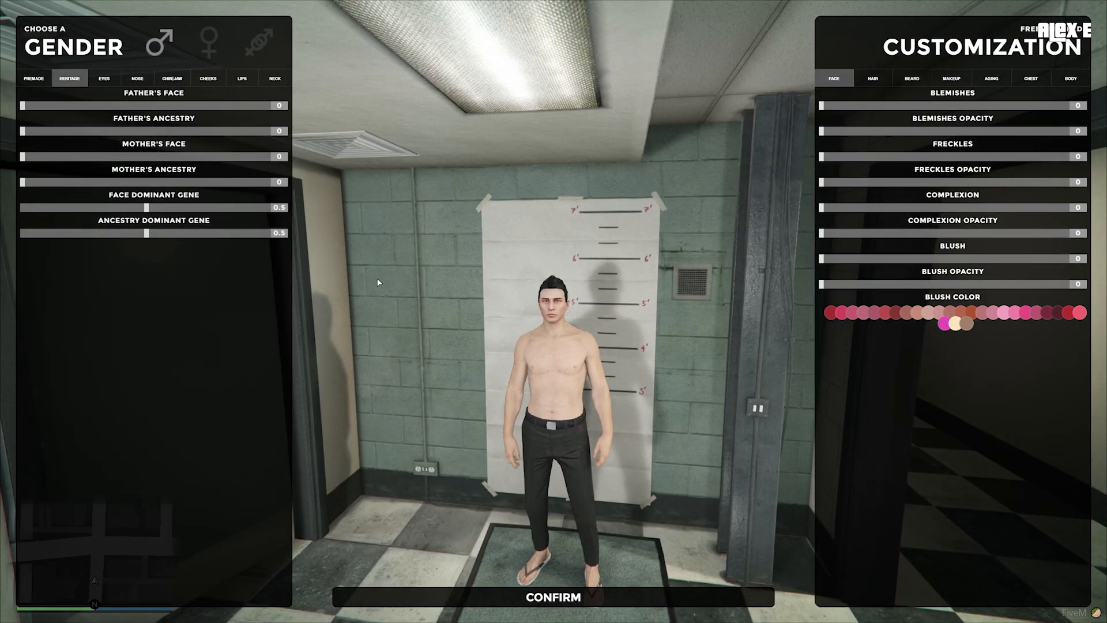
pyautogui.click(104, 78)
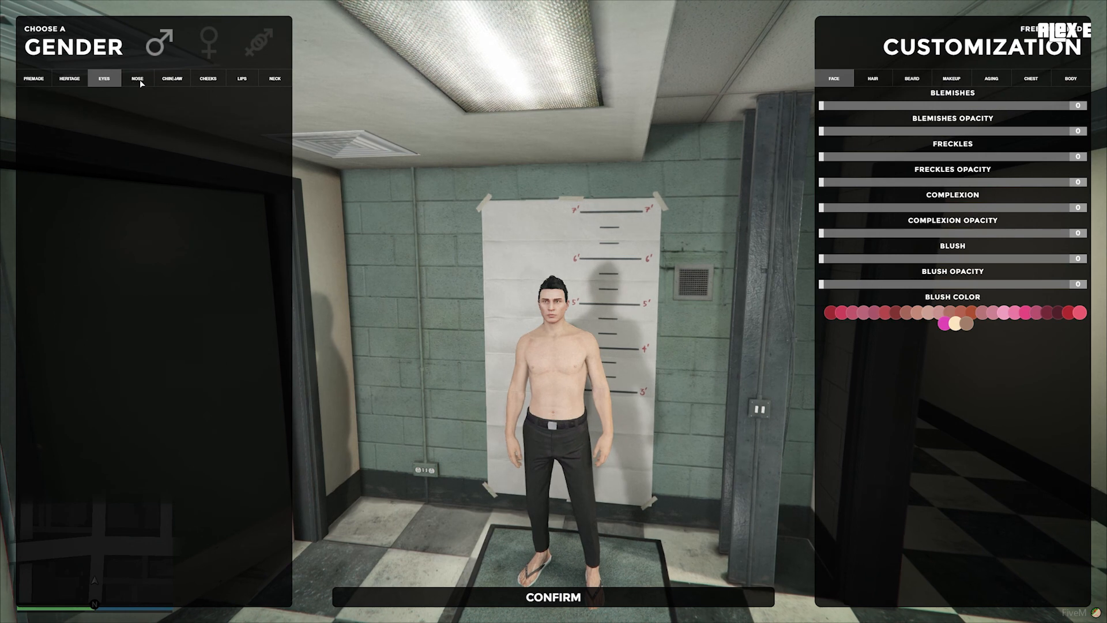
pyautogui.click(137, 78)
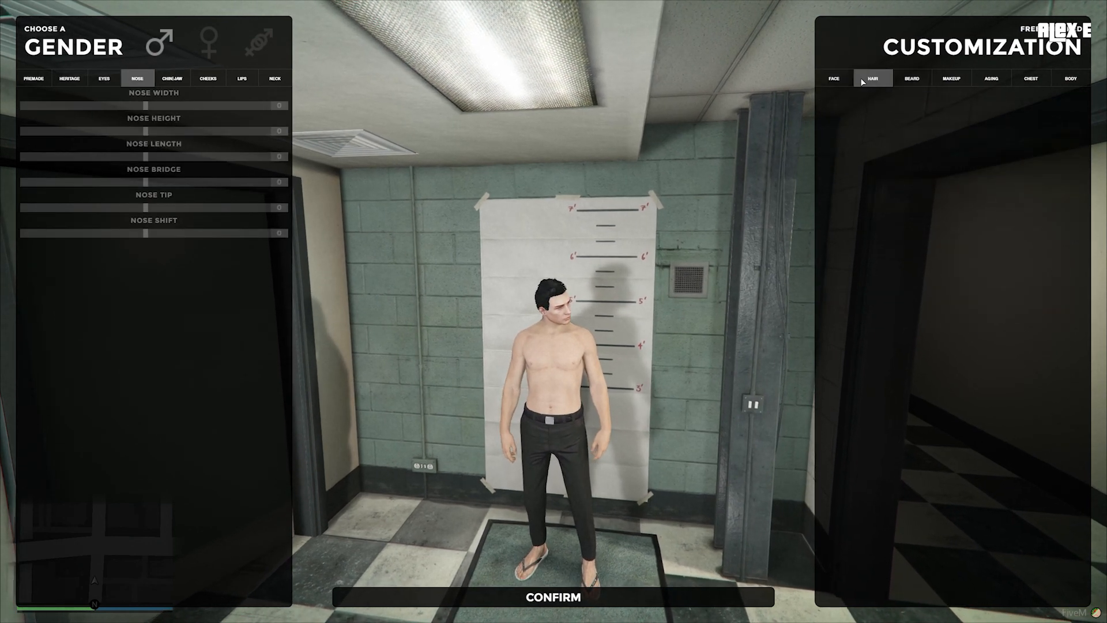
pyautogui.click(991, 78)
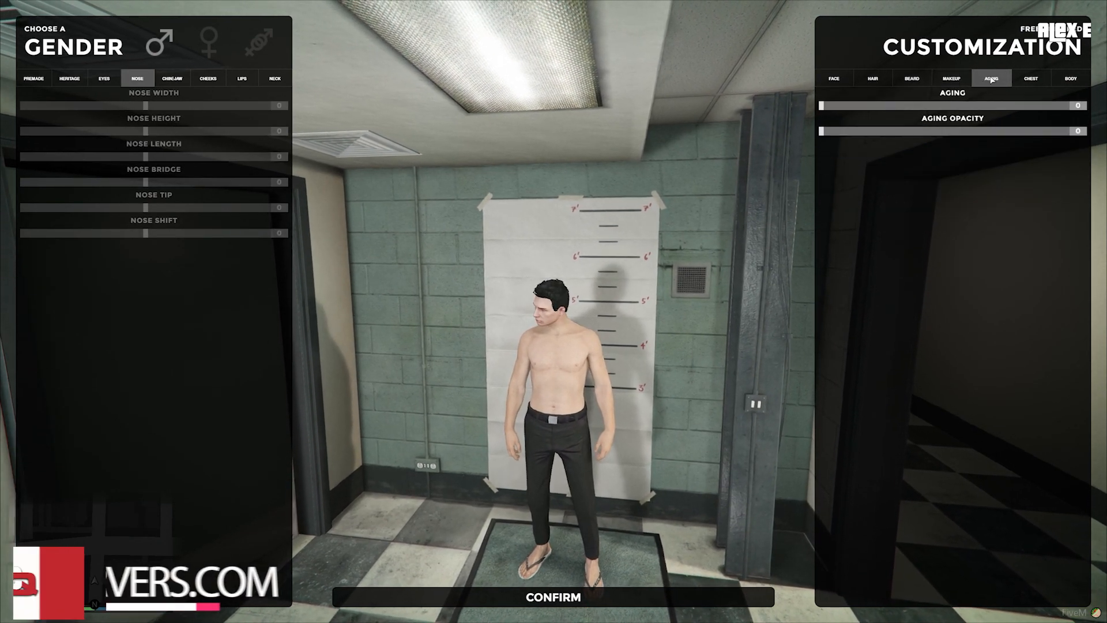